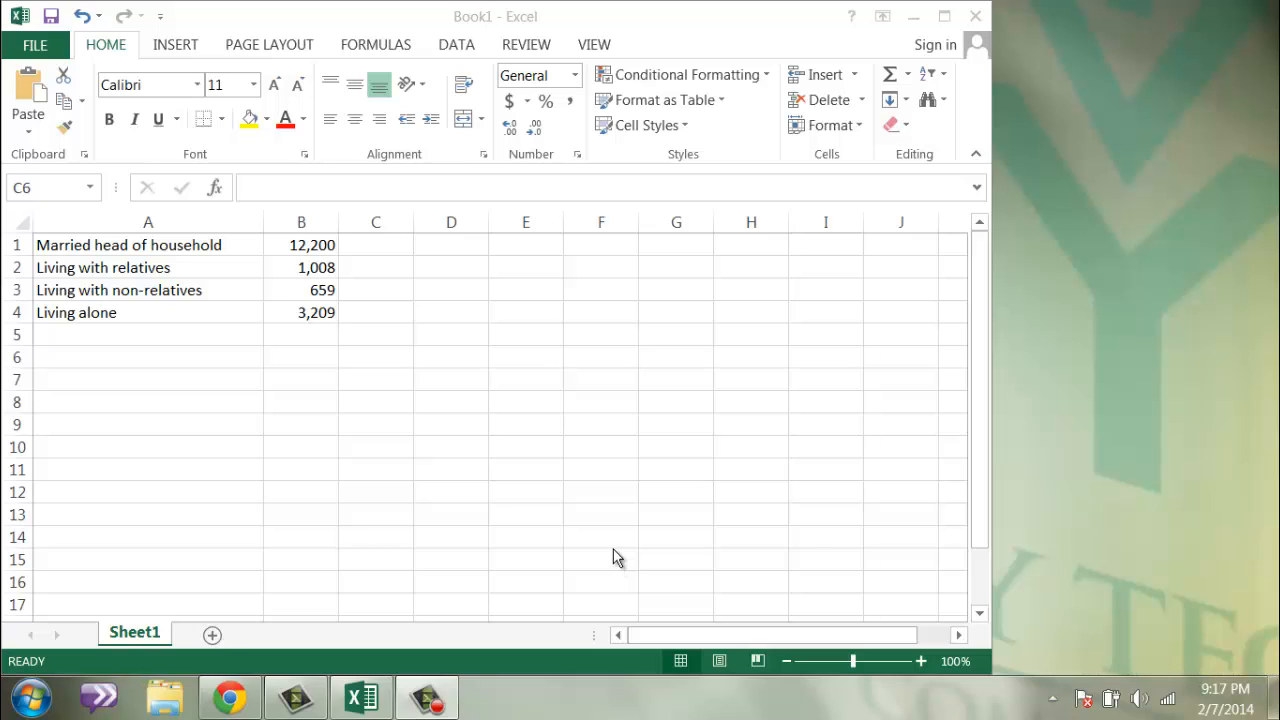
mouse_move(614, 548)
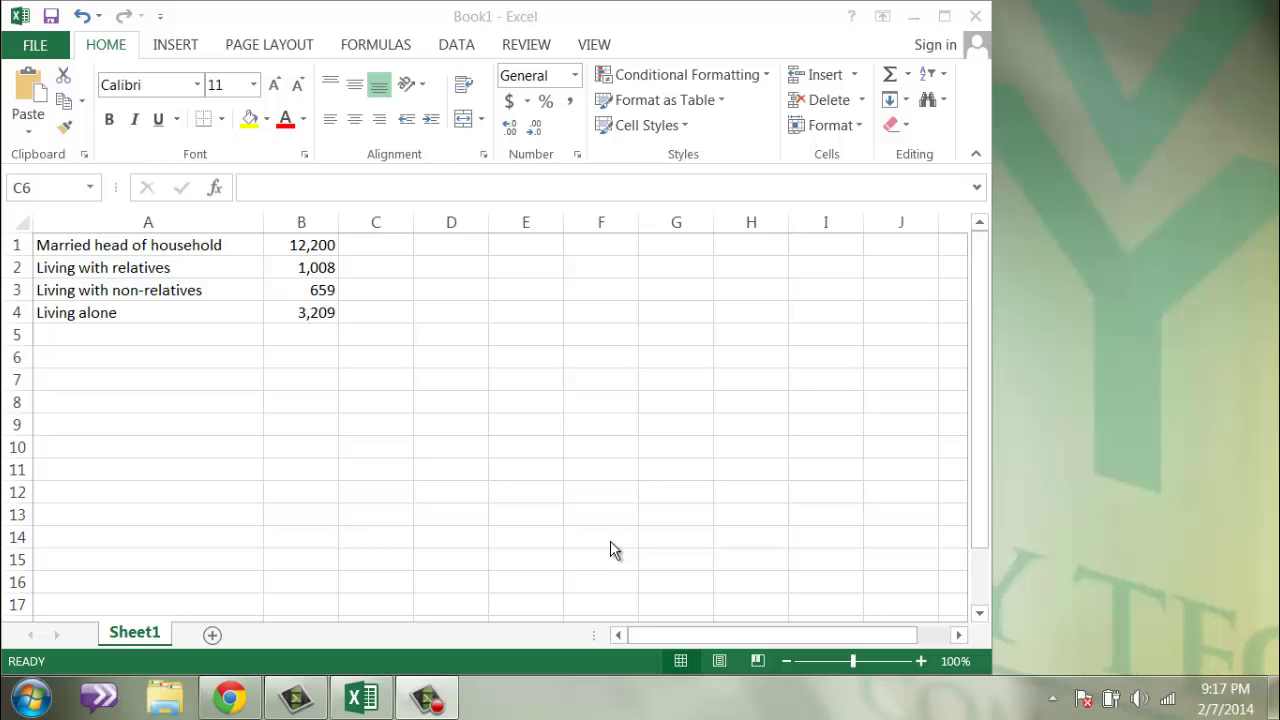
mouse_move(532, 544)
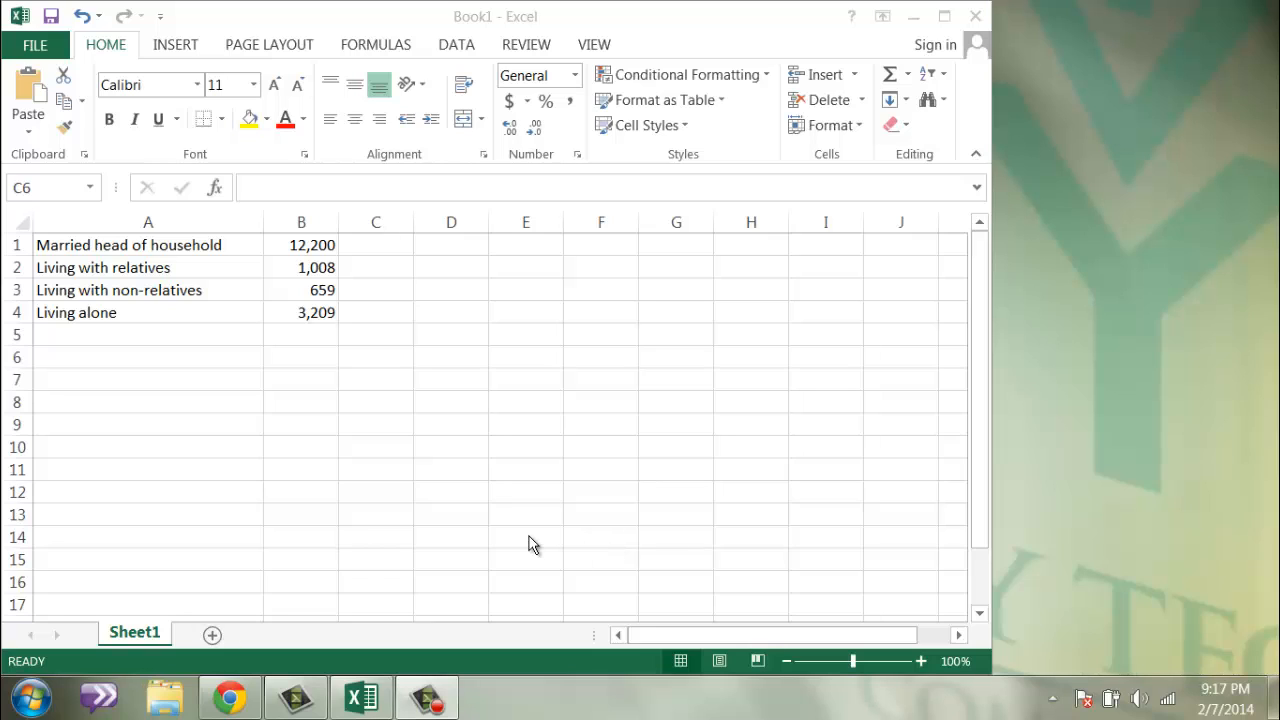
mouse_move(504, 520)
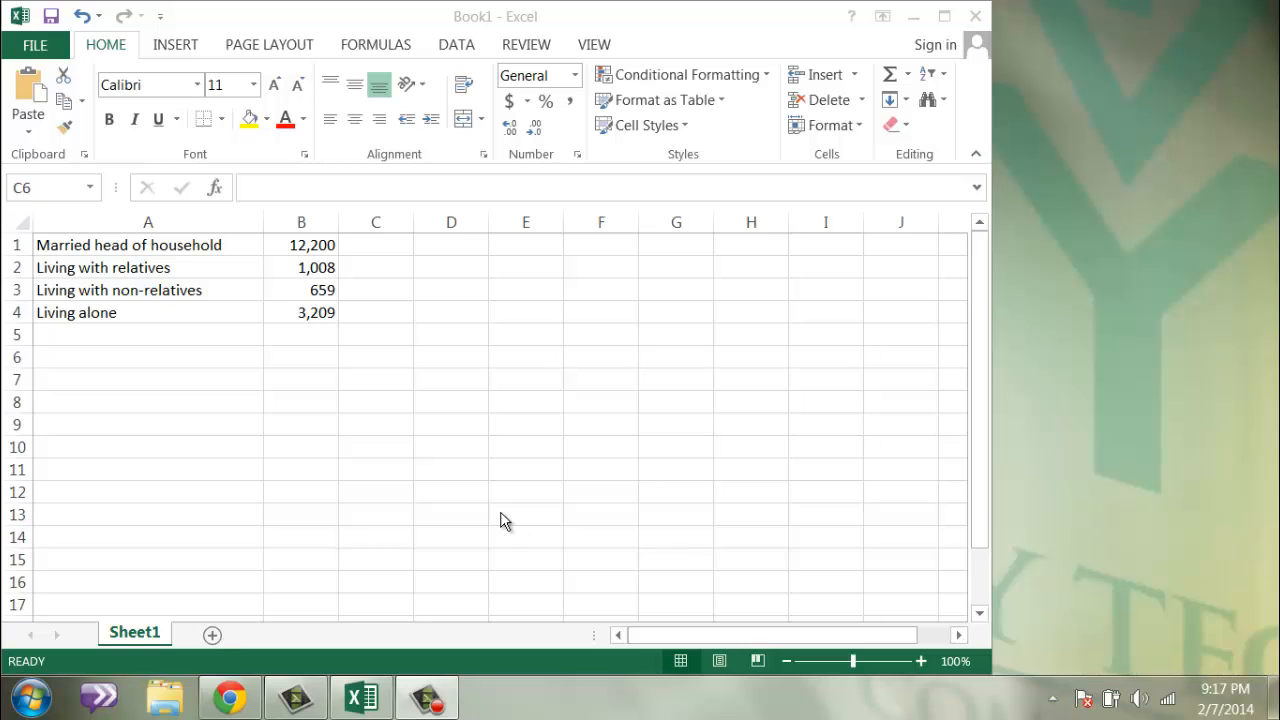
mouse_move(390, 486)
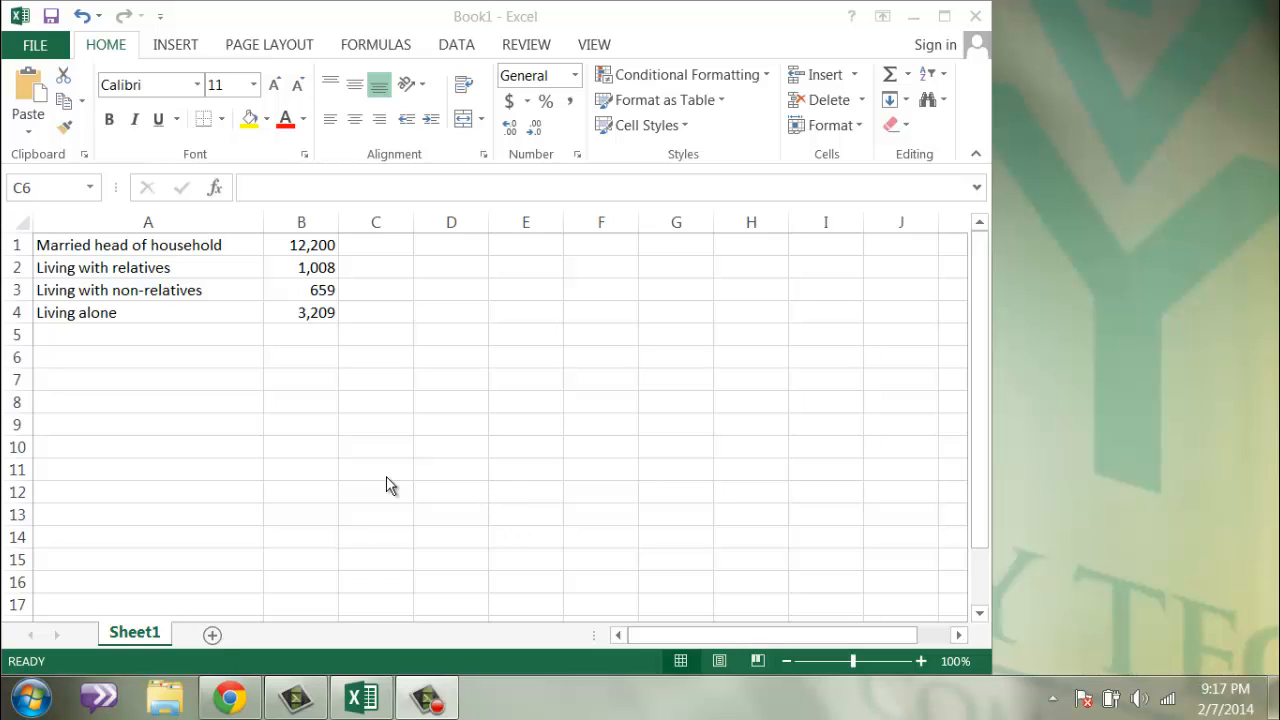
mouse_move(320, 480)
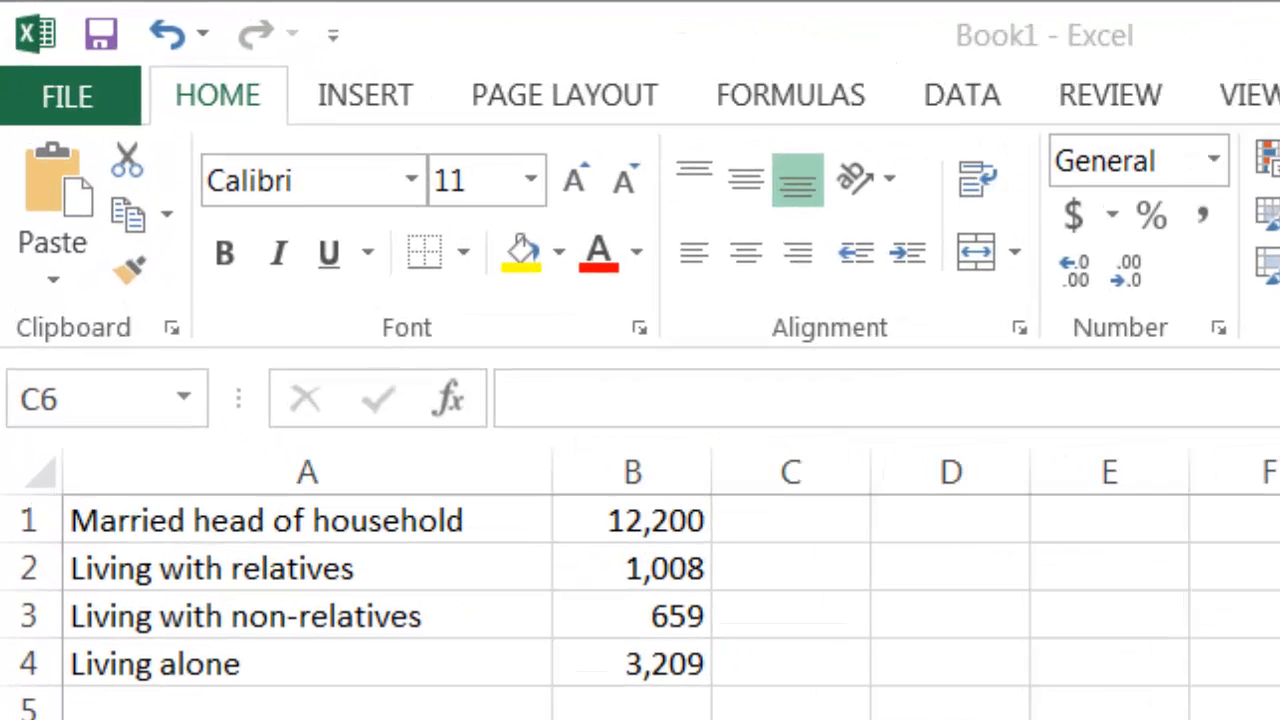
mouse_move(690, 668)
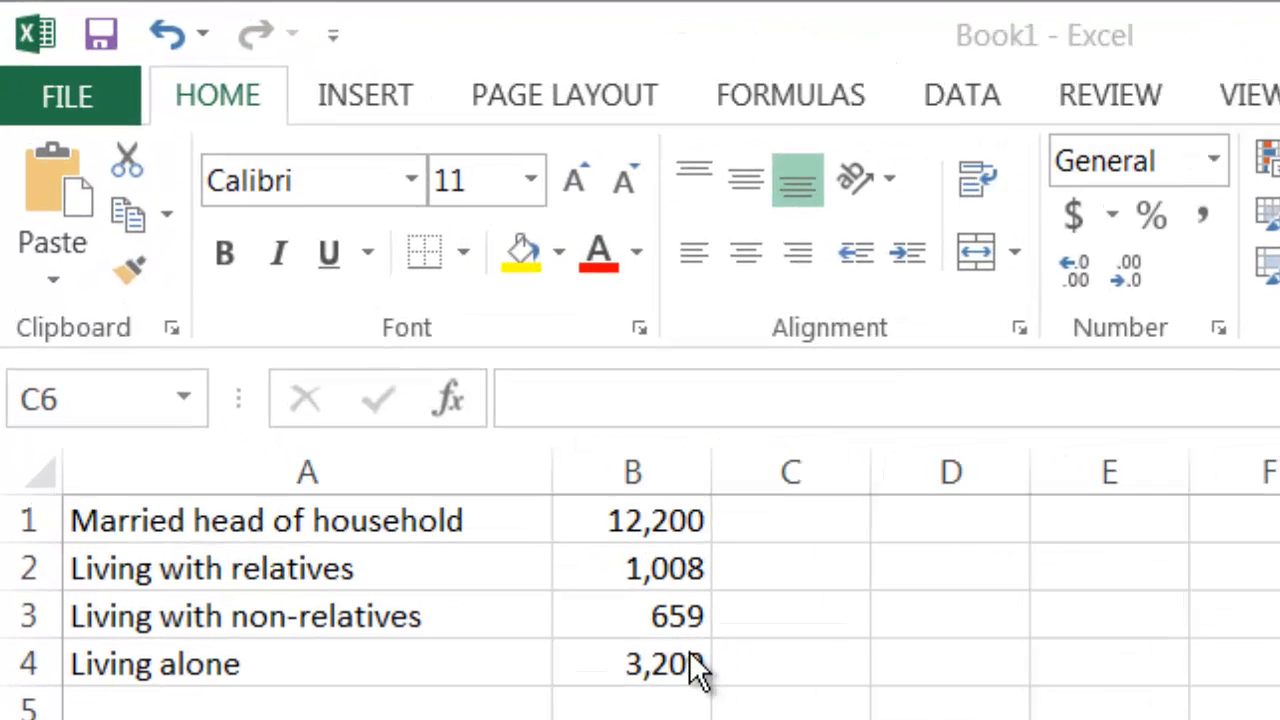
Select the four living-arrangement categories with their counts as the chart data range.
click(632, 664)
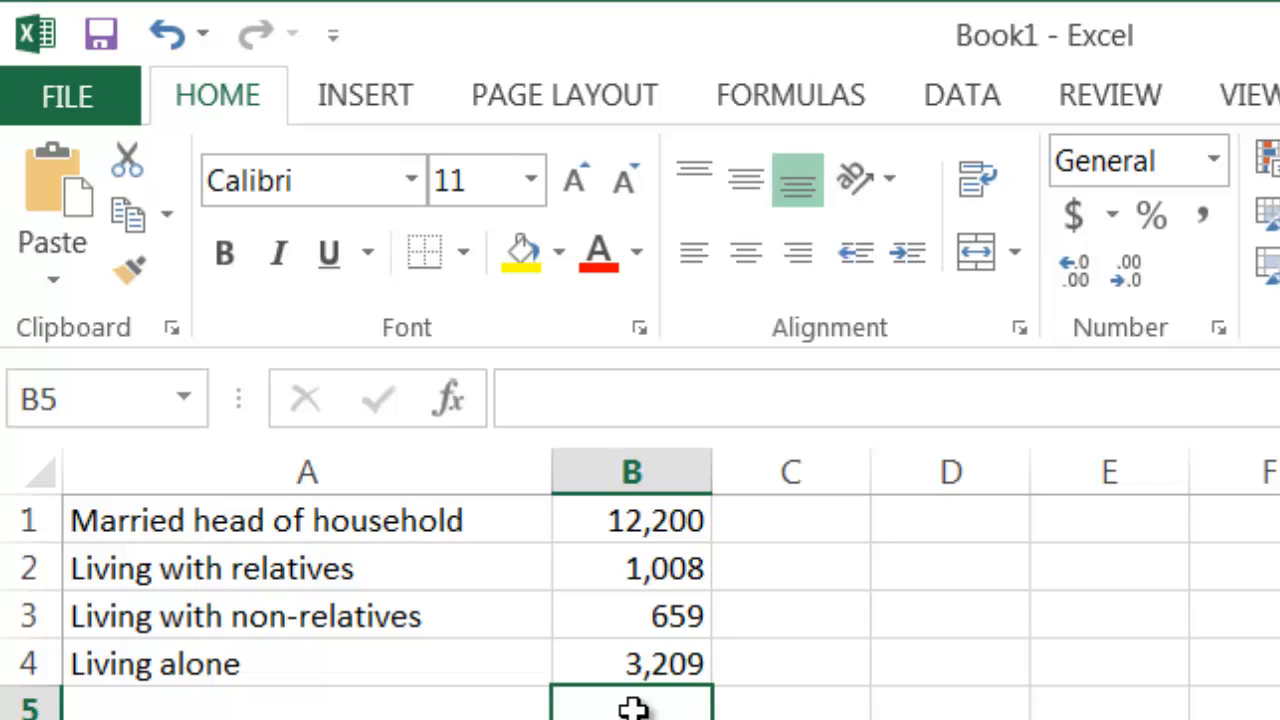
mouse_move(570, 690)
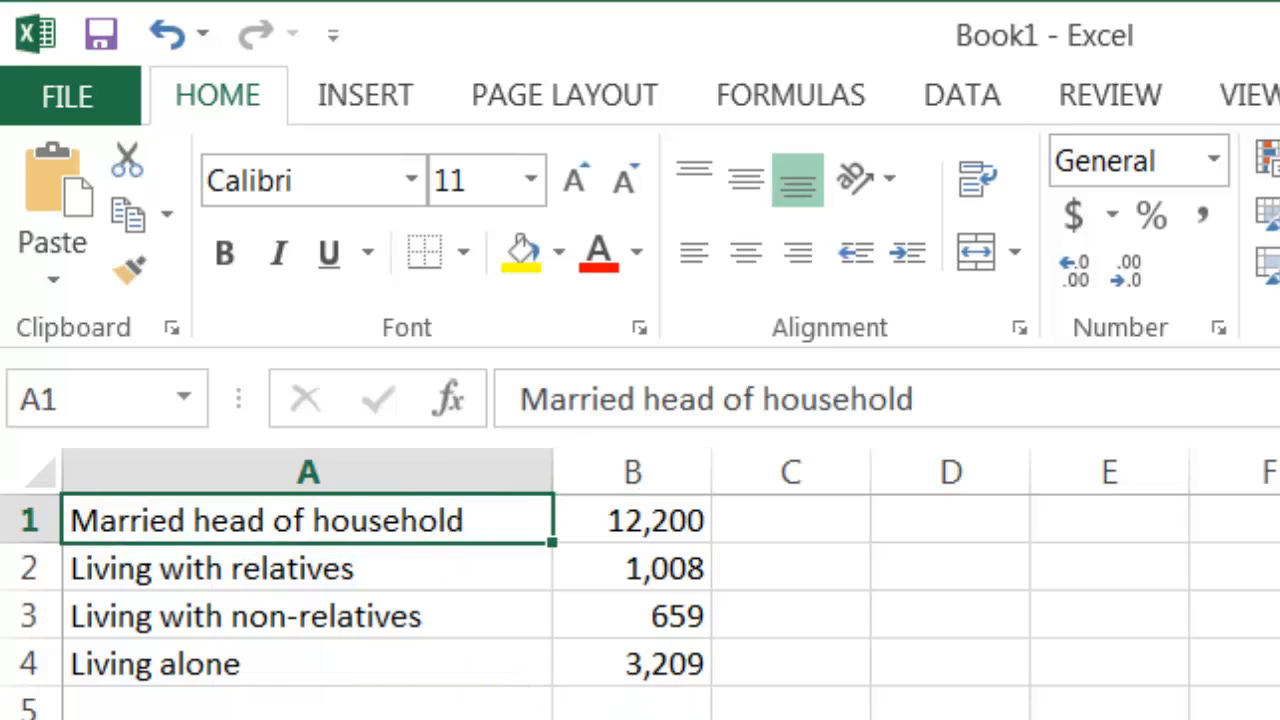
mouse_move(492, 520)
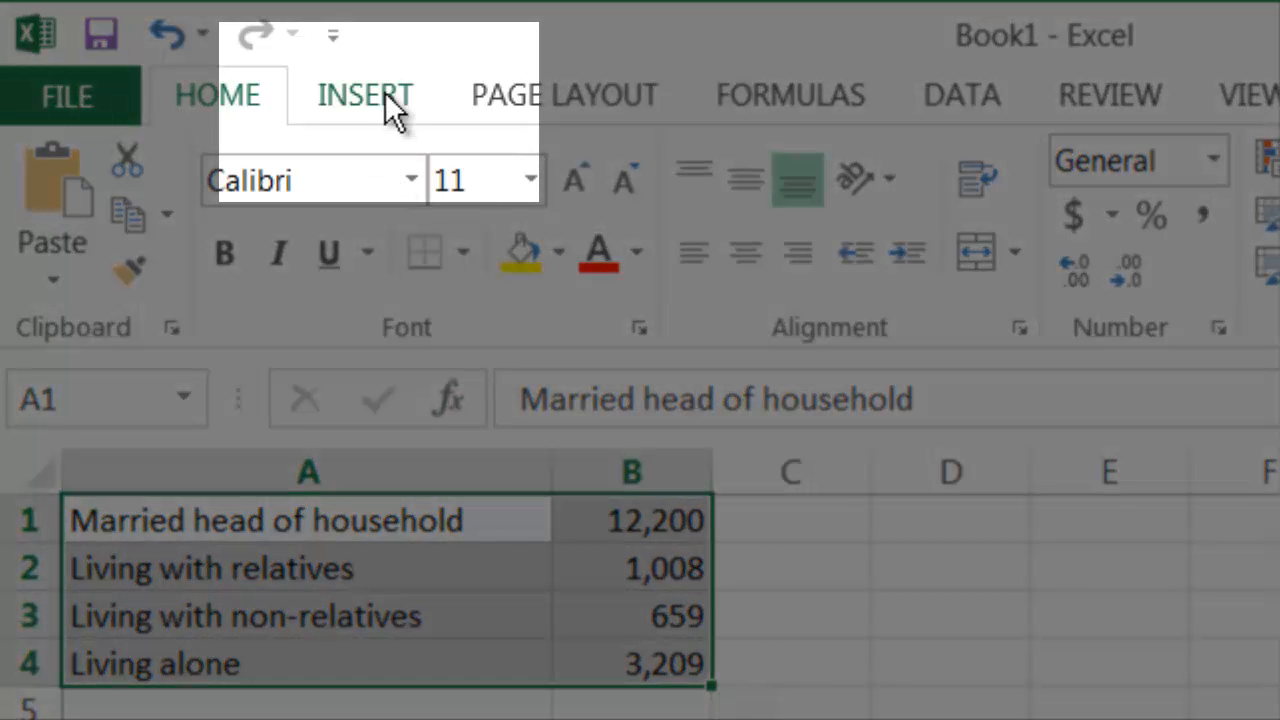
Insert a basic 2-D pie chart of the four household-type counts from the Insert ribbon.
click(364, 94)
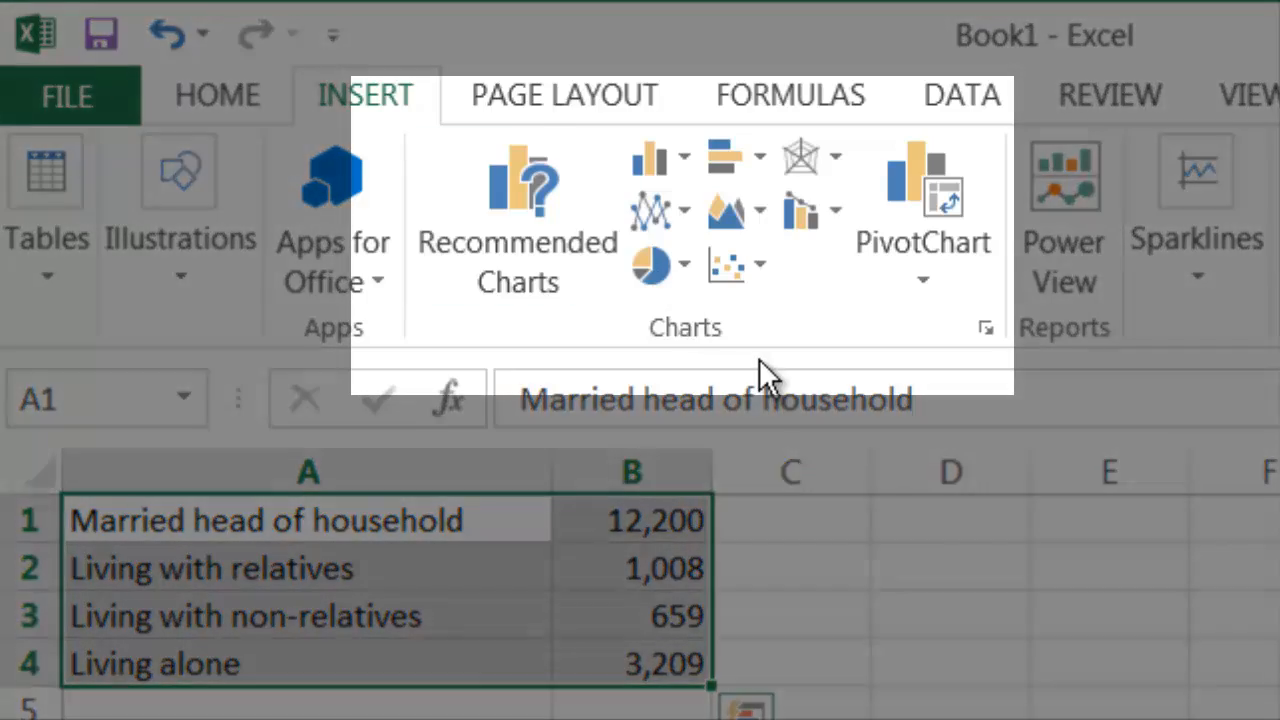
mouse_move(780, 330)
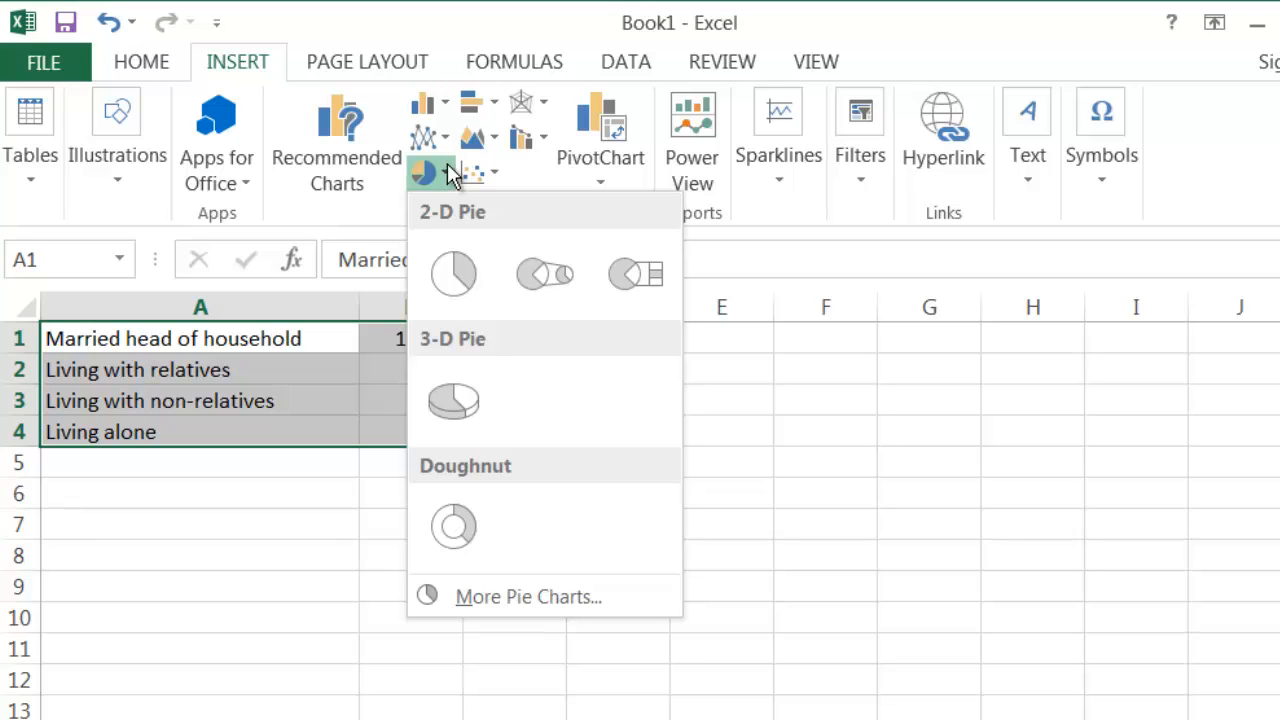
click(452, 272)
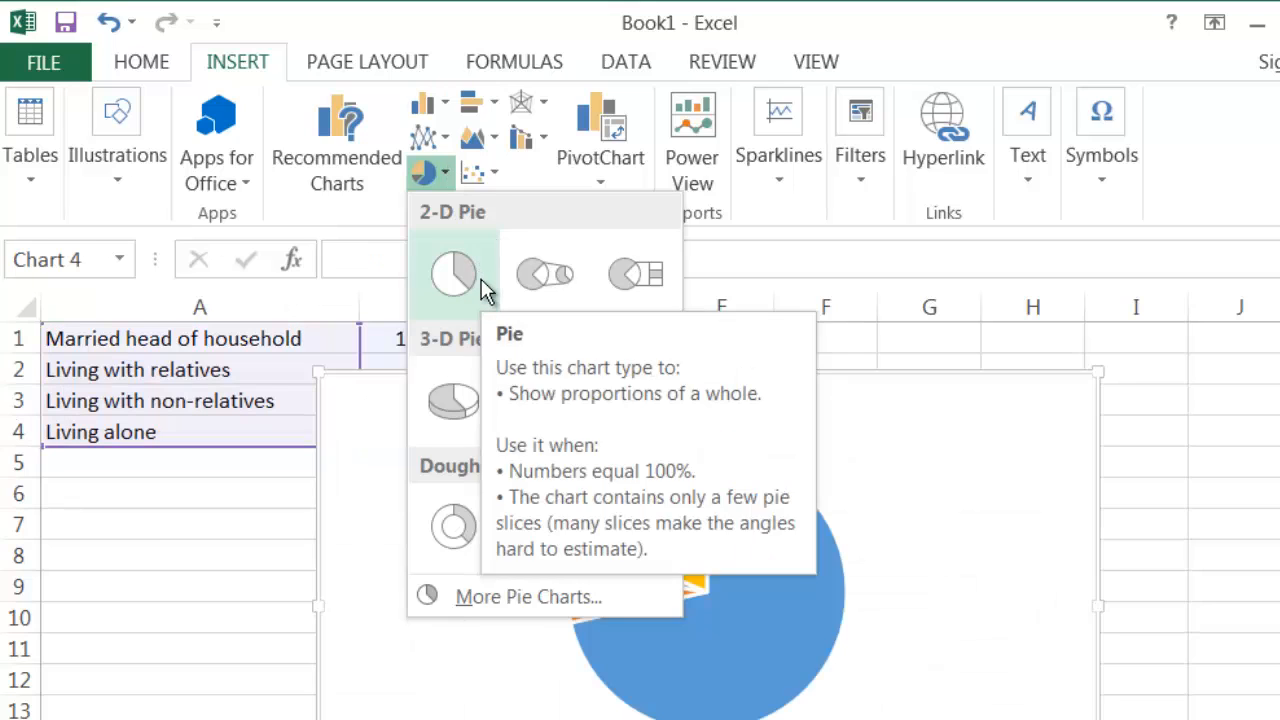
click(452, 272)
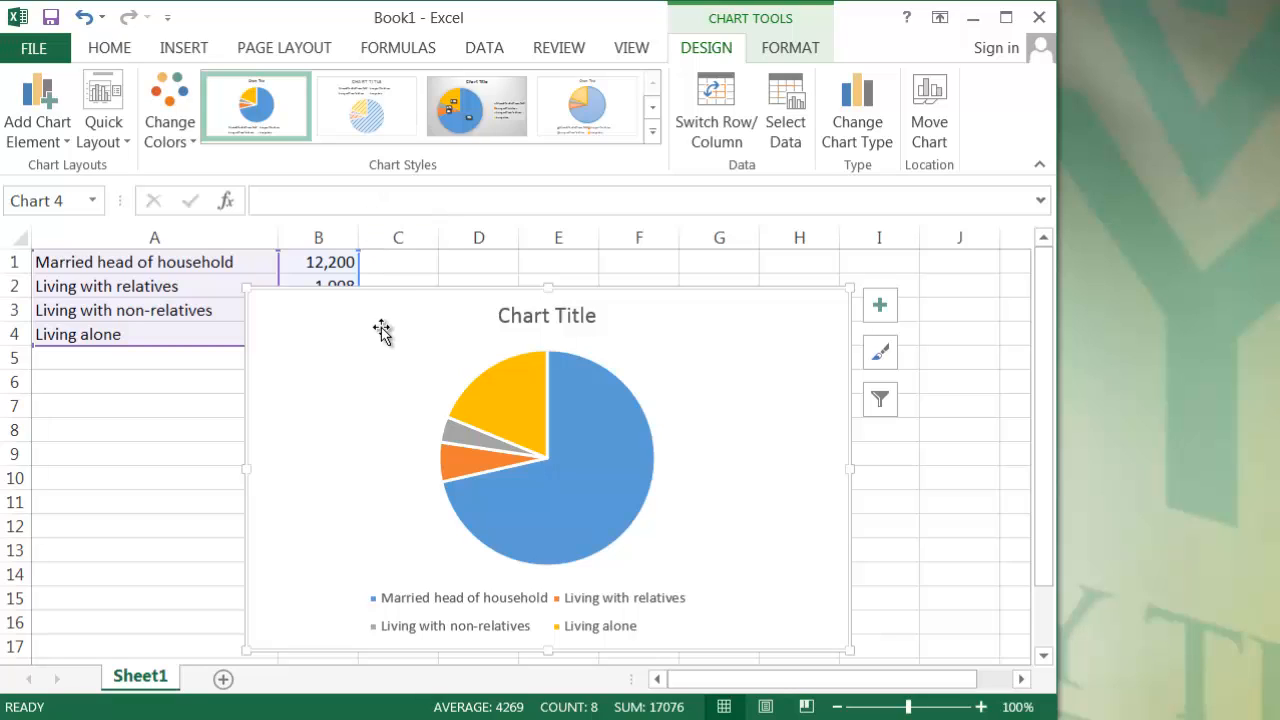
mouse_move(380, 336)
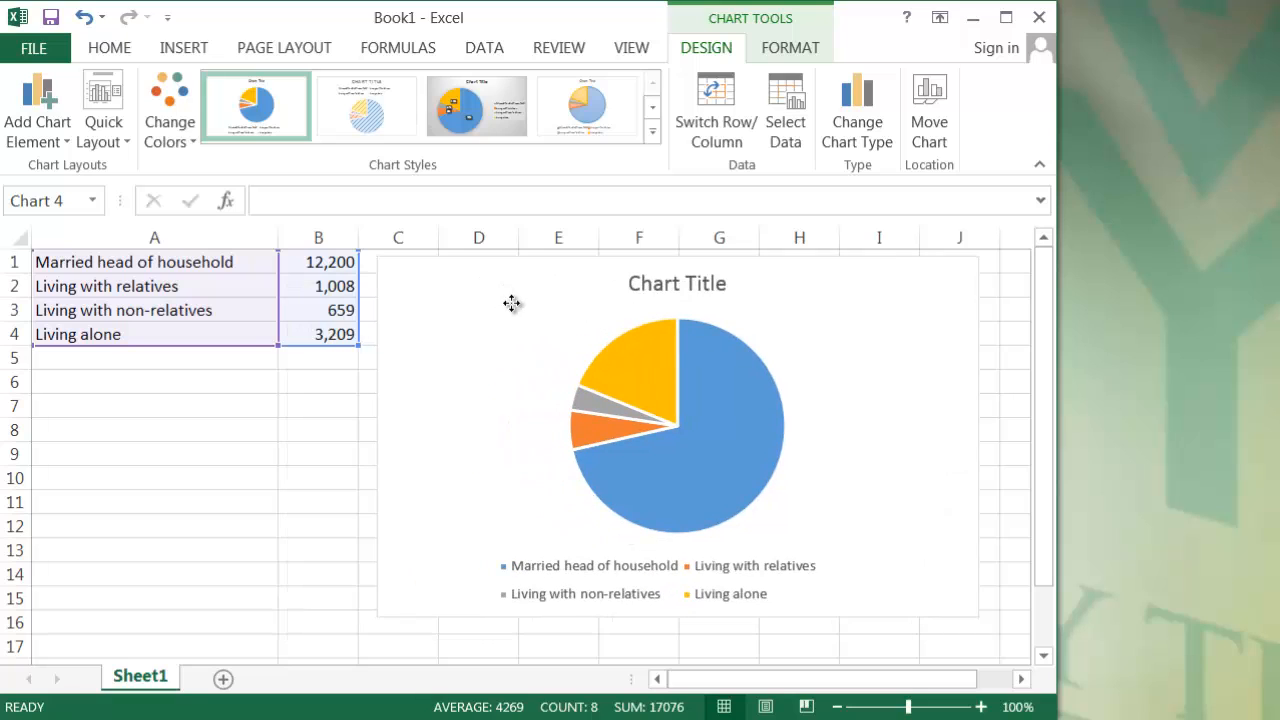
Move the pie chart to the right of the data table and enlarge it slightly.
click(420, 440)
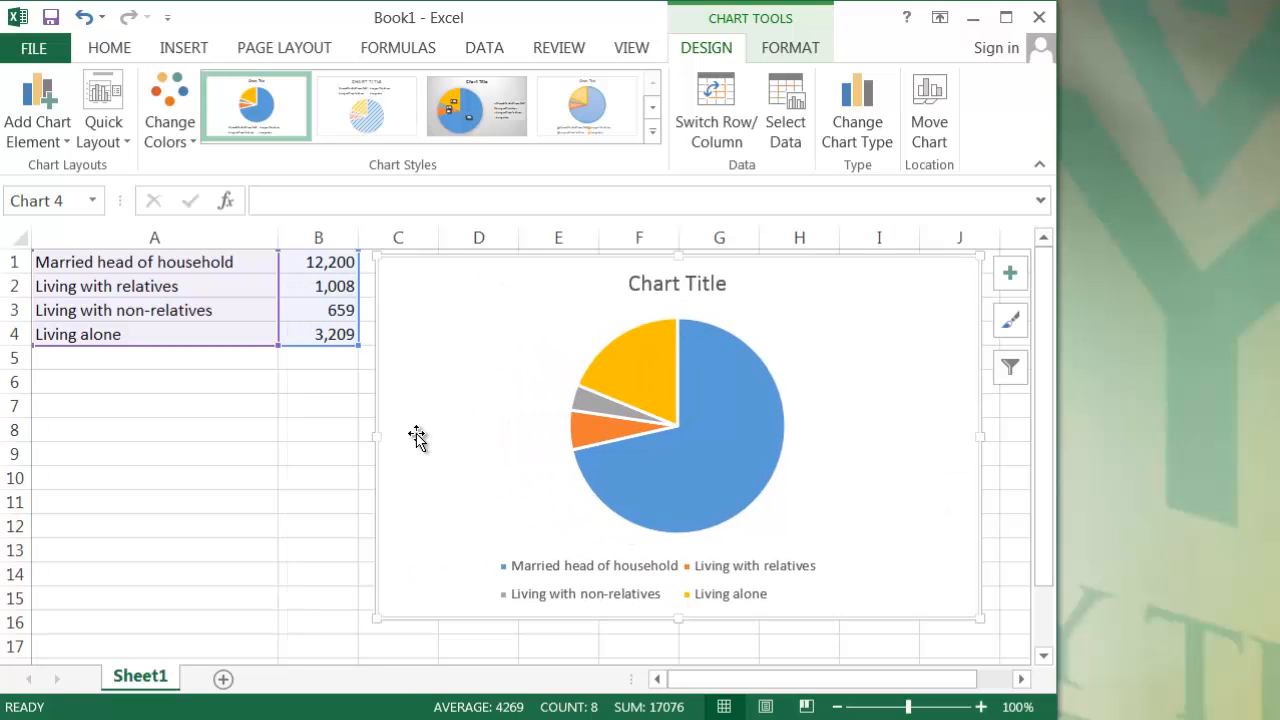
mouse_move(454, 492)
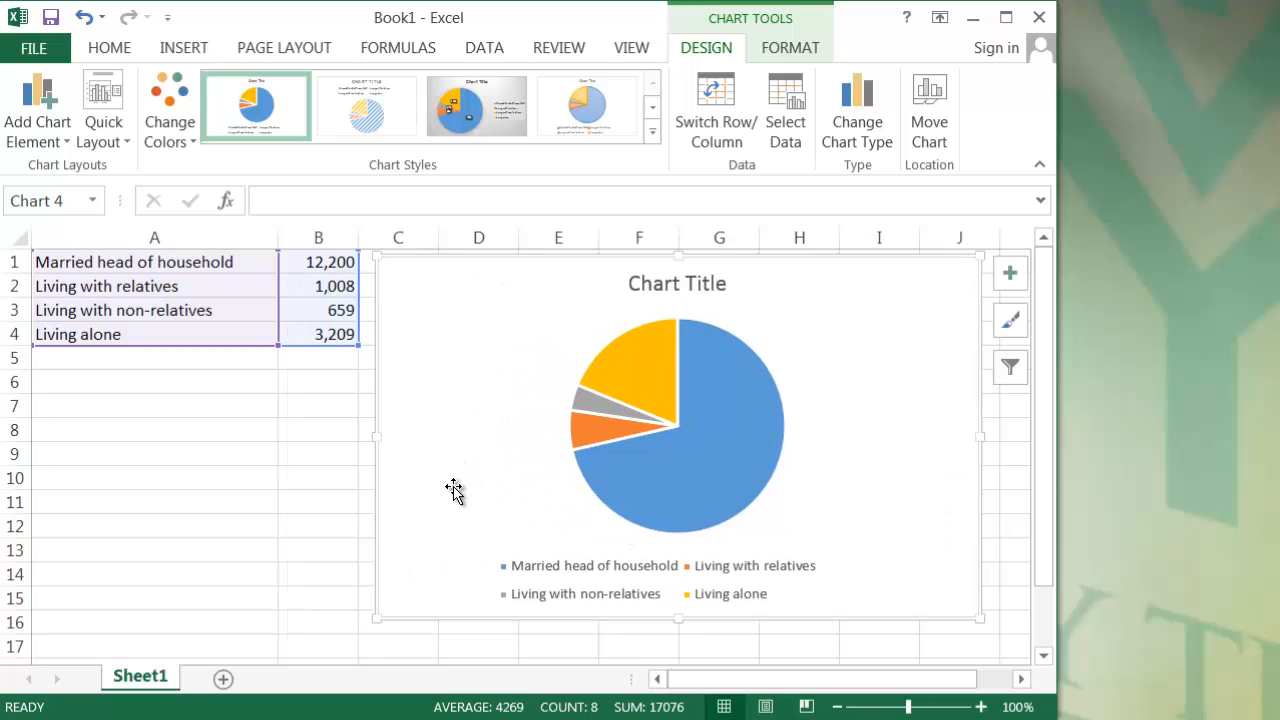
mouse_move(400, 486)
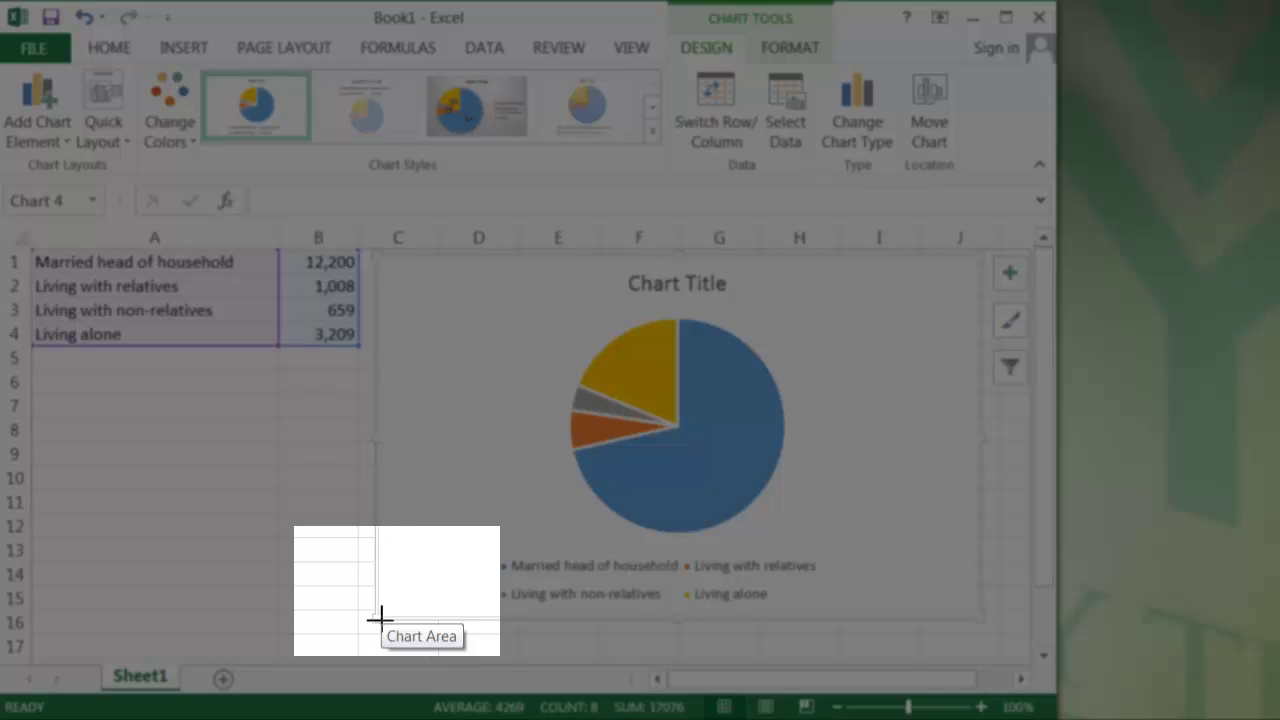
scroll(down, 3)
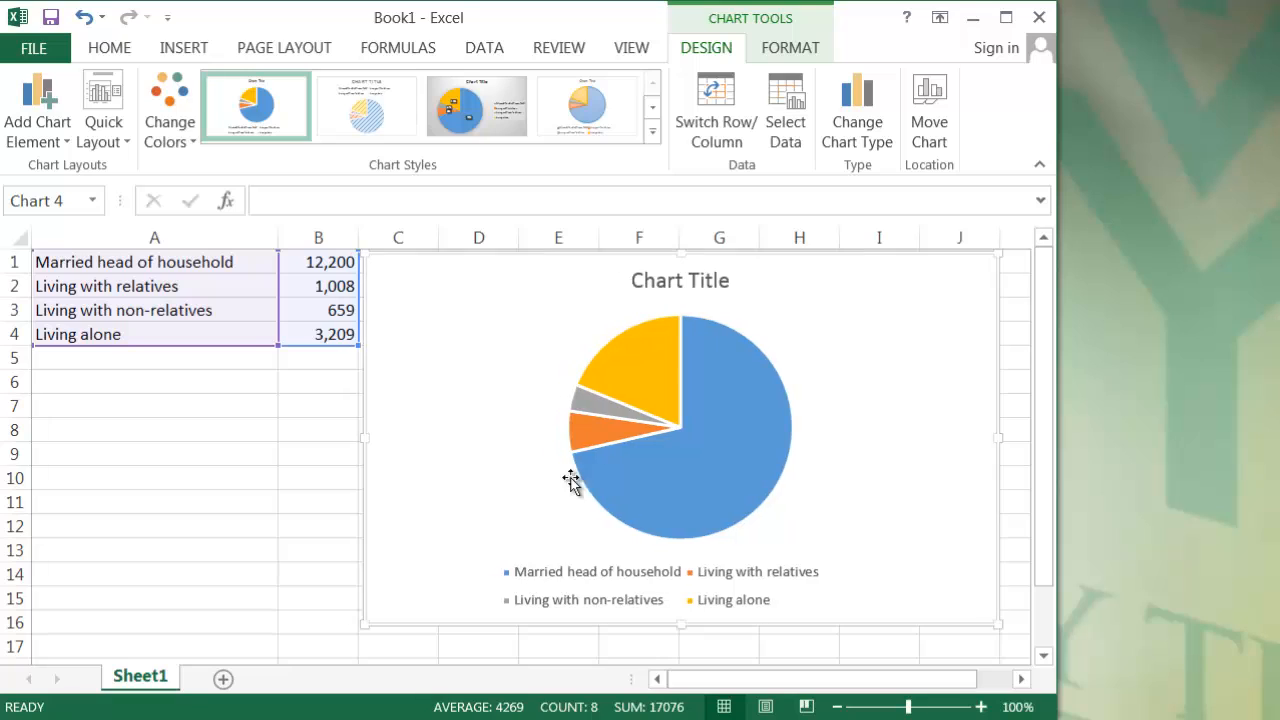
mouse_move(540, 516)
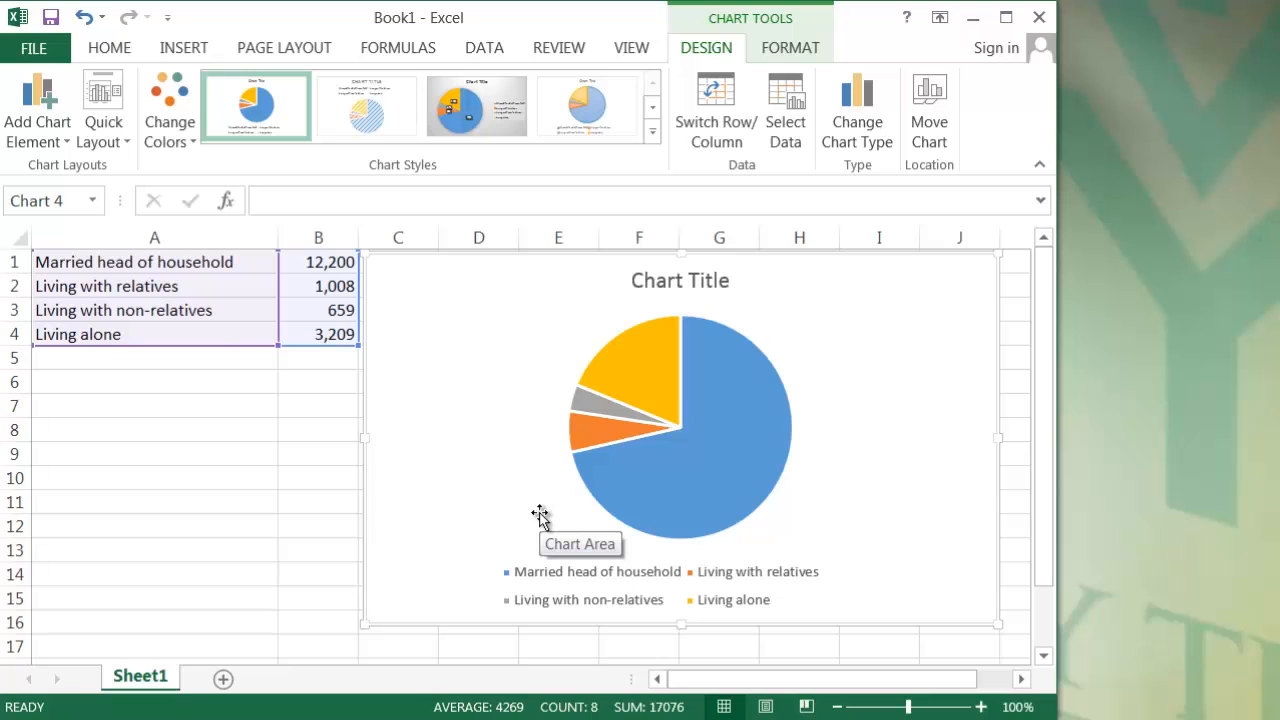
mouse_move(416, 412)
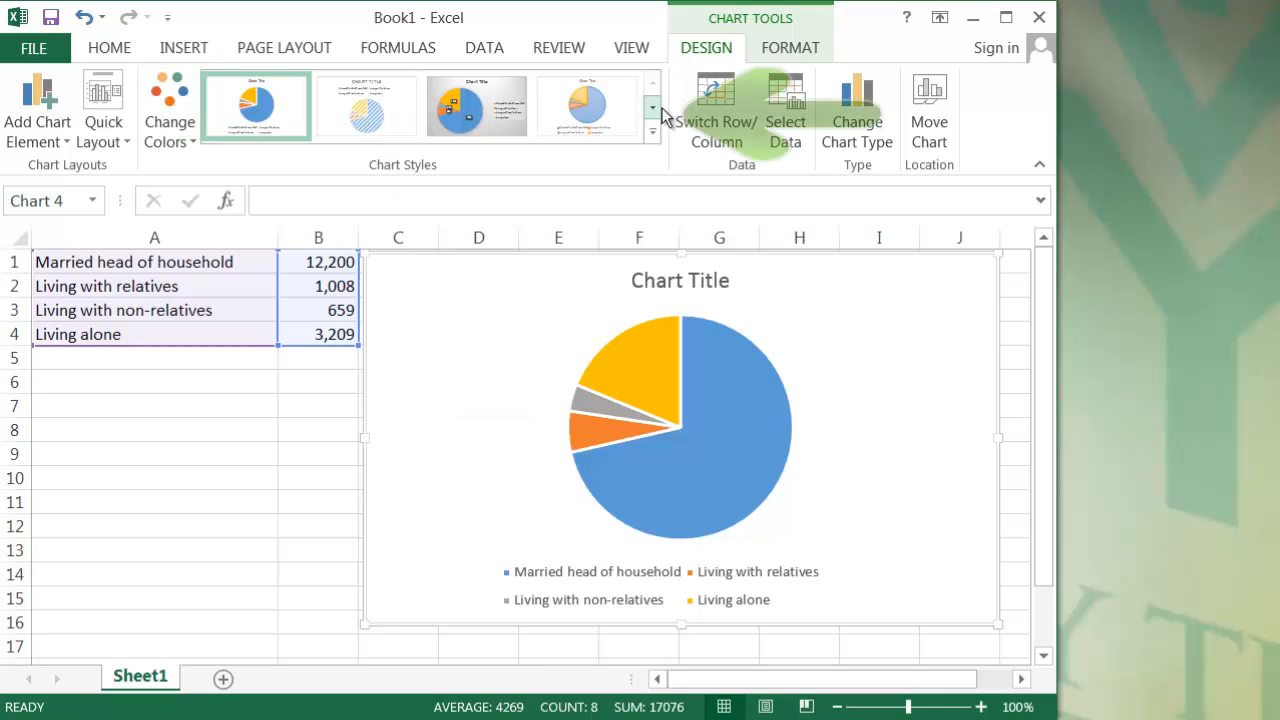
Preview several built-in chart styles and keep the one labelling slices with category names and percentages.
click(476, 106)
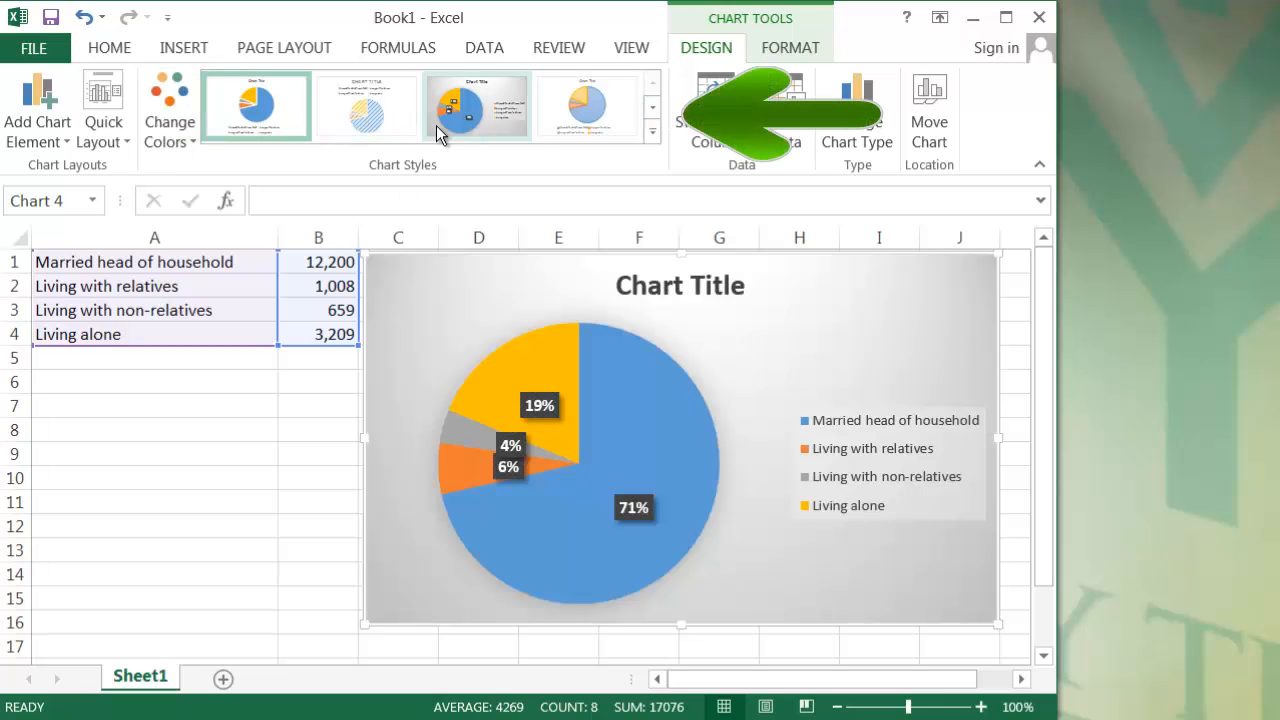
mouse_move(456, 110)
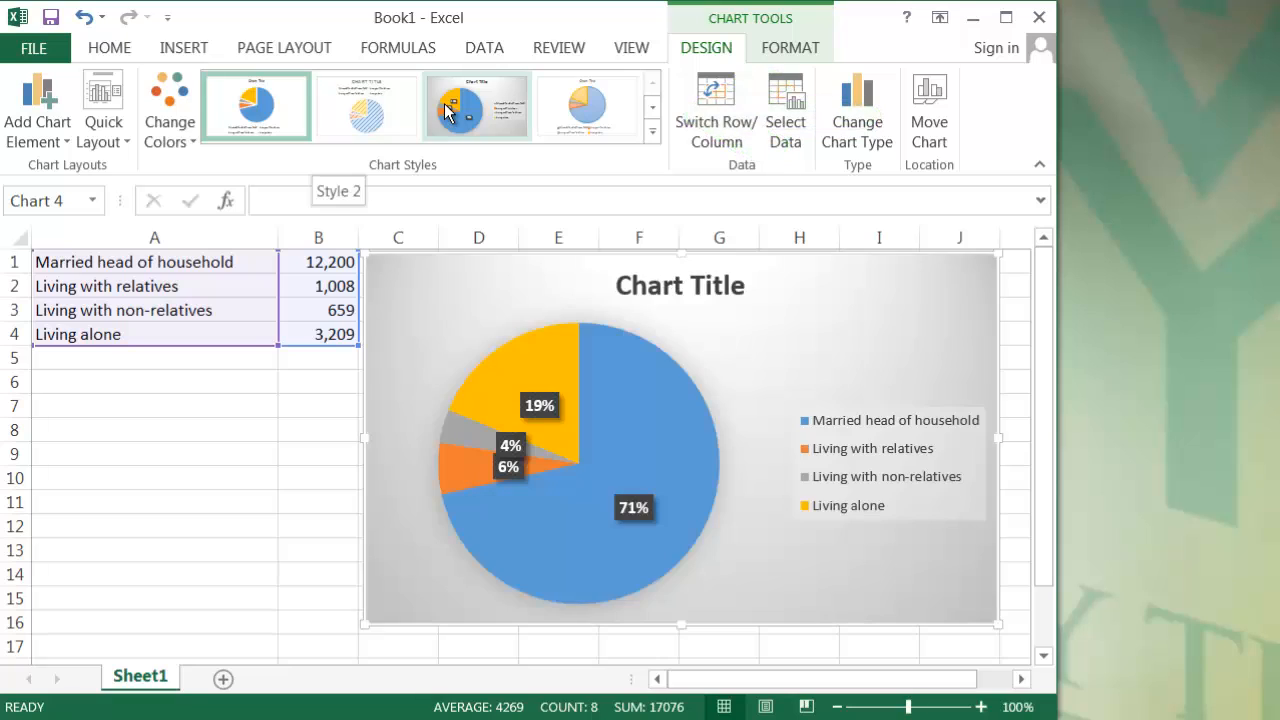
click(586, 106)
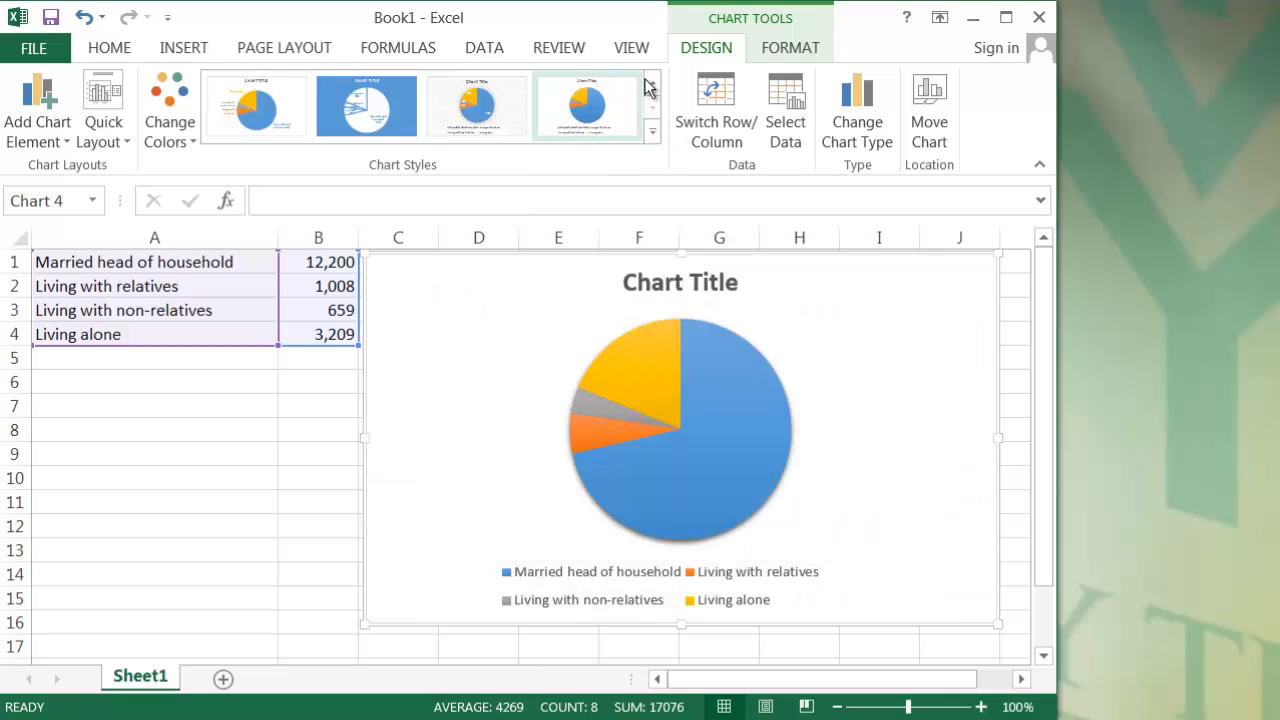
click(586, 106)
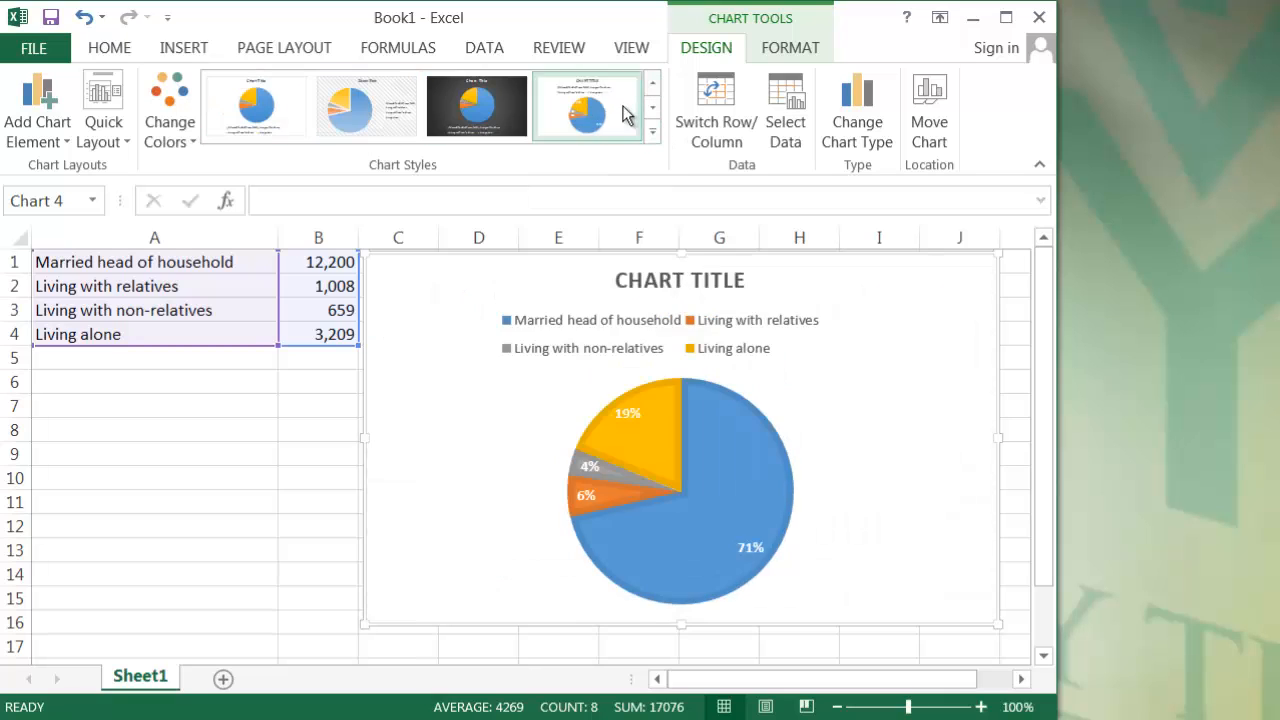
click(256, 106)
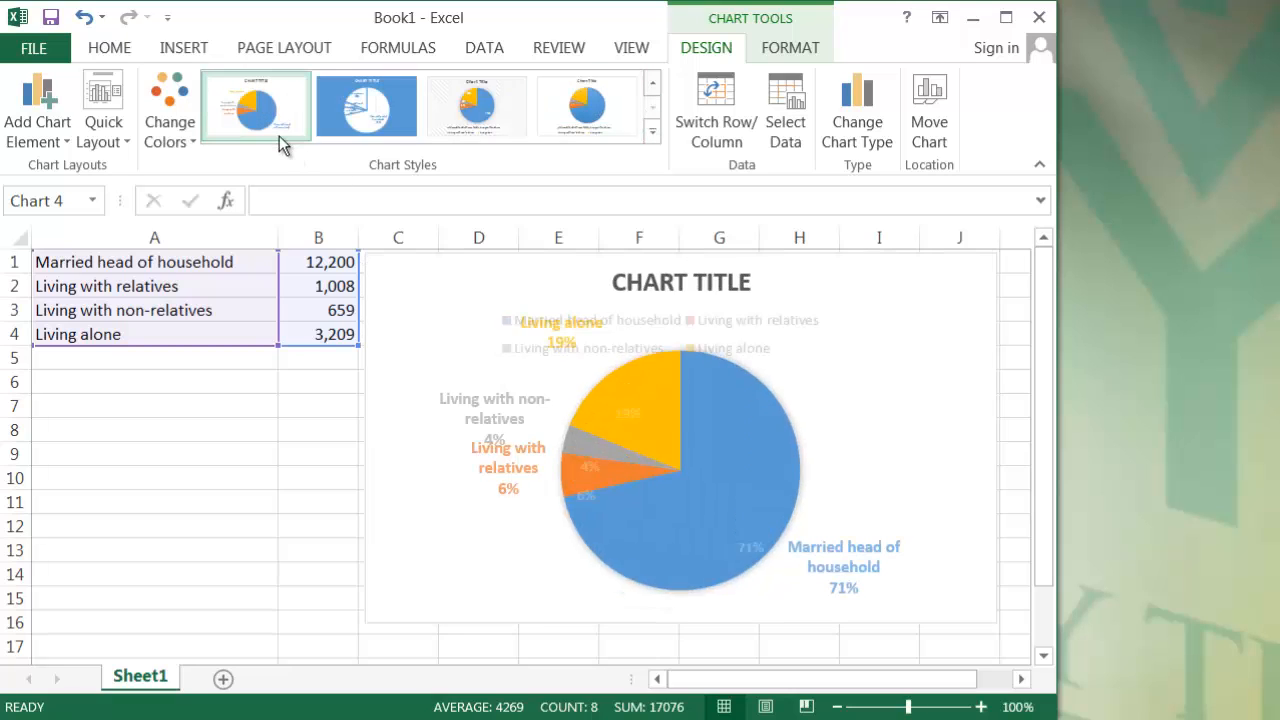
mouse_move(556, 432)
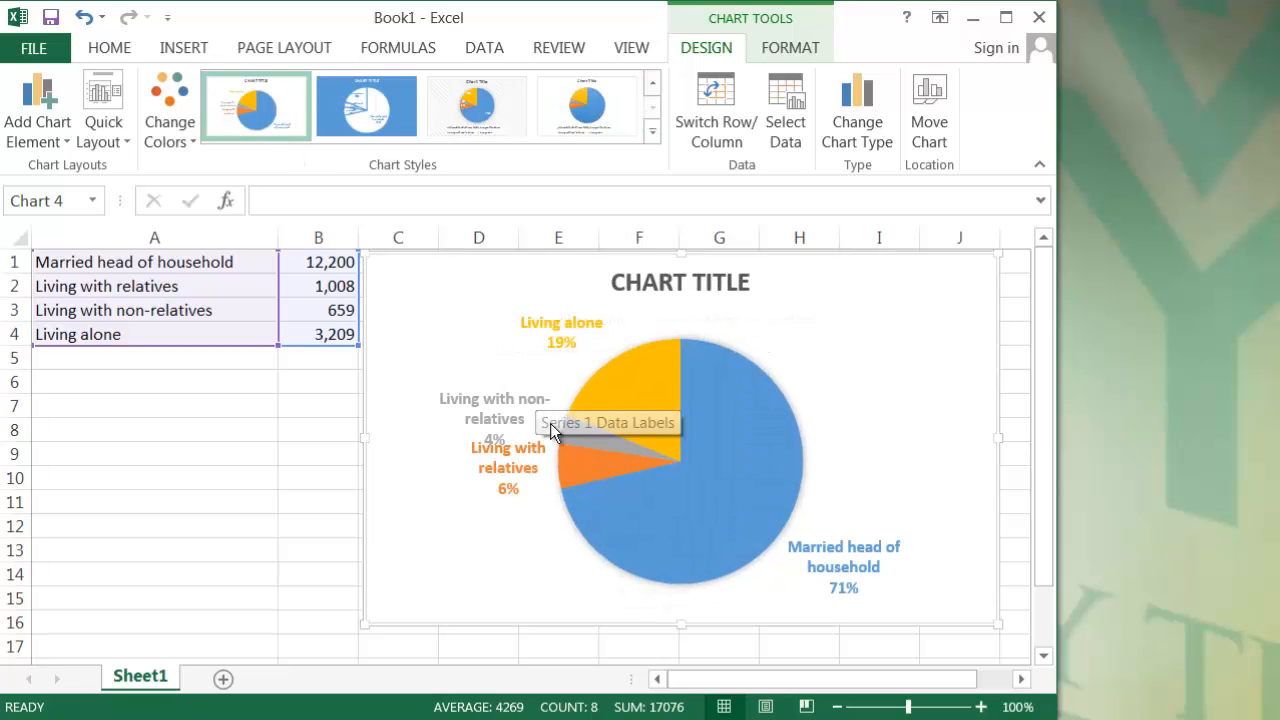
mouse_move(458, 570)
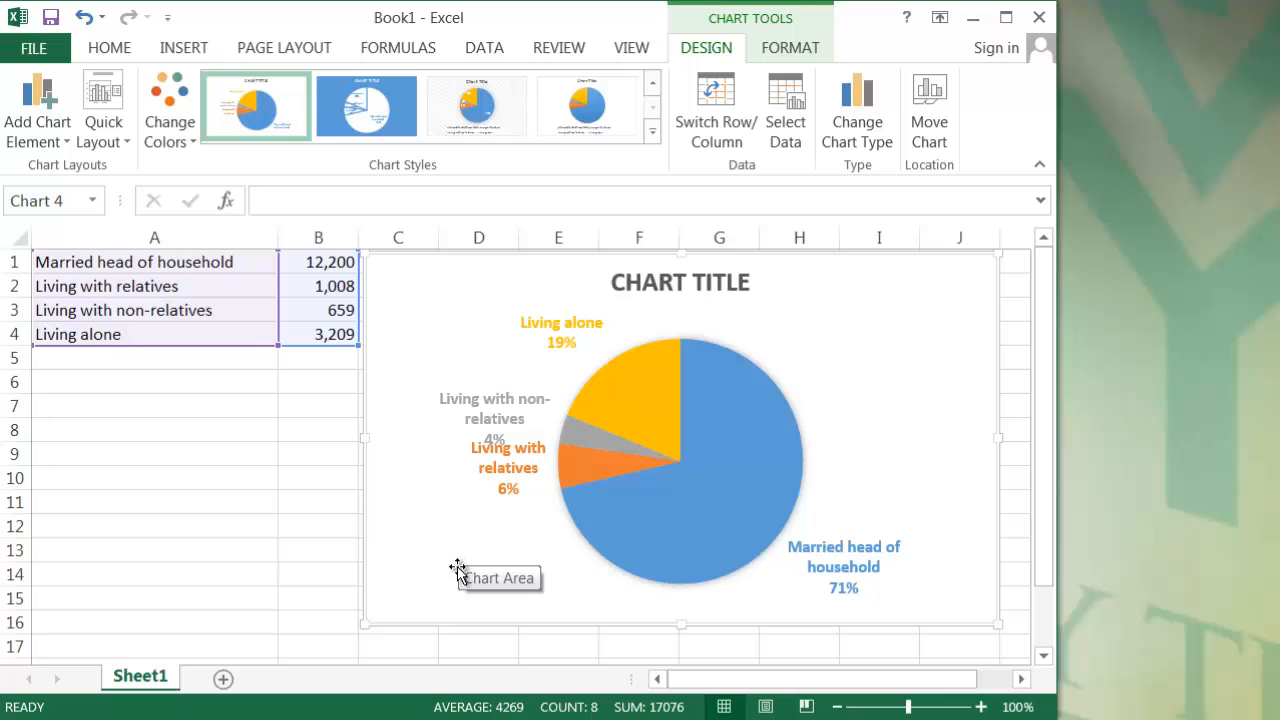
mouse_move(460, 490)
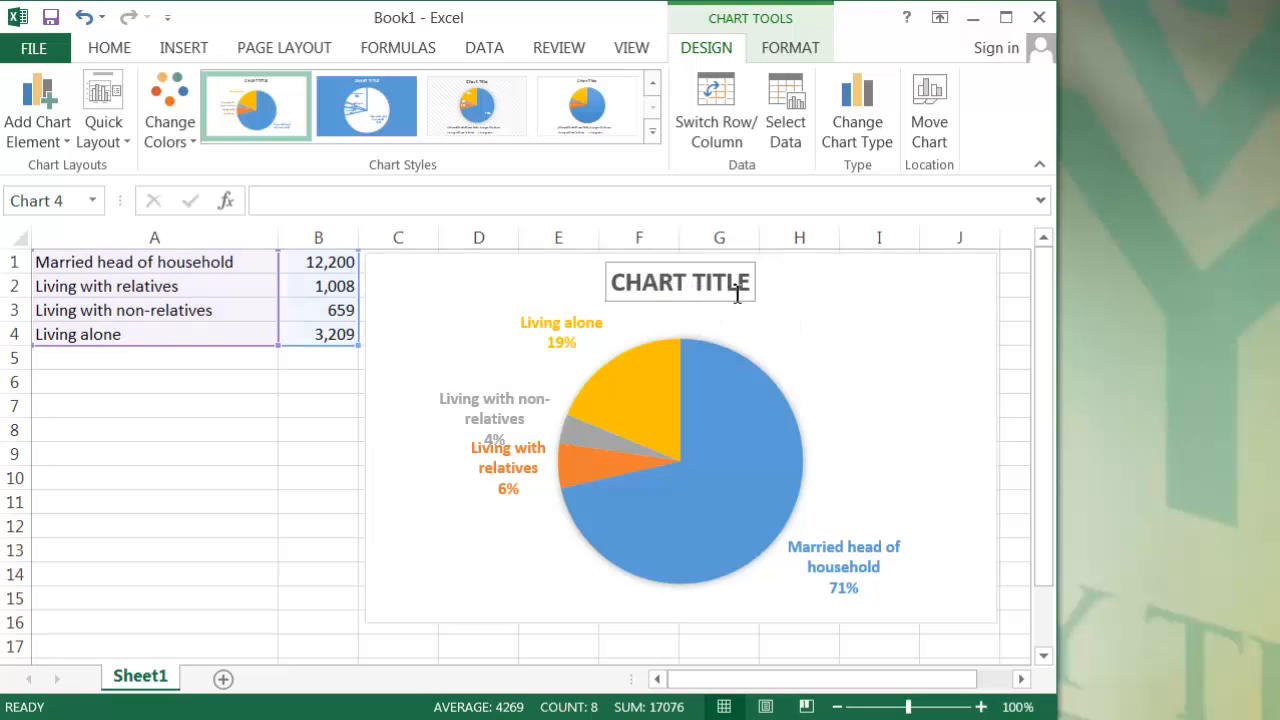
Replace the chart title placeholder with 'MEN AGED 65 AND OLDER'.
click(680, 280)
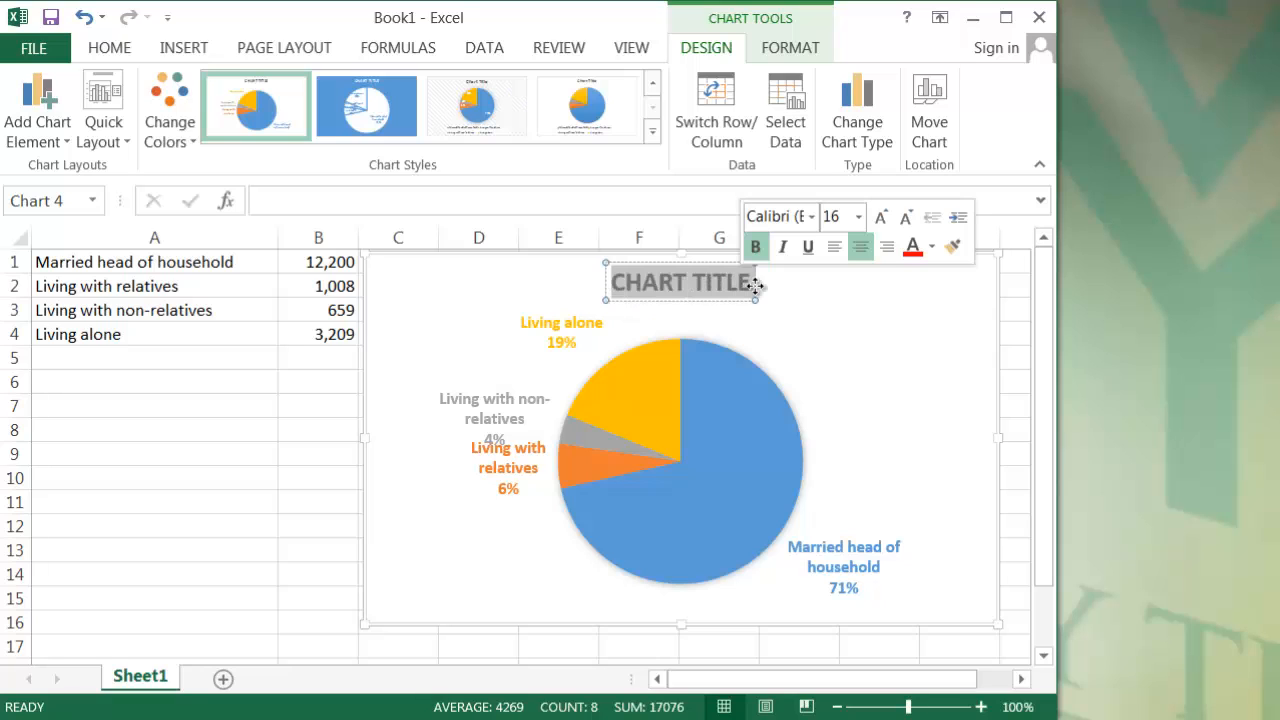
text(MEN AGED)
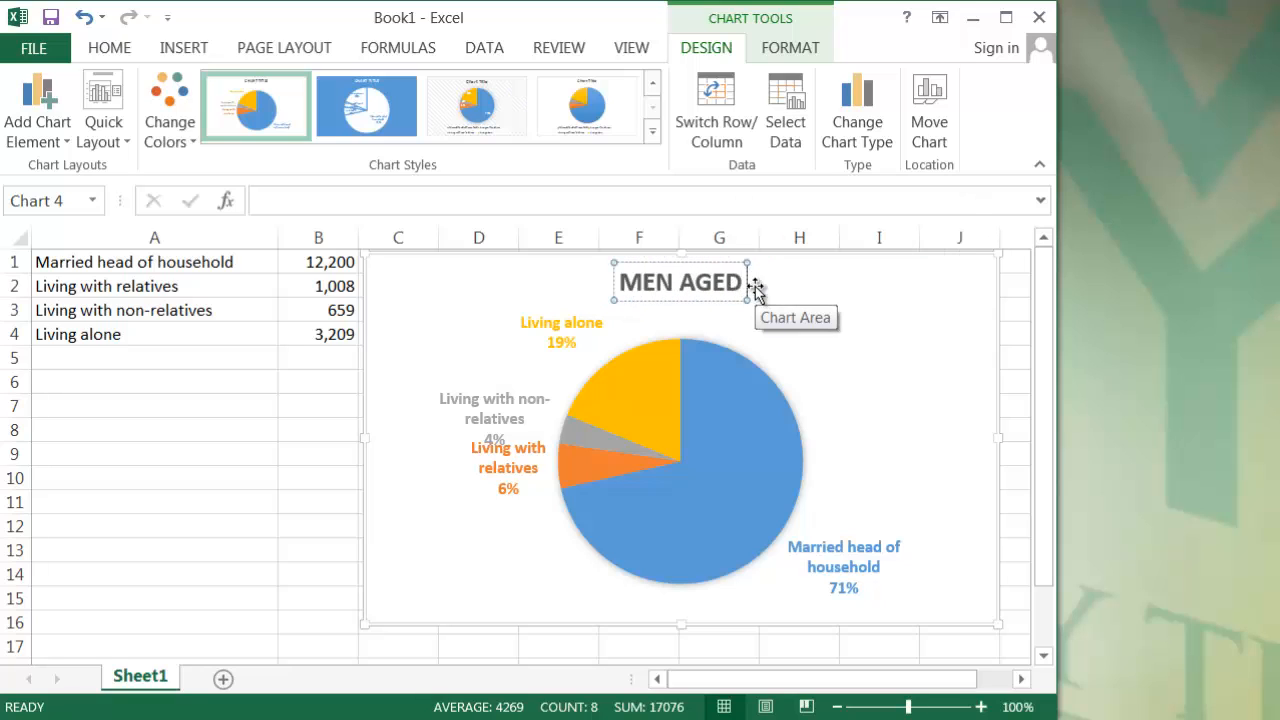
text(65 AND)
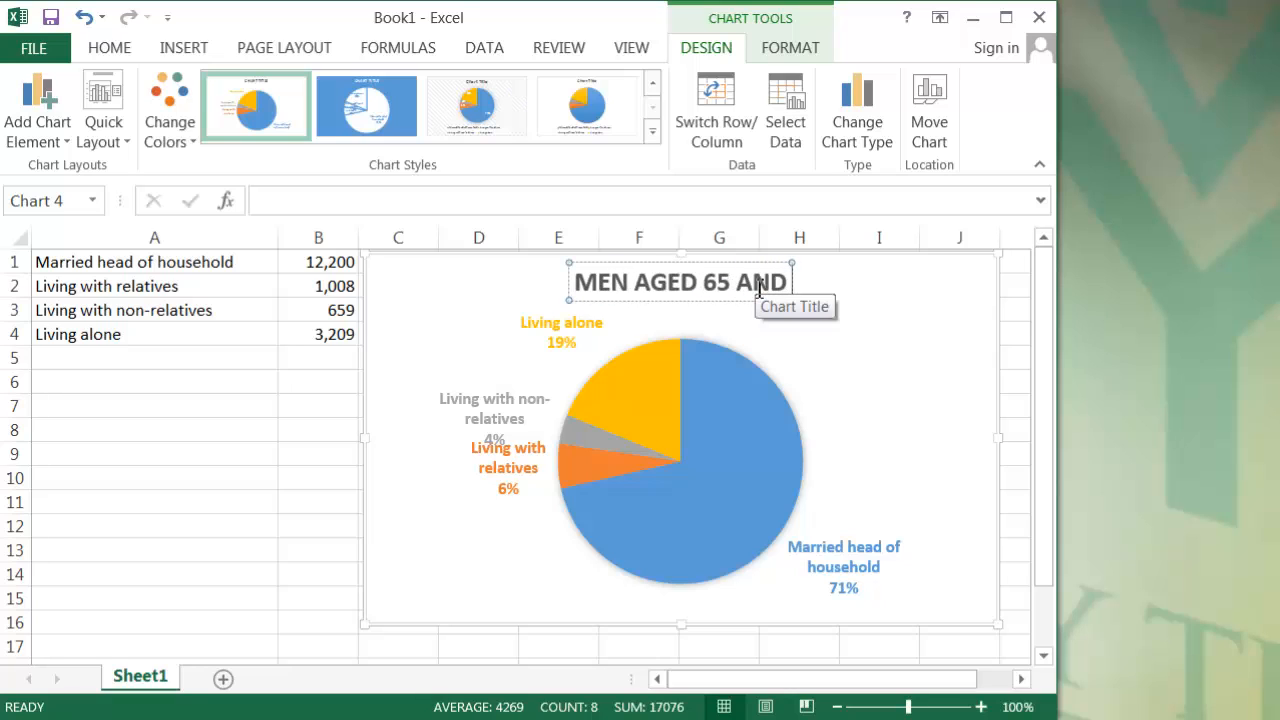
text(OLDER)
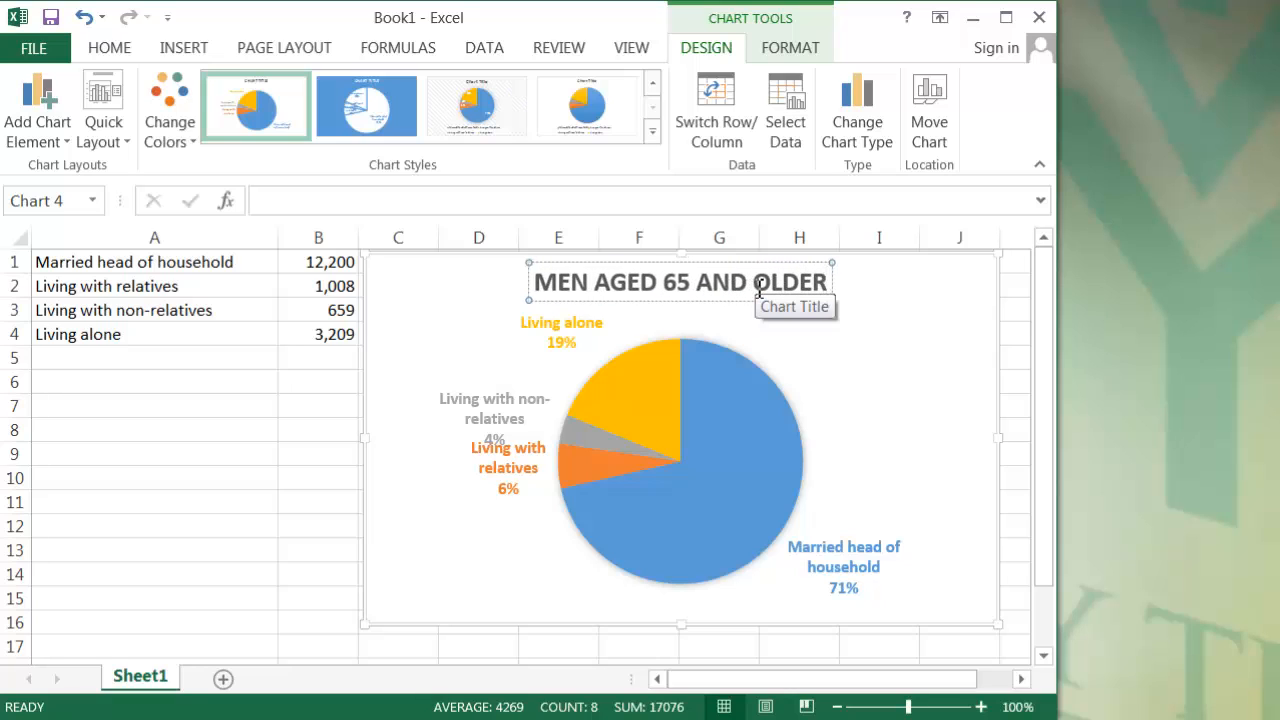
mouse_move(888, 390)
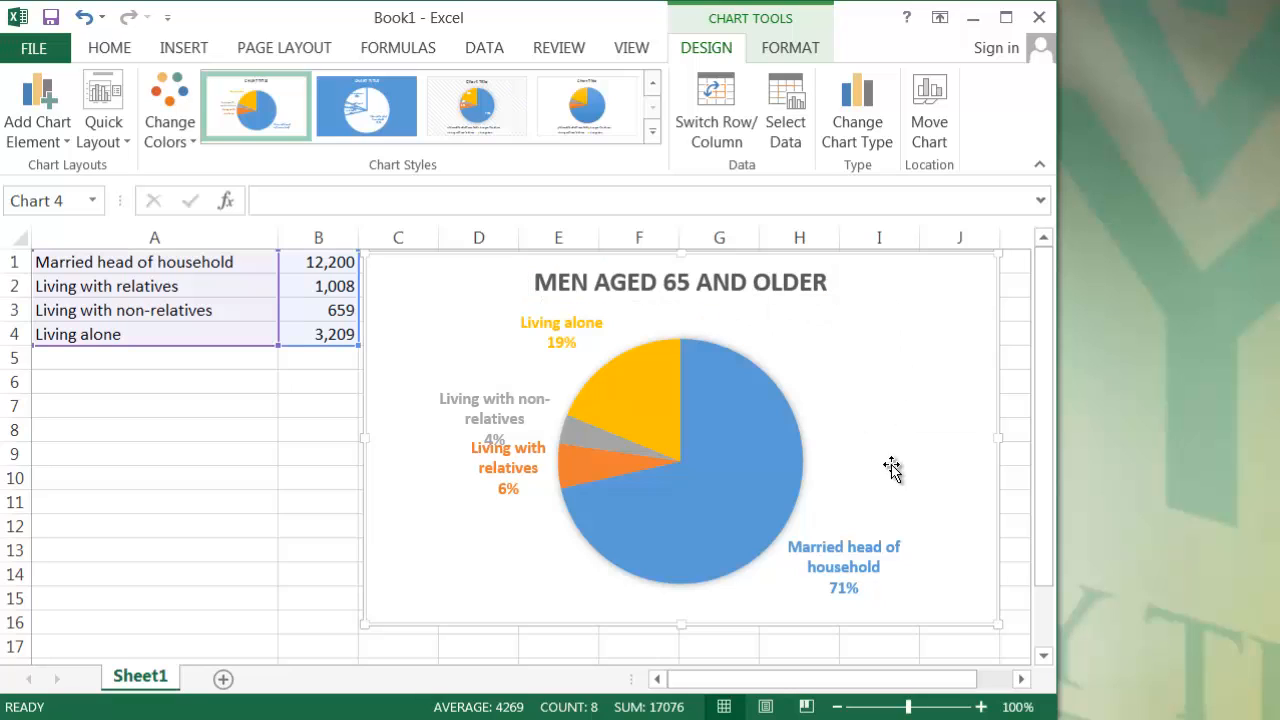
mouse_move(1092, 56)
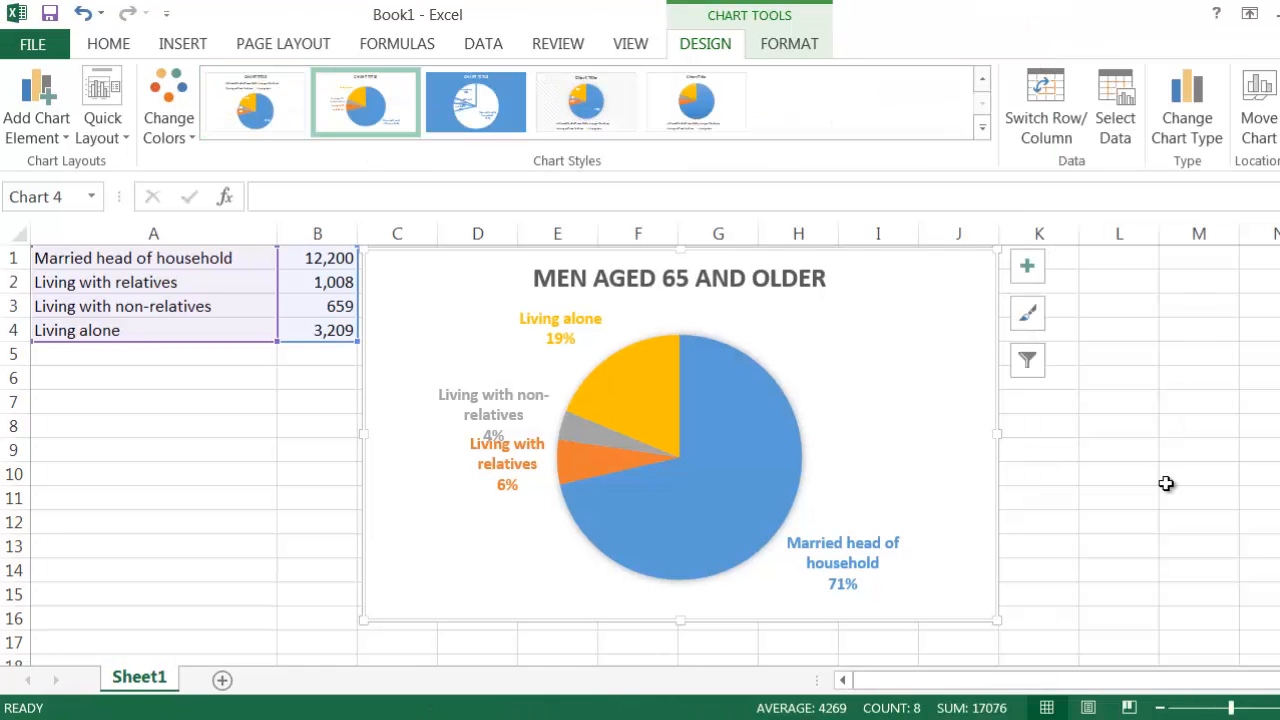
mouse_move(1064, 552)
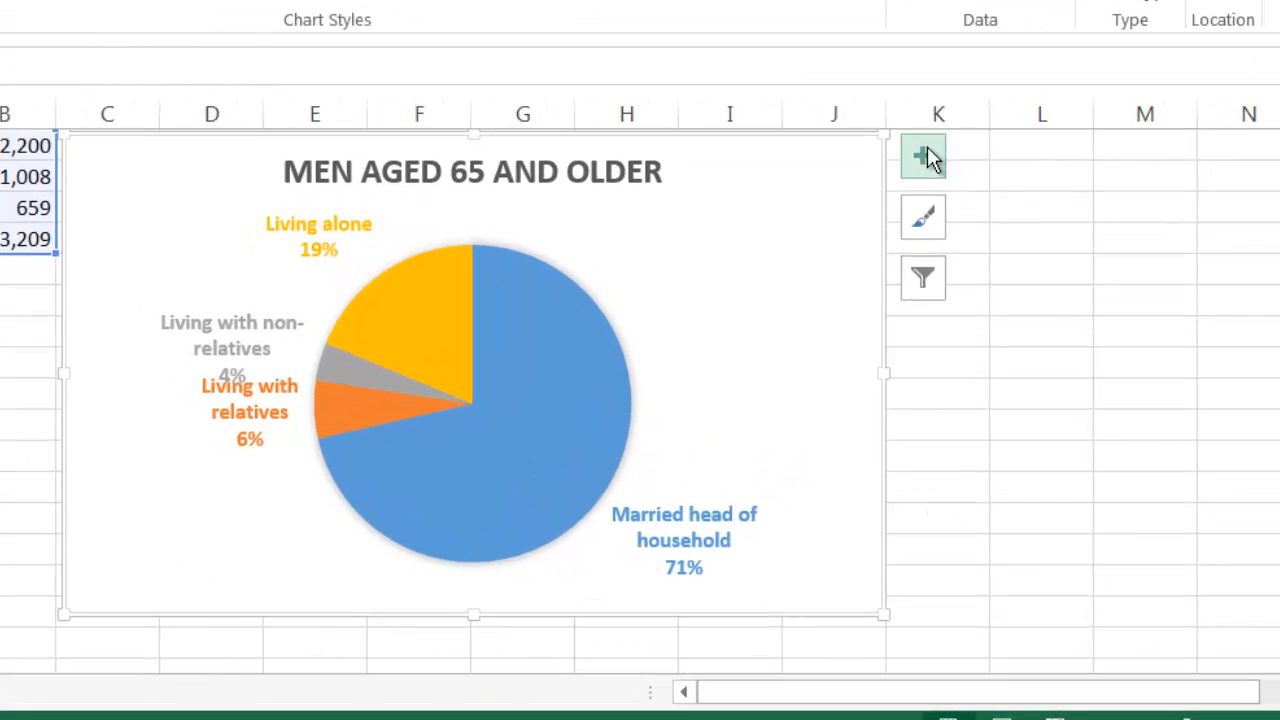
mouse_move(922, 156)
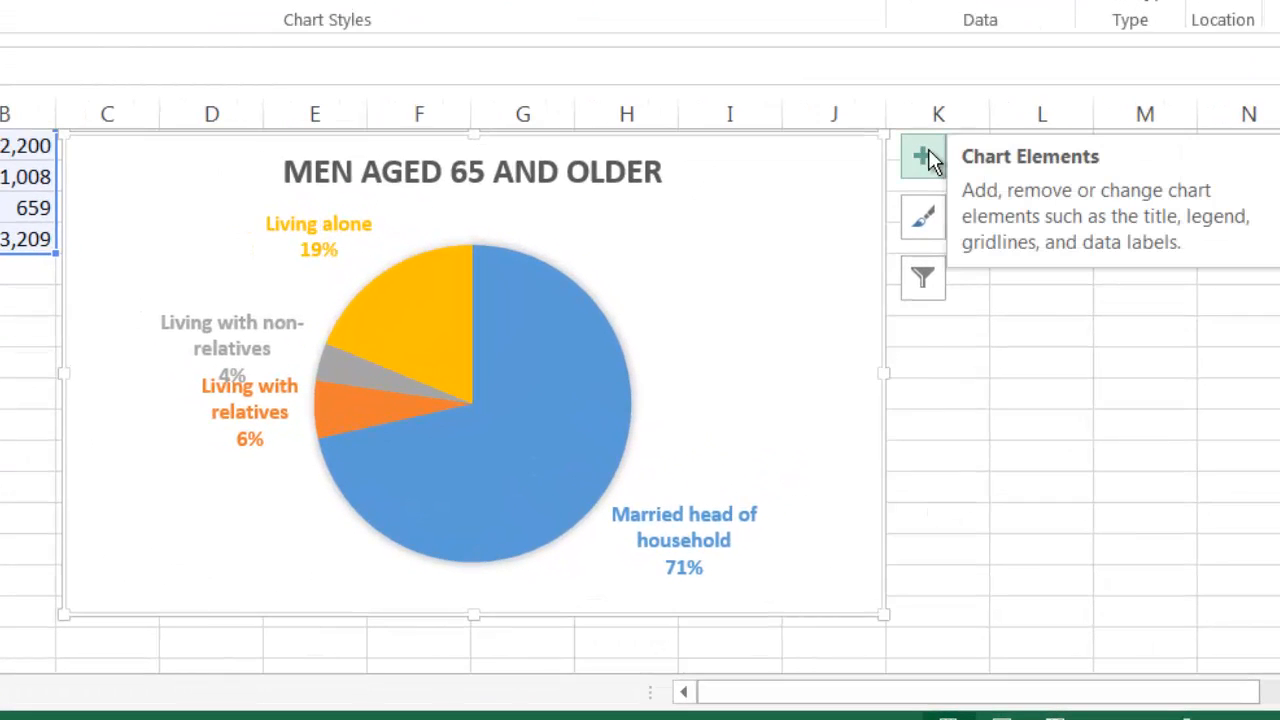
Toggle the Chart Title element off and on so it reverts to the default placeholder.
click(922, 156)
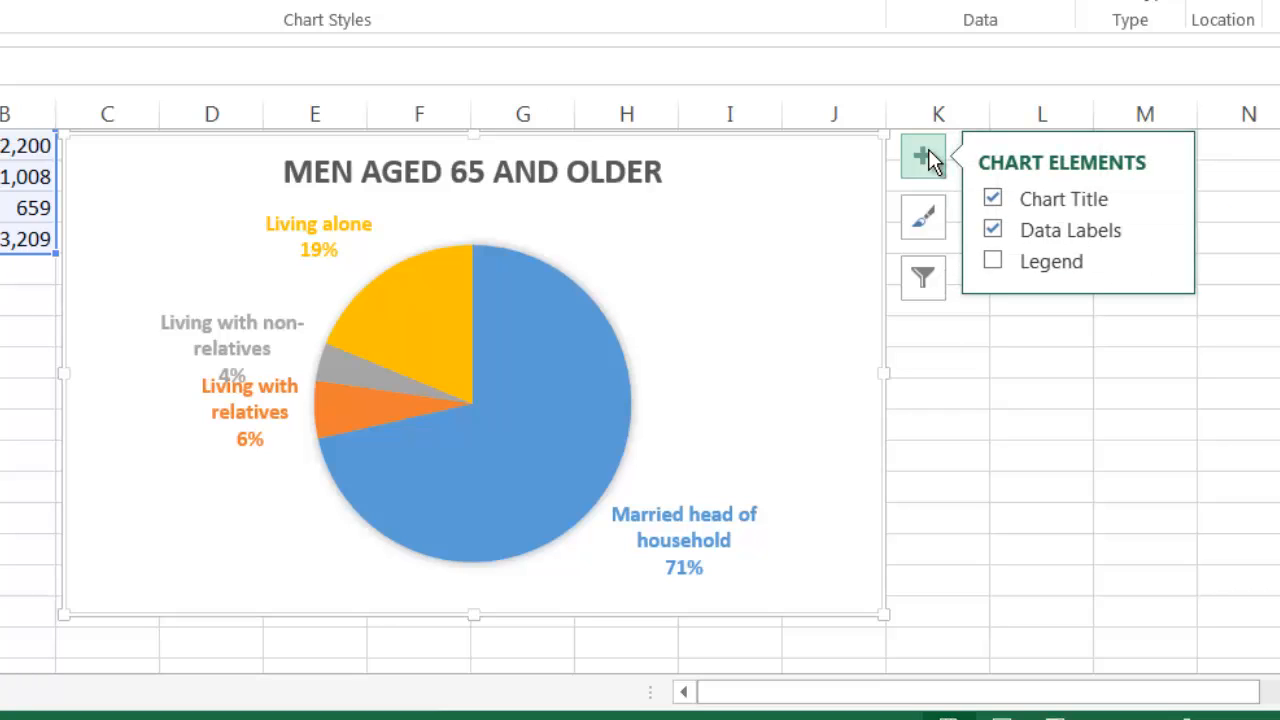
mouse_move(864, 162)
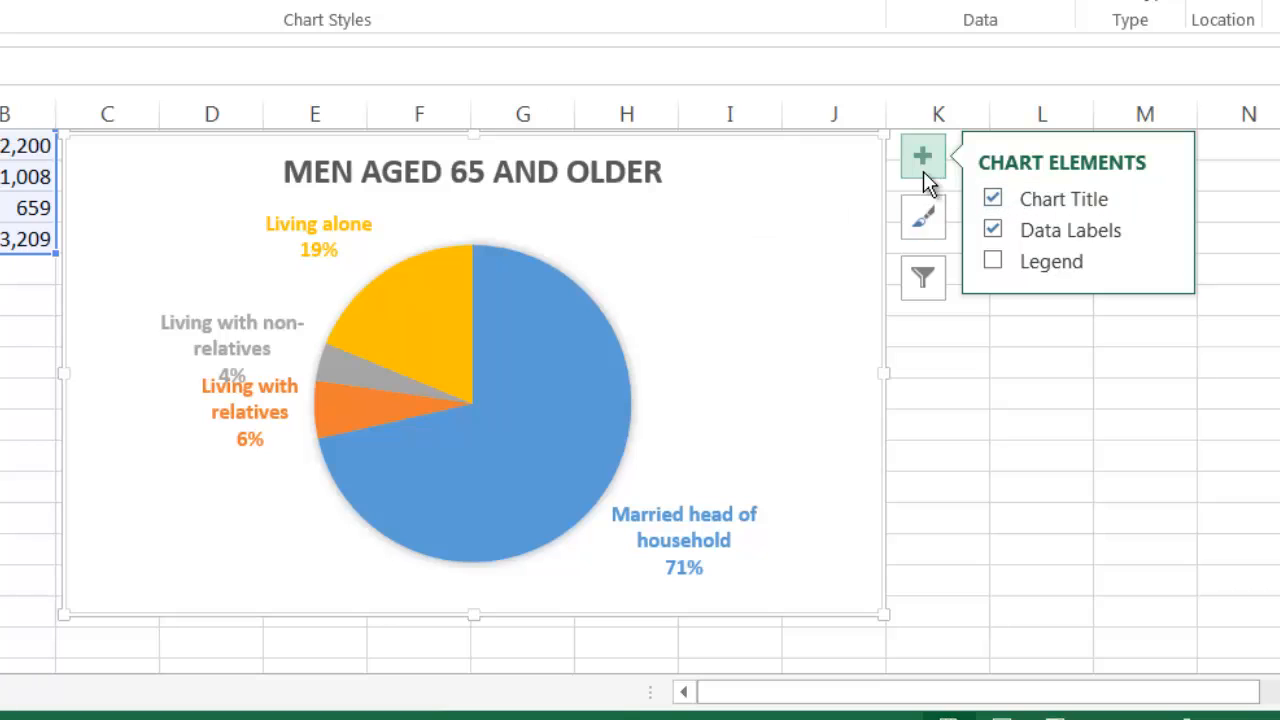
click(992, 198)
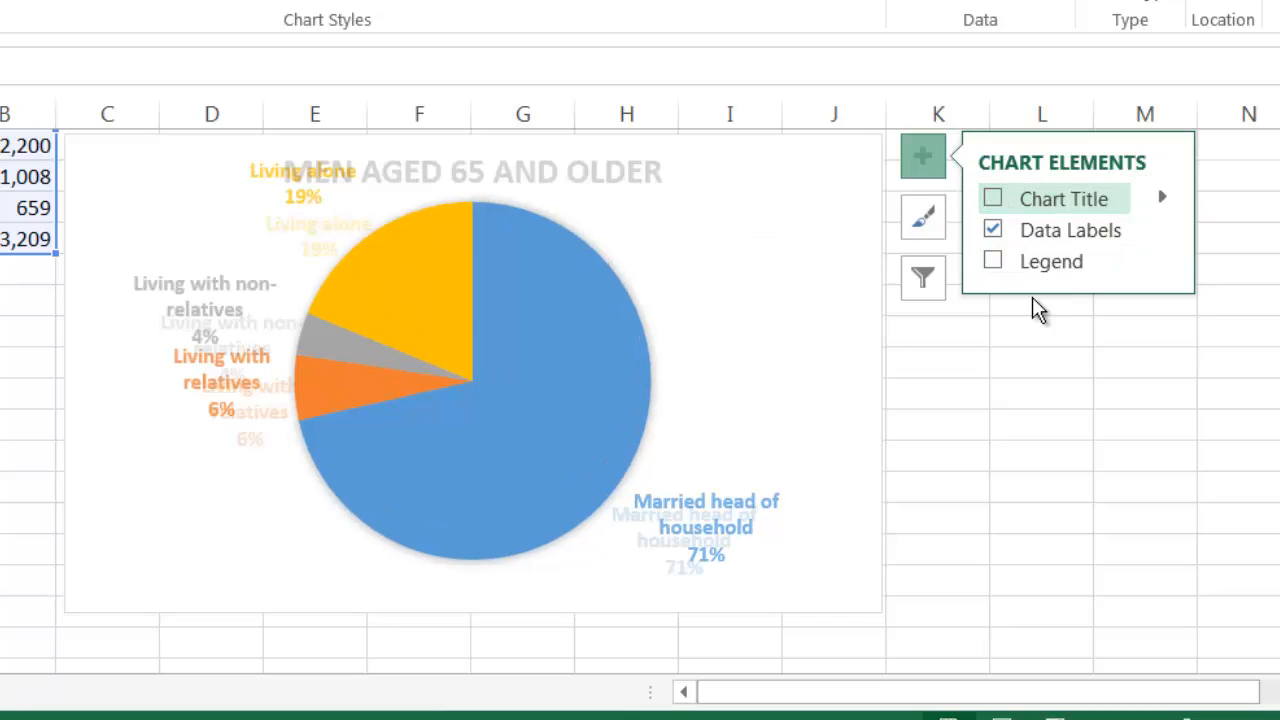
click(992, 198)
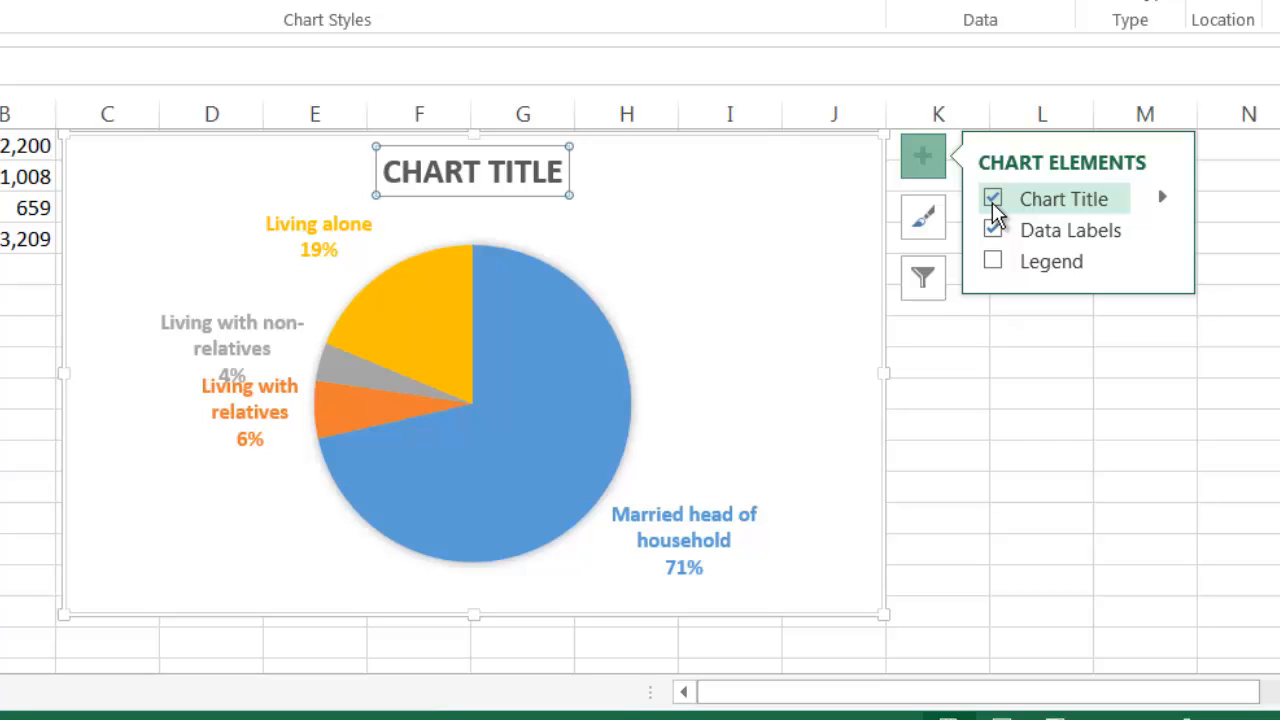
Add a legend via Chart Elements and remove it again, leaving no legend.
click(992, 260)
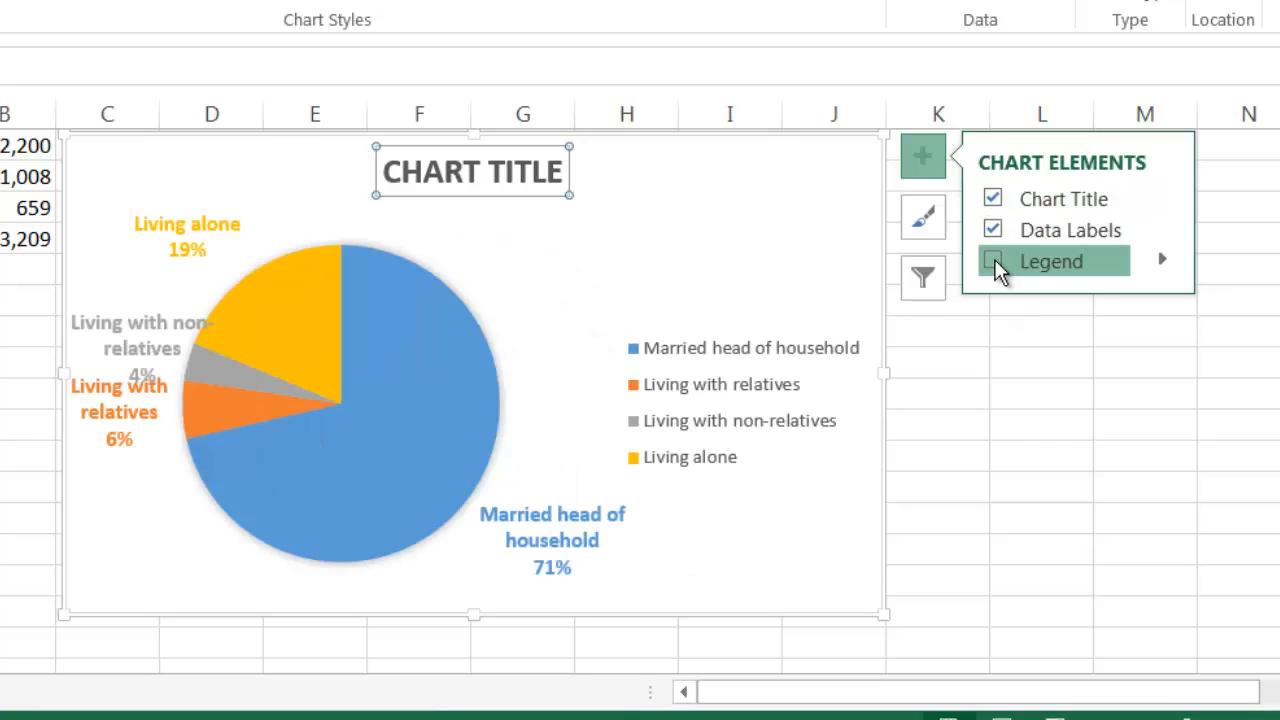
click(992, 260)
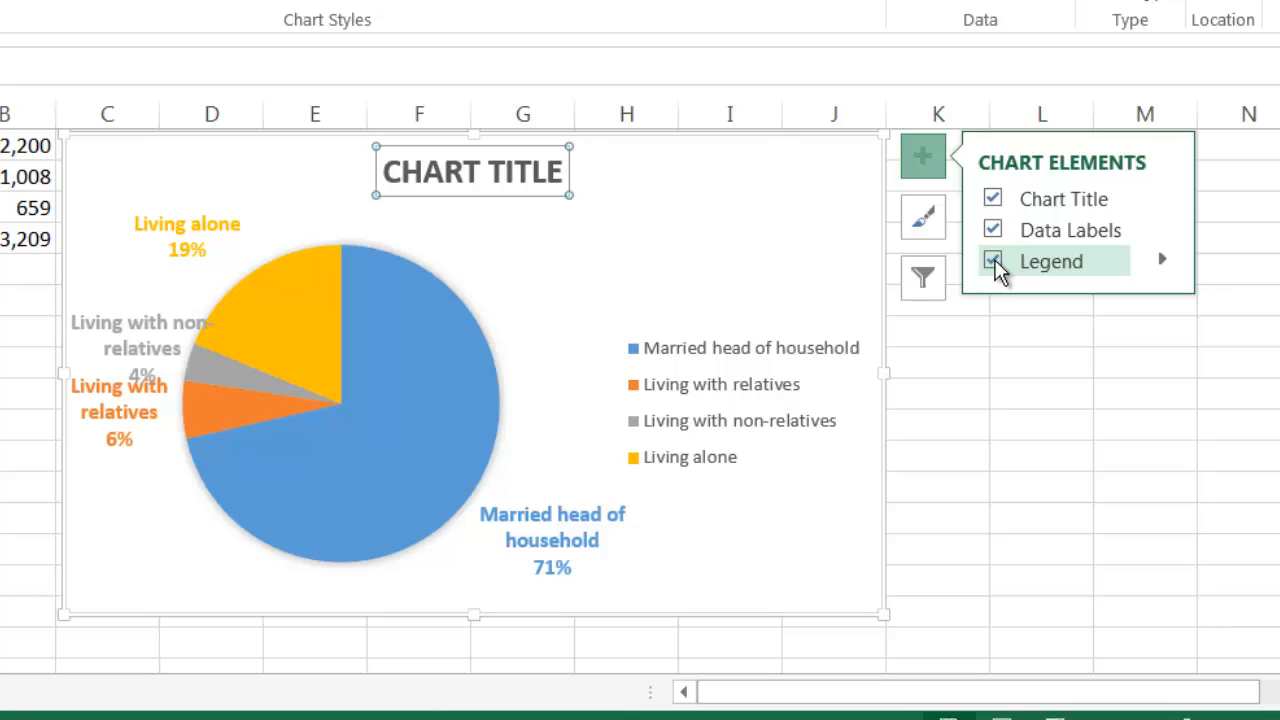
click(992, 260)
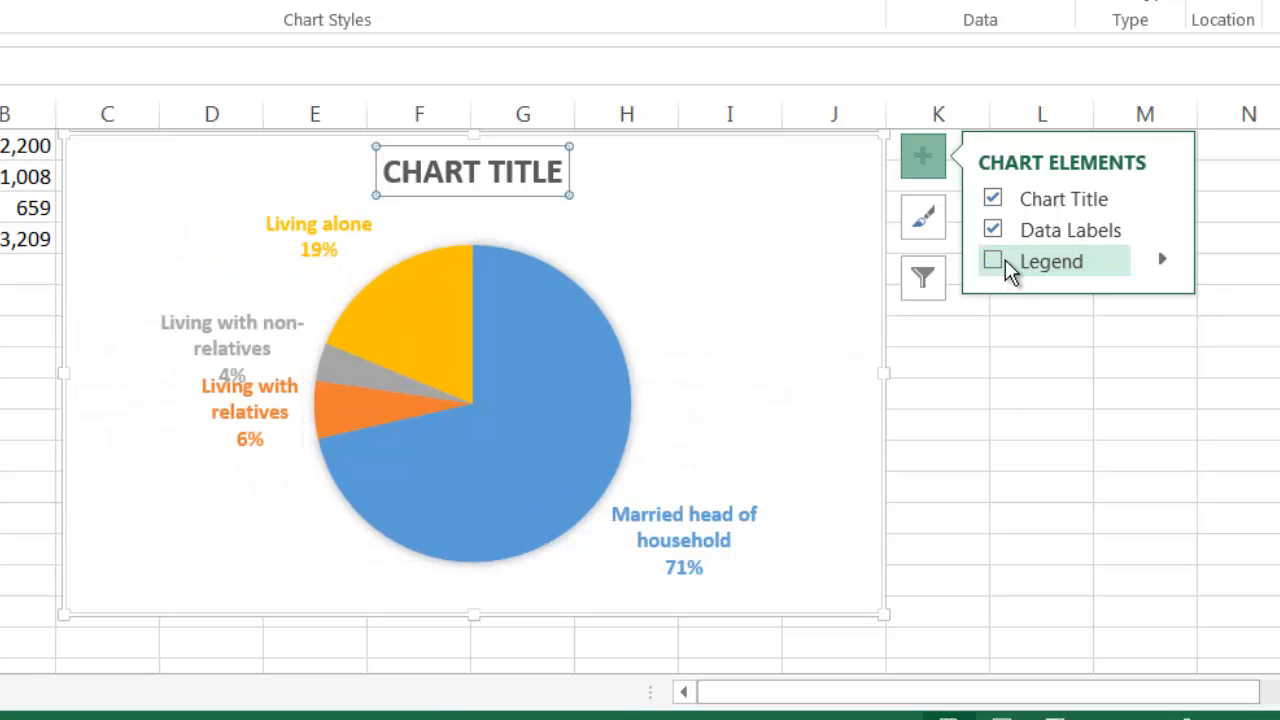
click(920, 216)
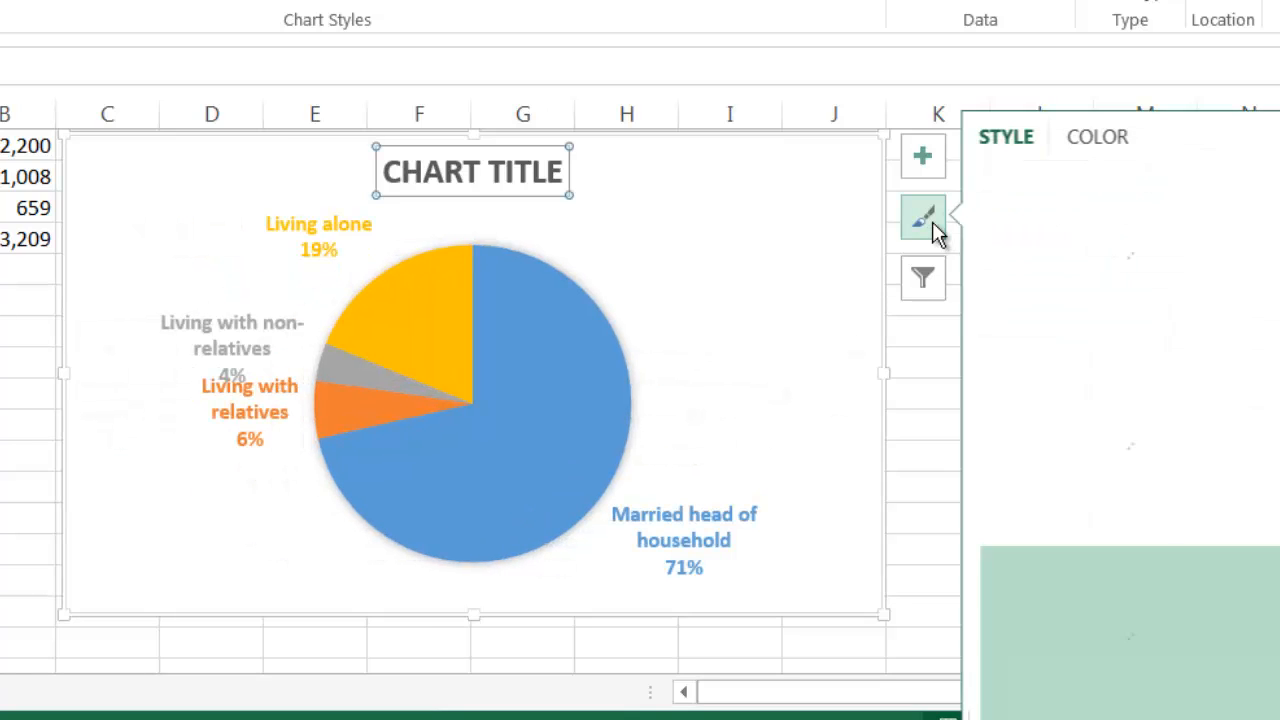
Preview Style 8 and Style 7 in the Chart Styles pane without applying either.
click(920, 216)
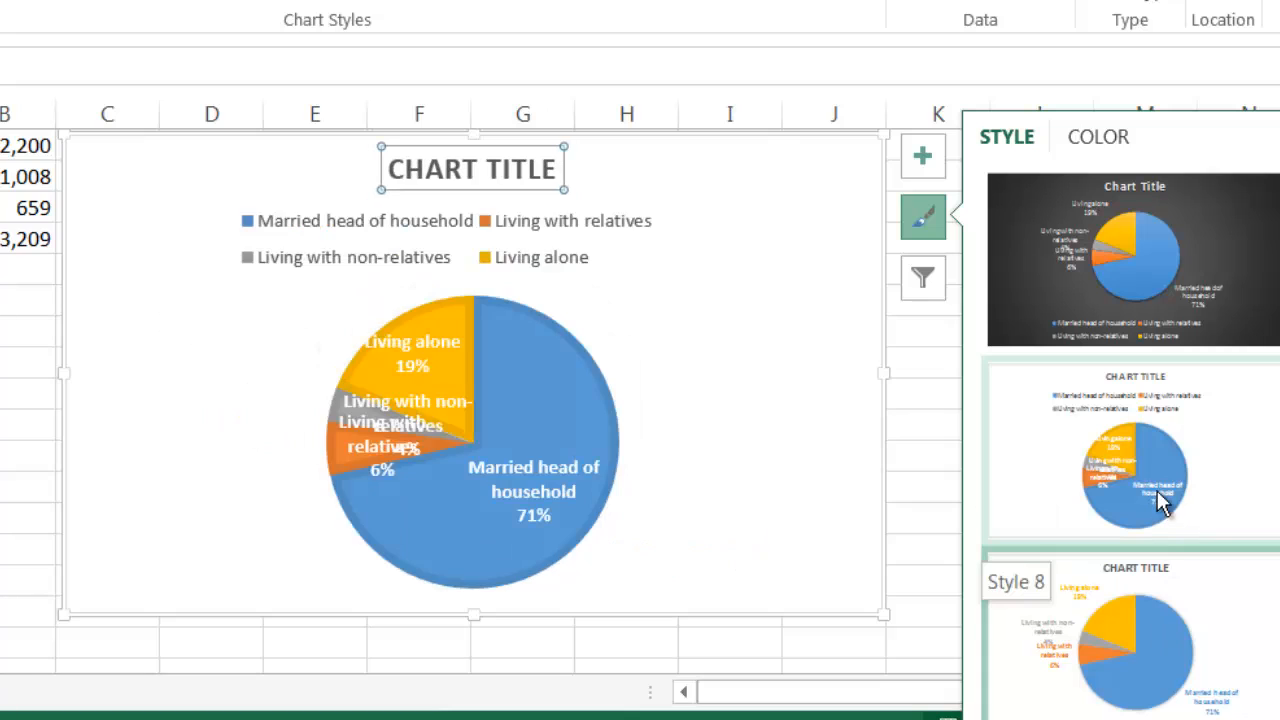
click(1130, 256)
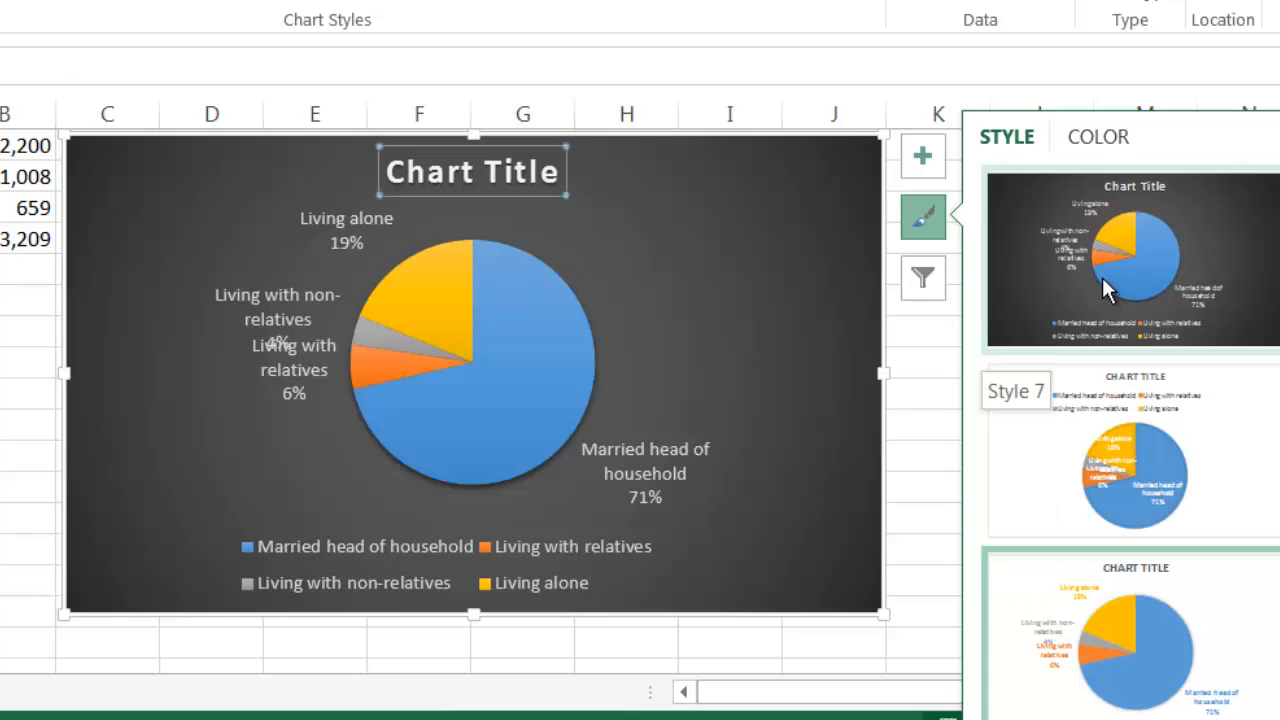
click(1130, 450)
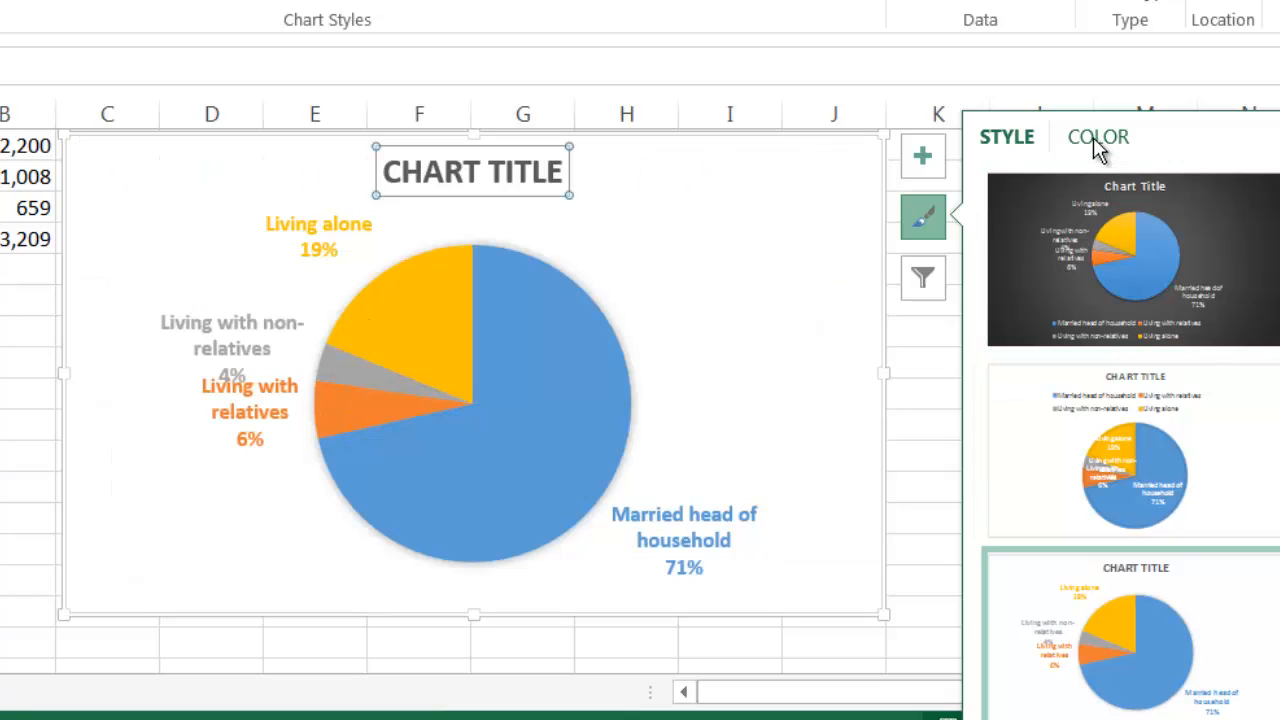
Preview colour palettes on the COLOR tab, keep the original colours, and bring up the Chart Filters list.
click(1098, 136)
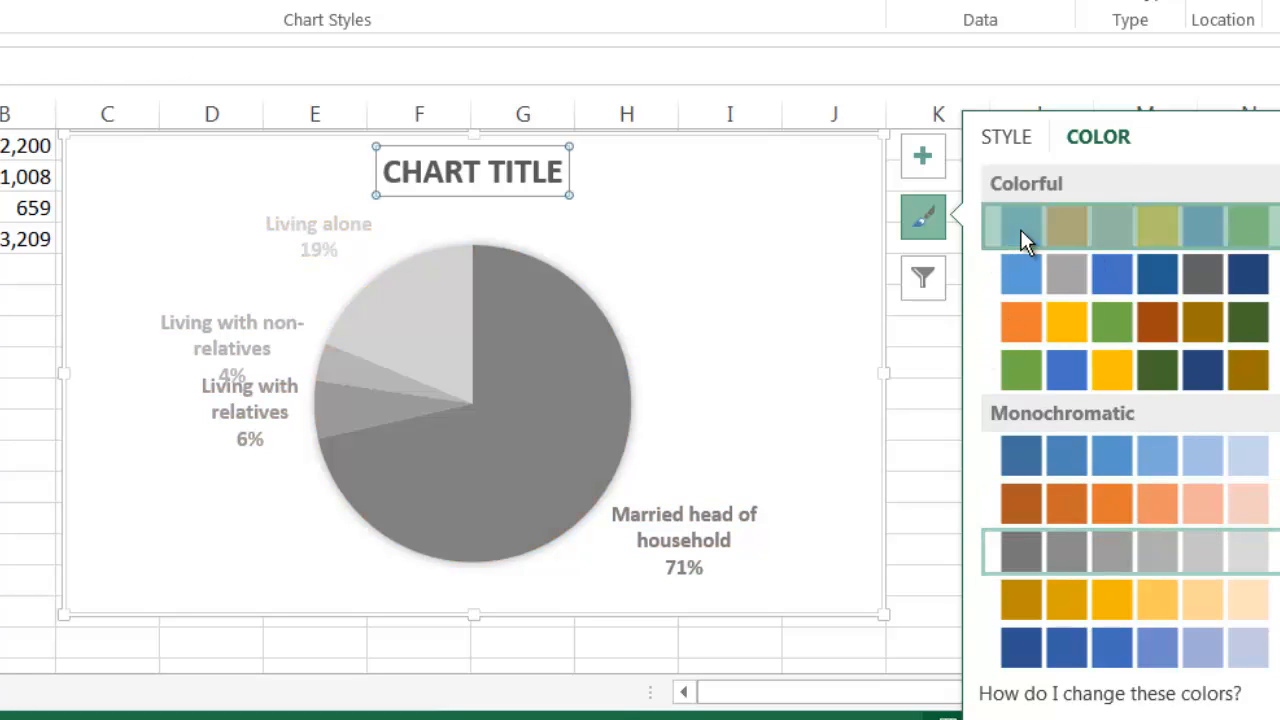
click(1020, 224)
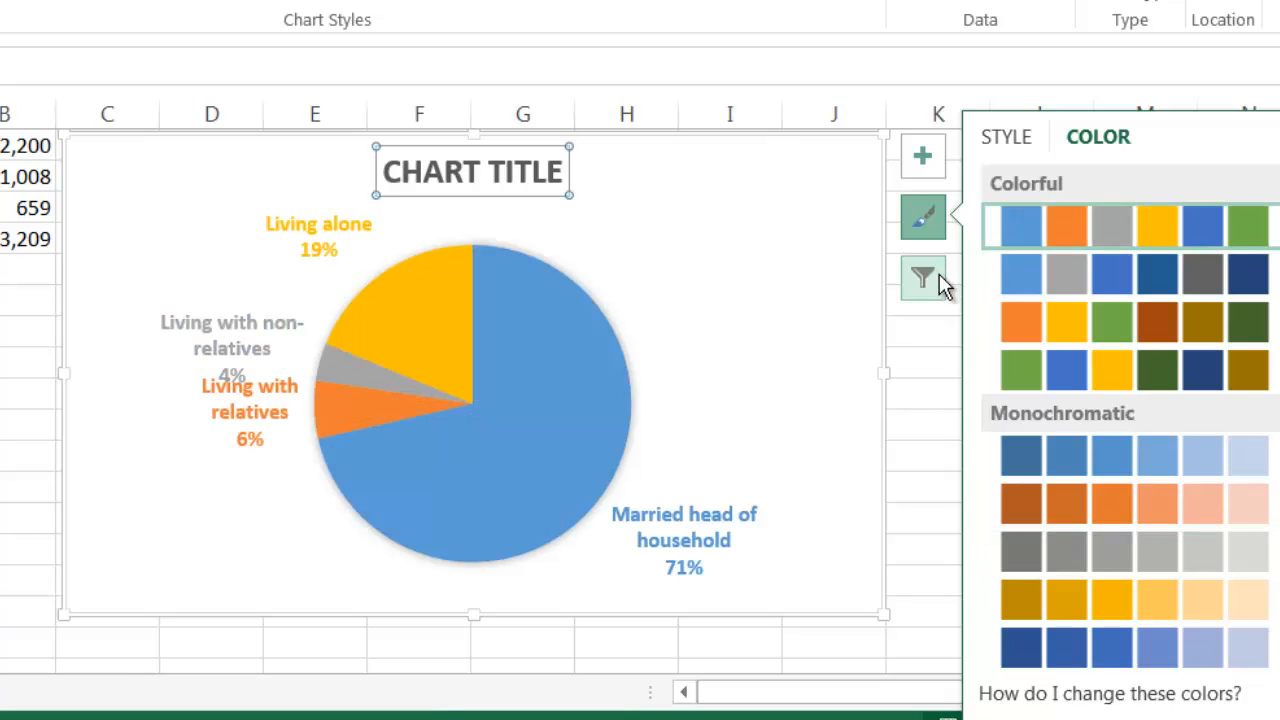
click(920, 278)
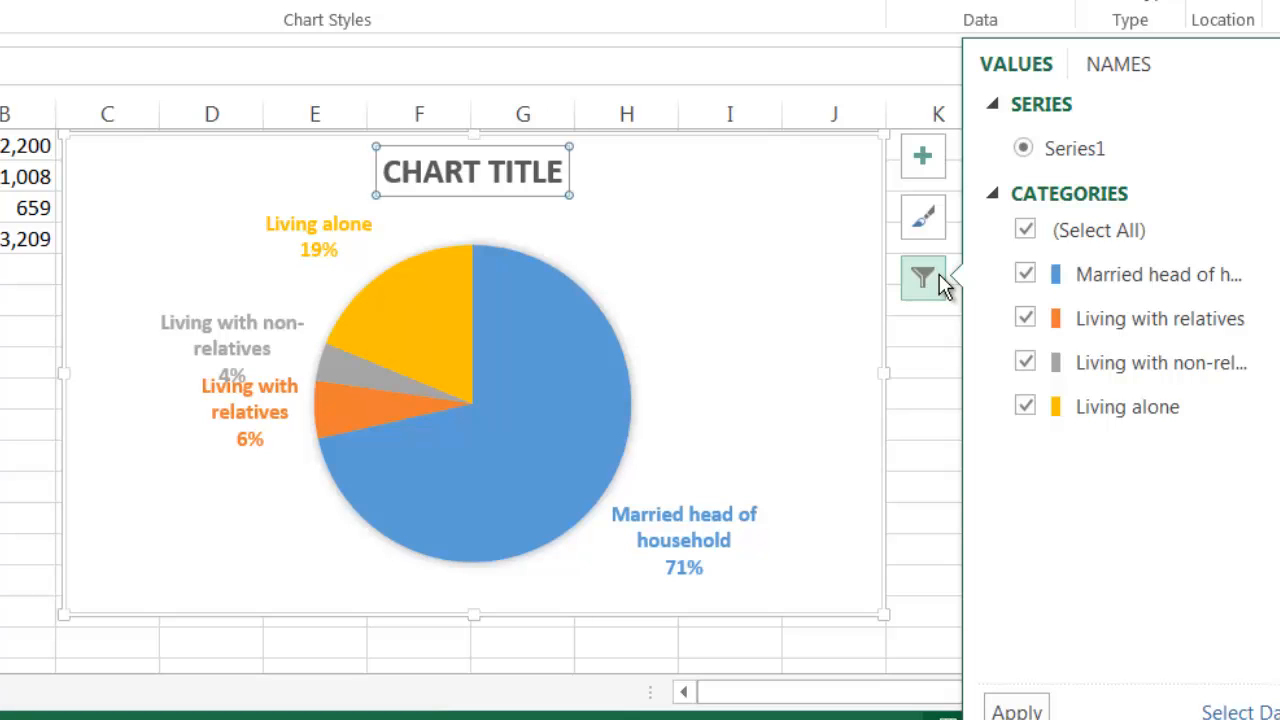
mouse_move(1180, 90)
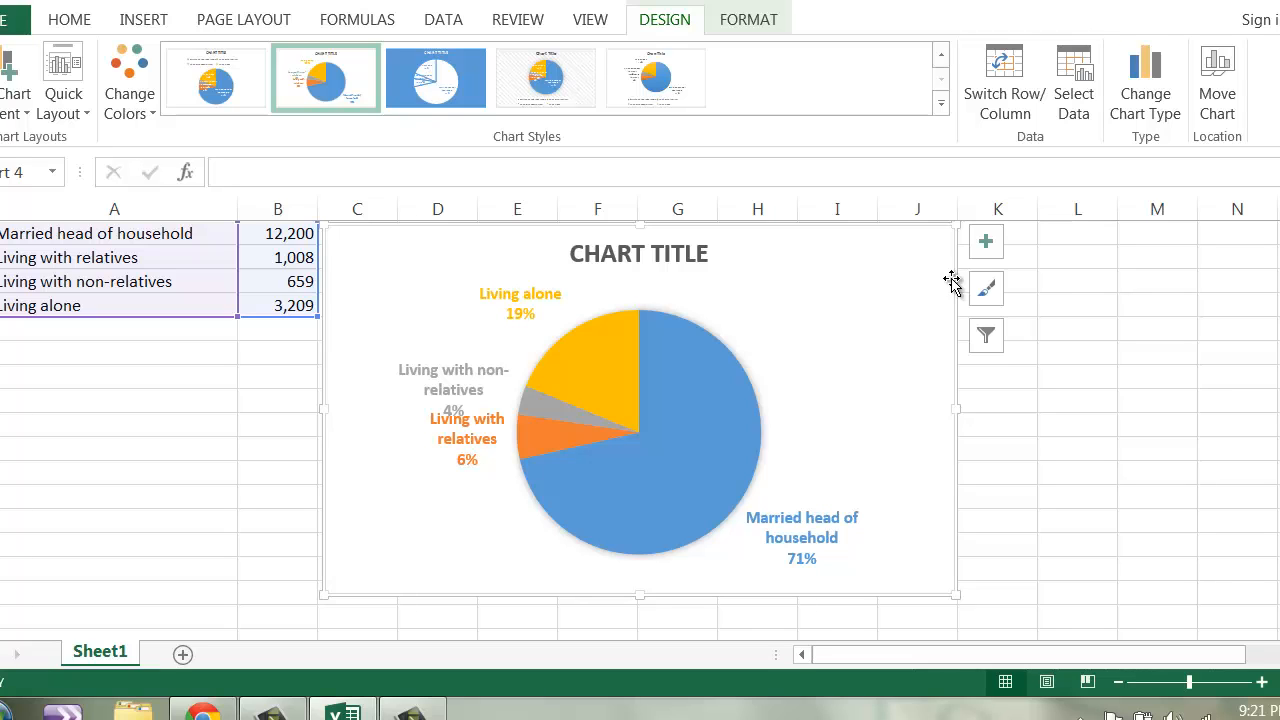
Insert a header row reading WOOPS above the data and select A1:B5 for a new pie chart.
click(344, 374)
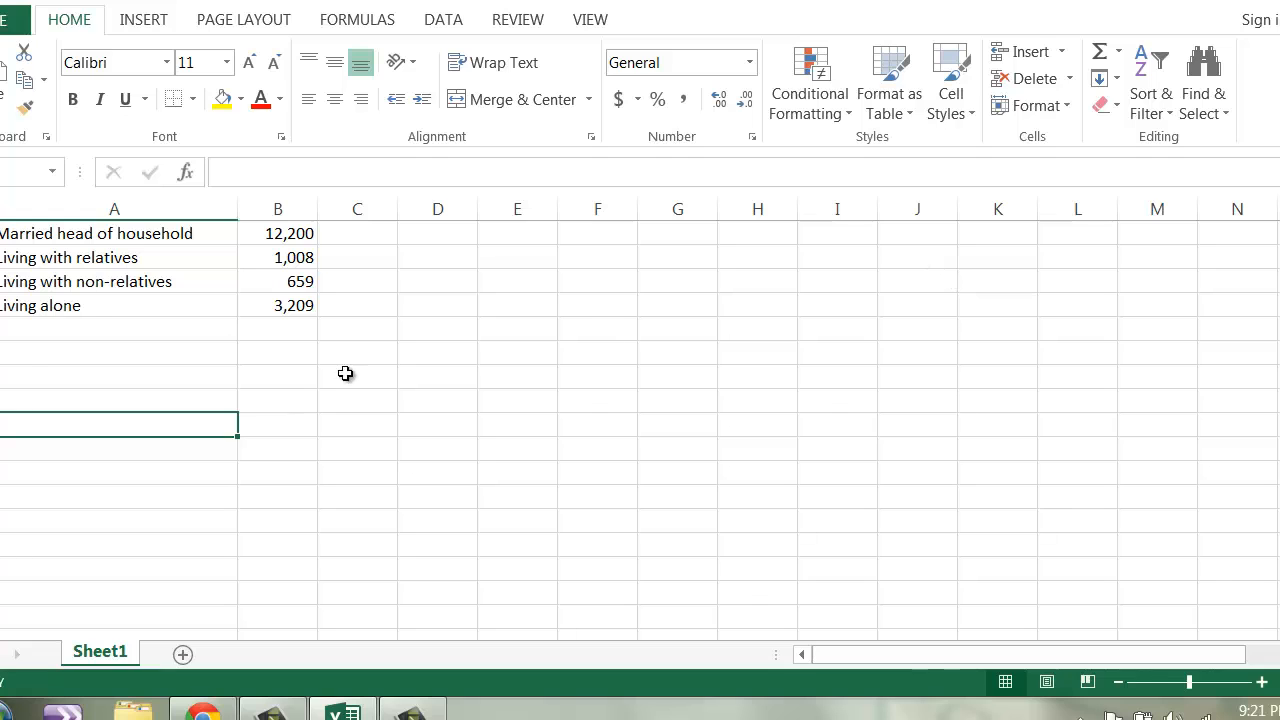
right_click(114, 232)
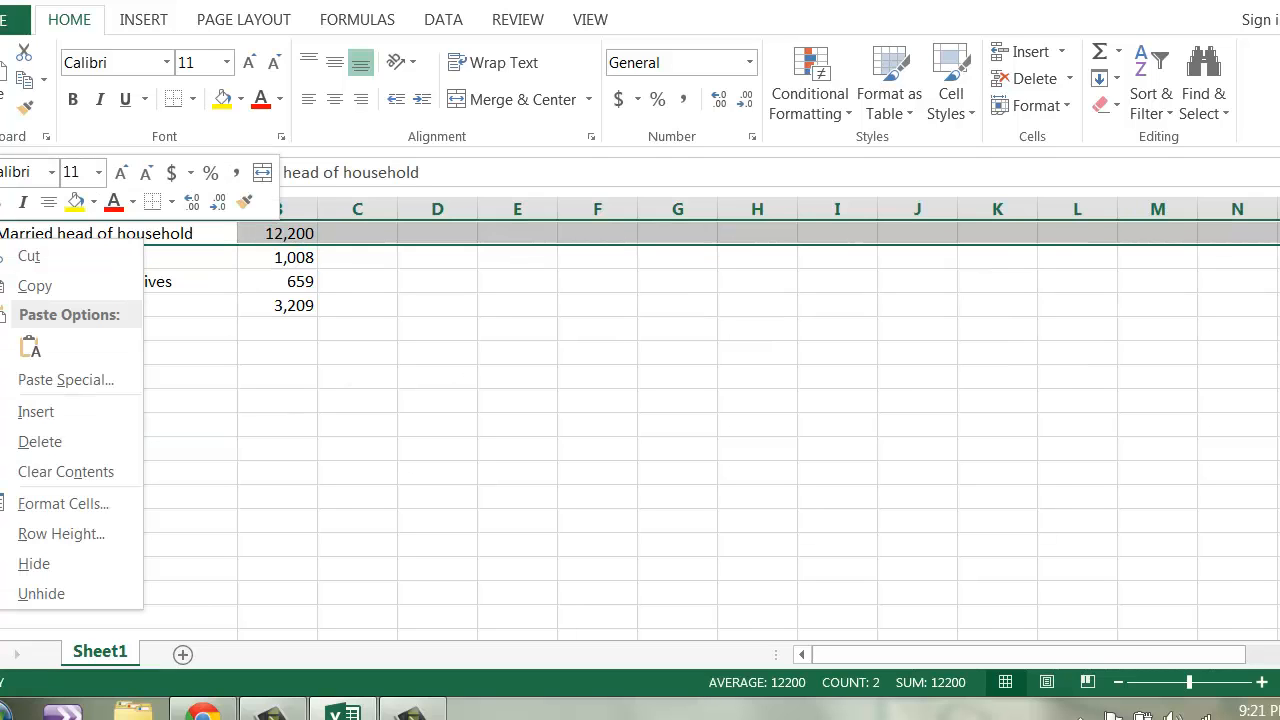
click(36, 412)
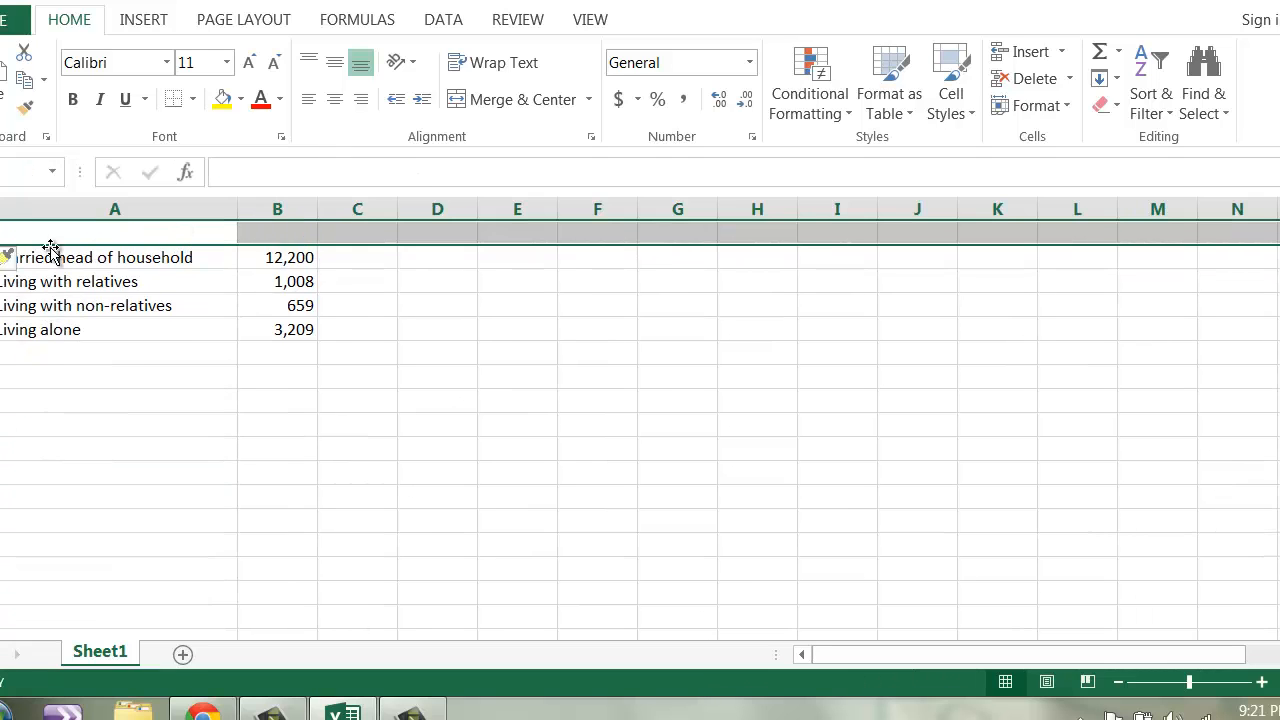
text(WOOPS)
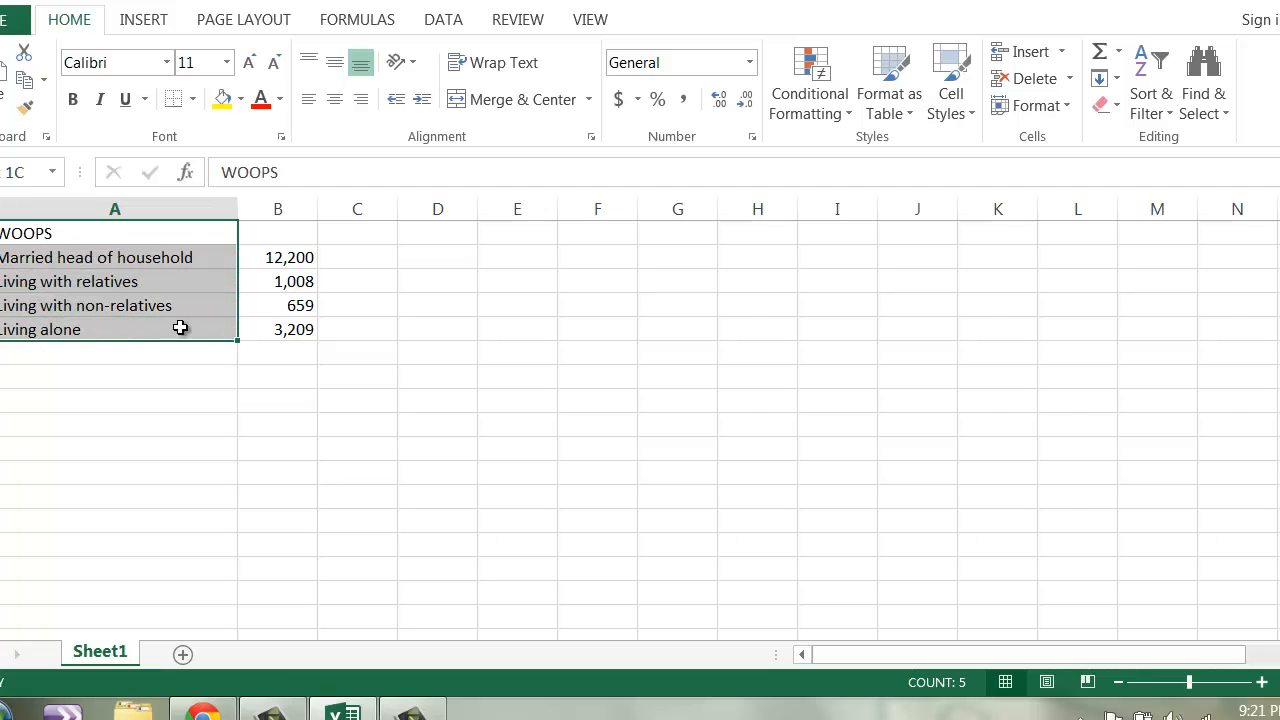
click(144, 20)
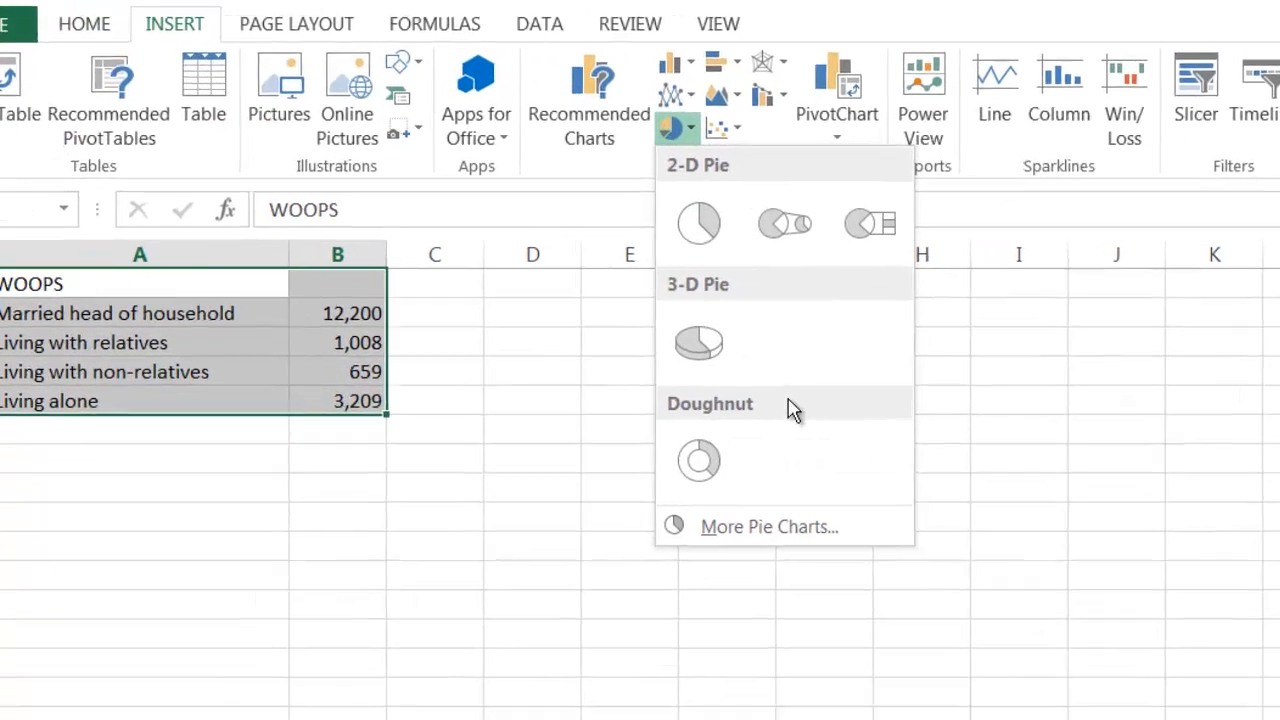
Insert a 2-D pie chart of A1:B5 and filter the WOOPS category out of it.
click(698, 222)
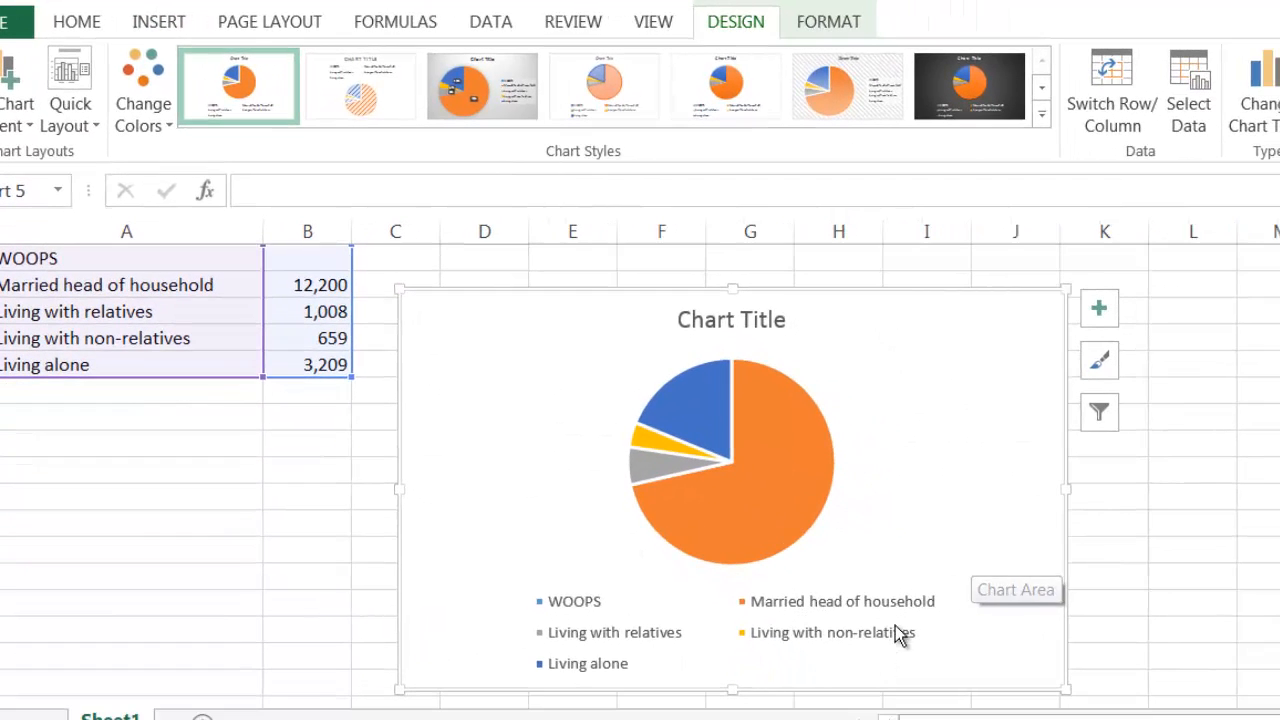
mouse_move(564, 616)
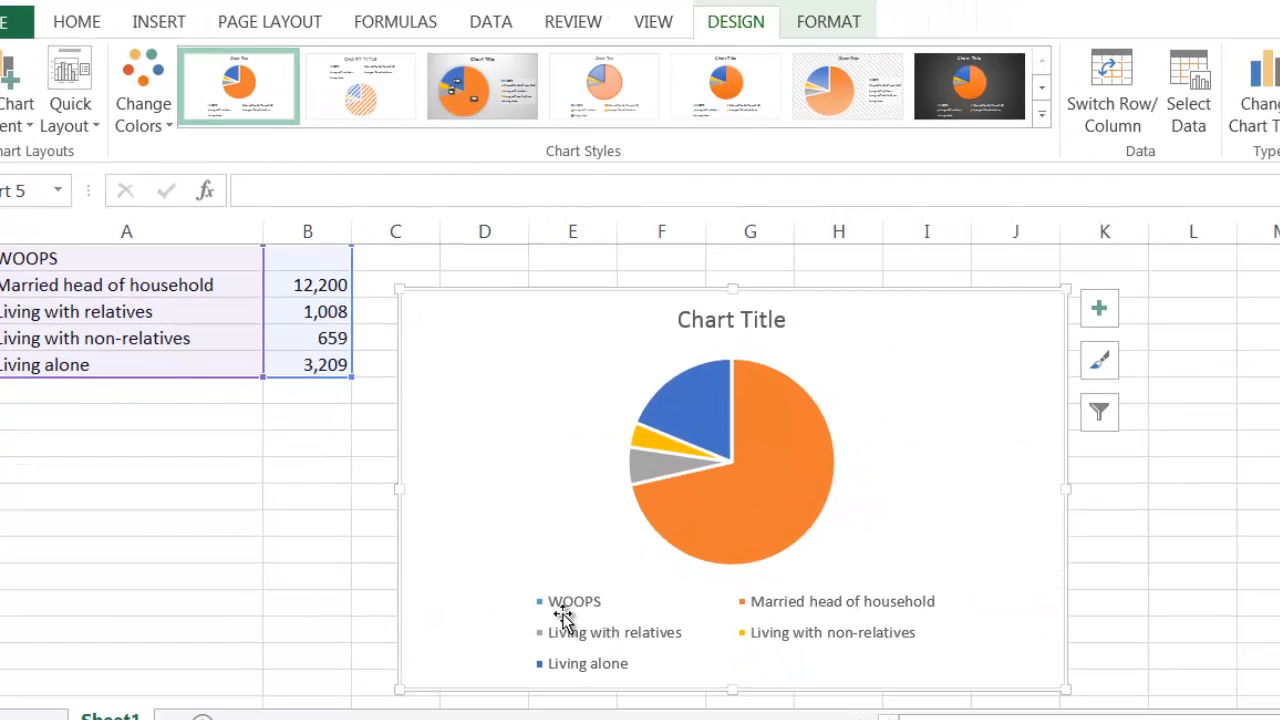
mouse_move(576, 616)
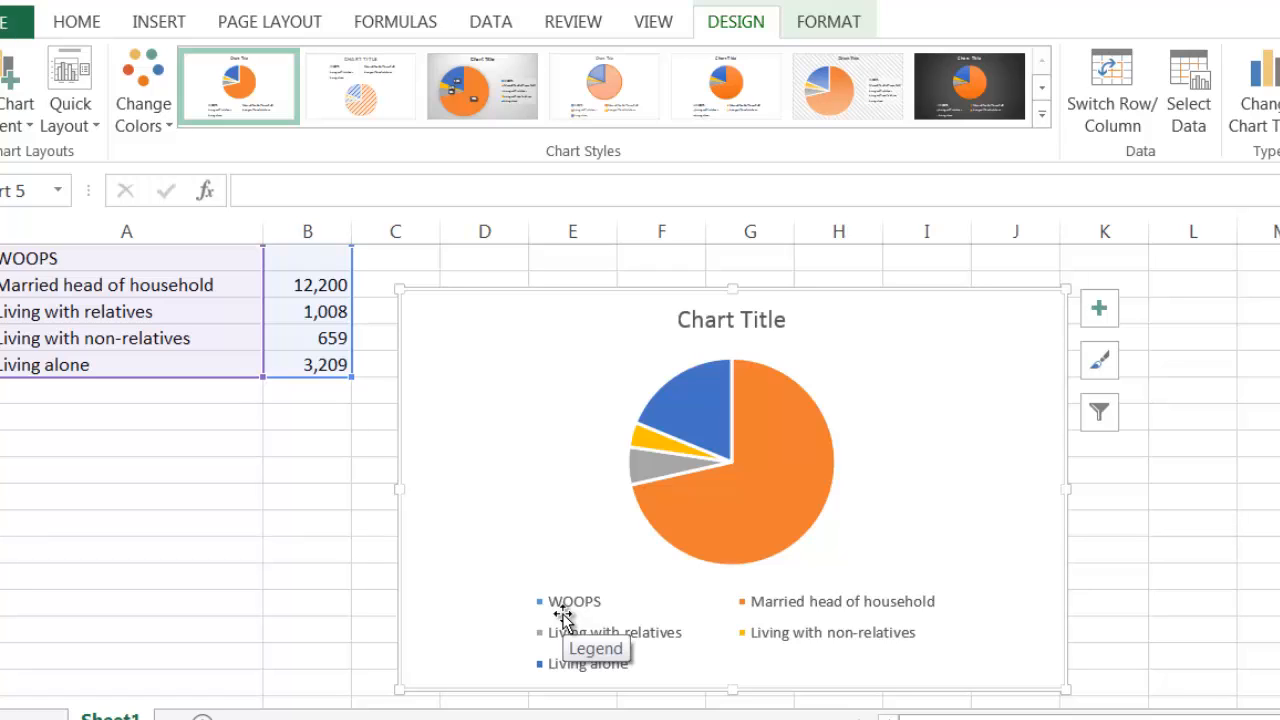
mouse_move(672, 540)
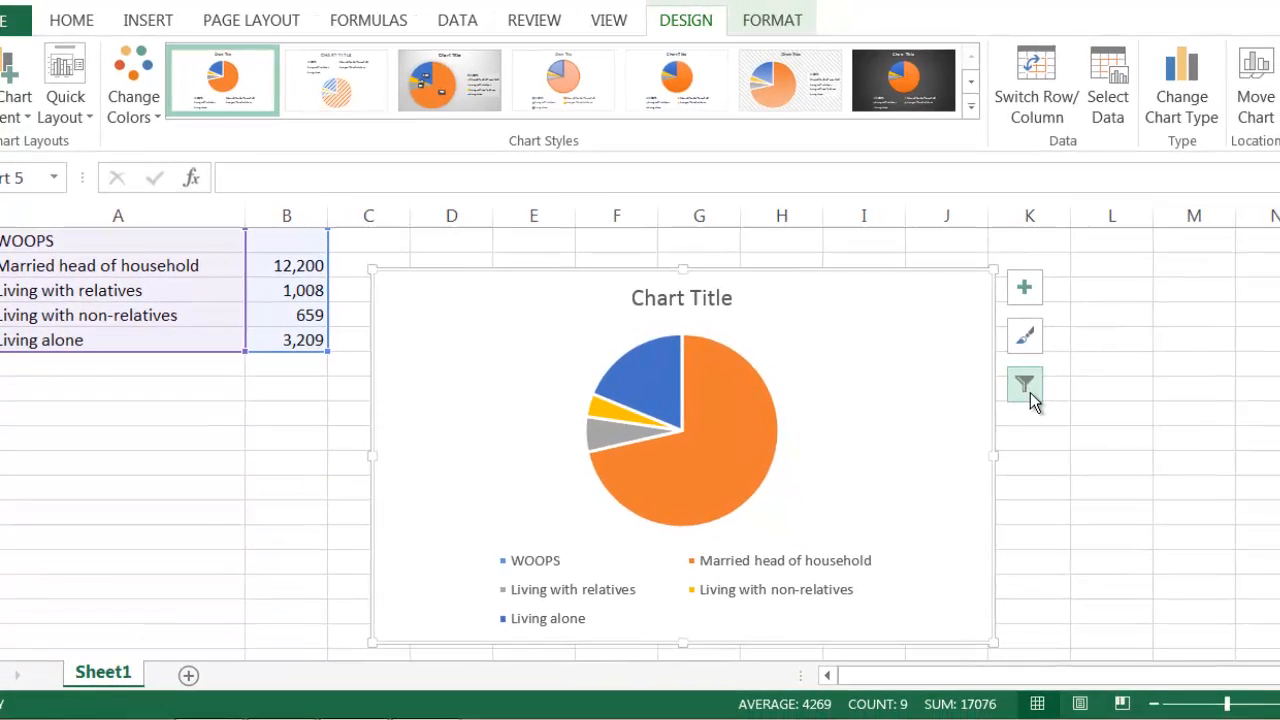
click(1024, 384)
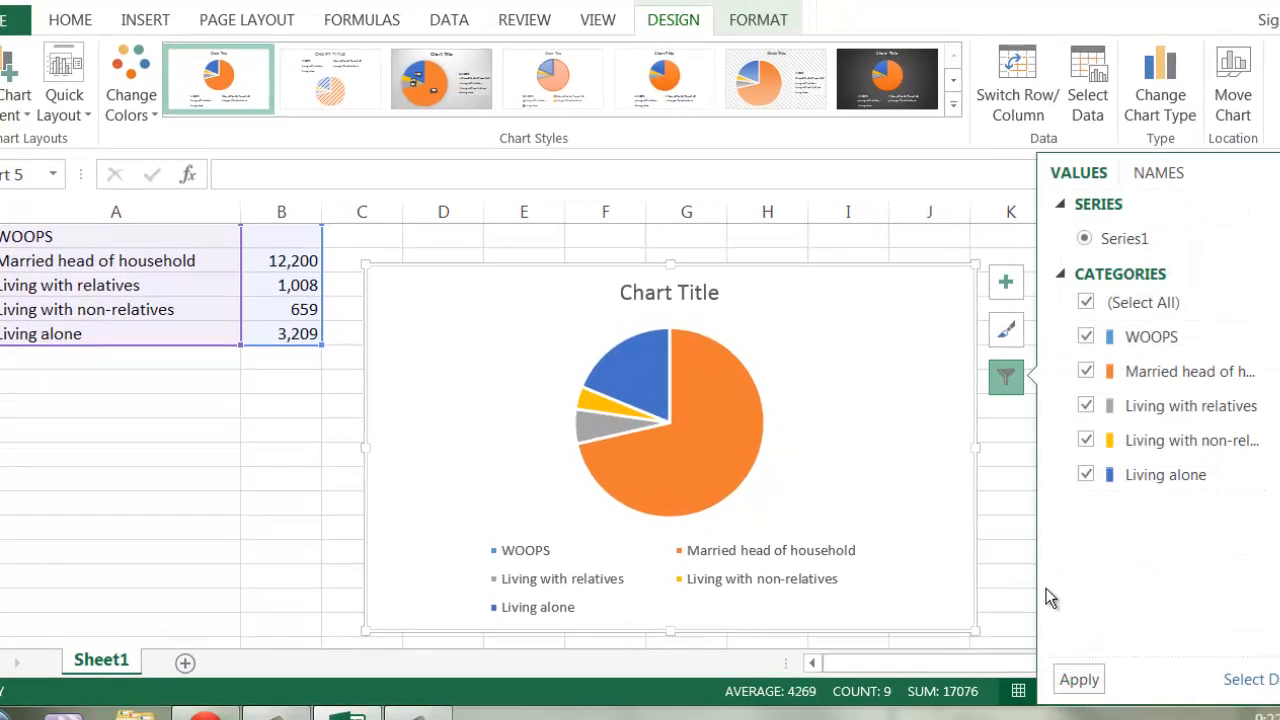
click(1084, 336)
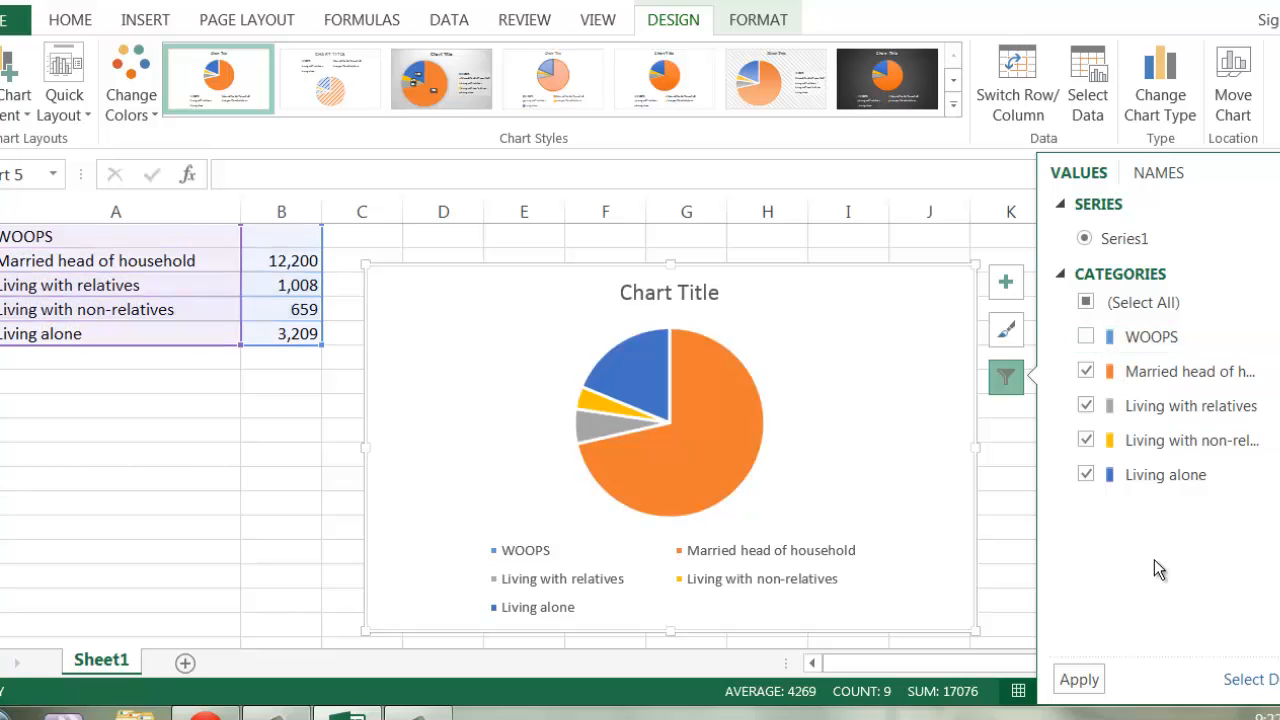
click(1078, 678)
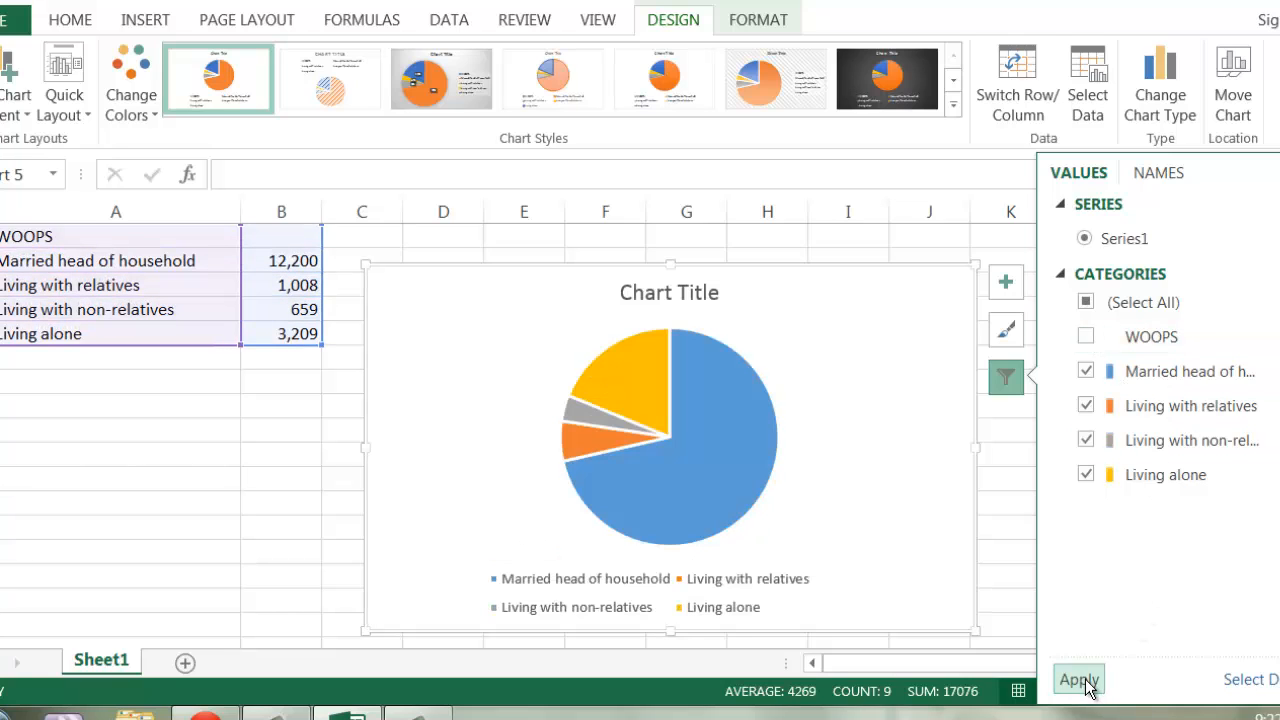
mouse_move(1110, 712)
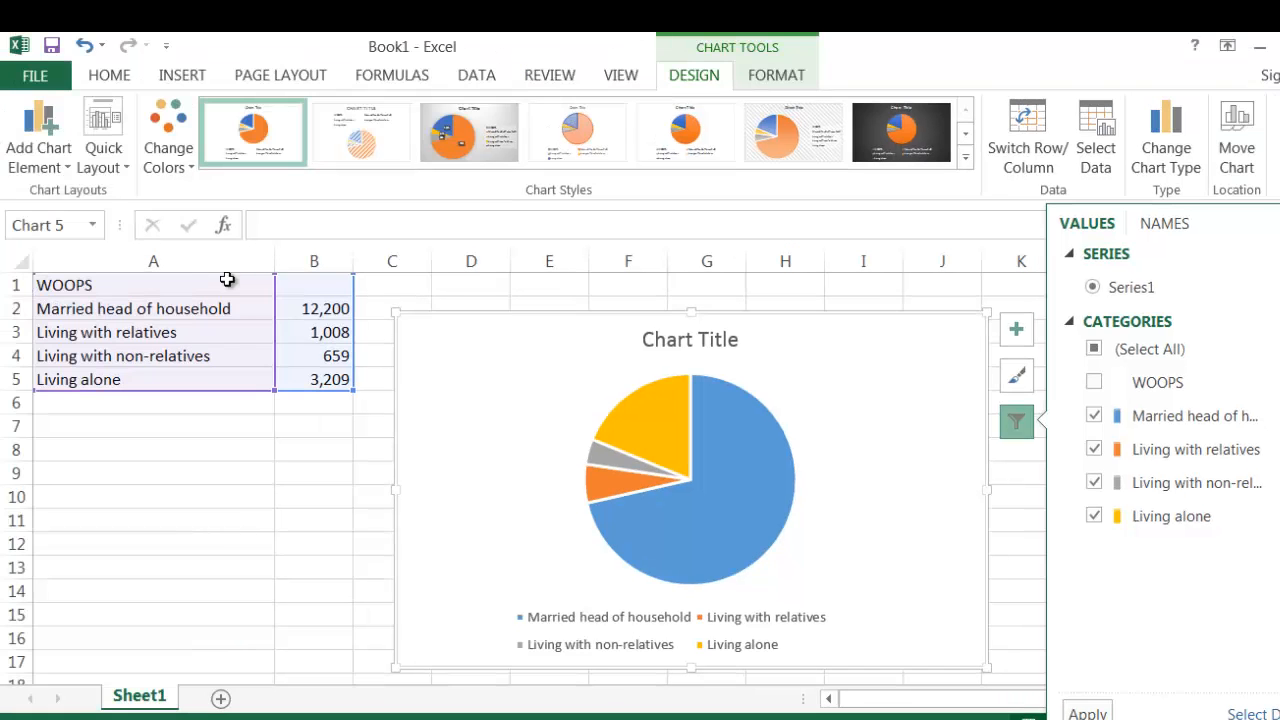
mouse_move(980, 684)
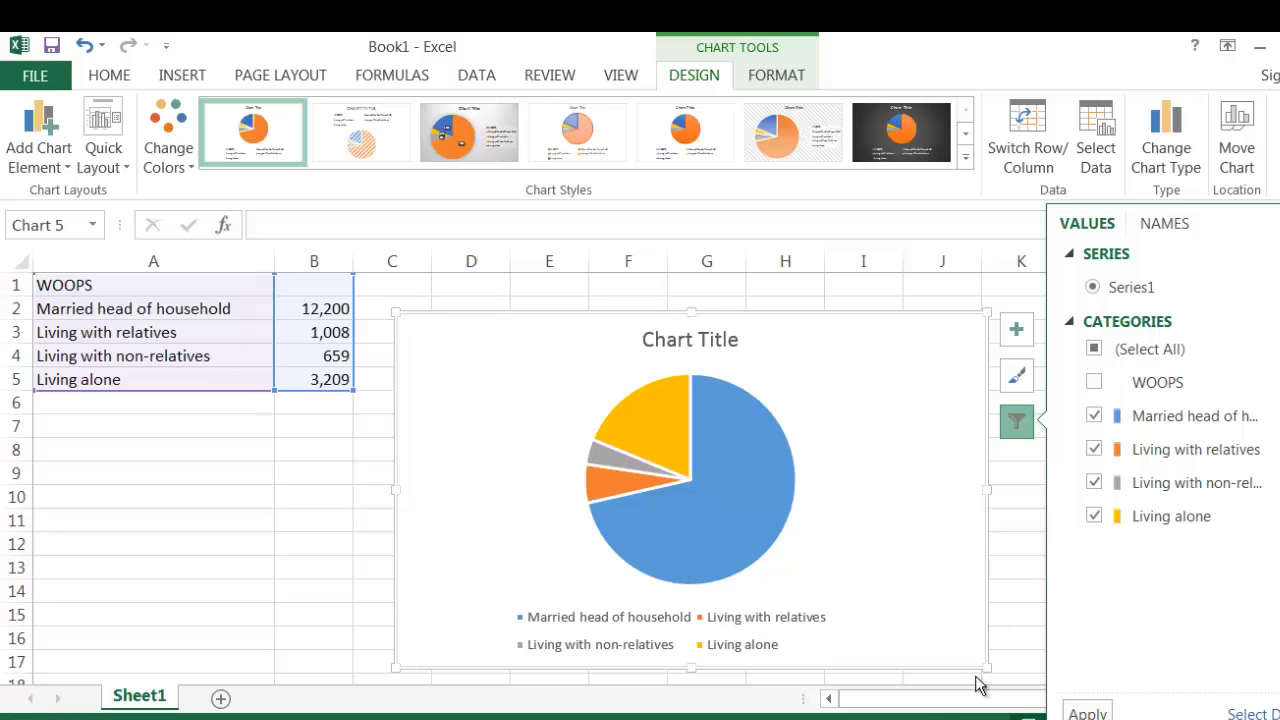
Review the Select Data Source dialog confirming WOOPS stays excluded, then close it.
click(1096, 136)
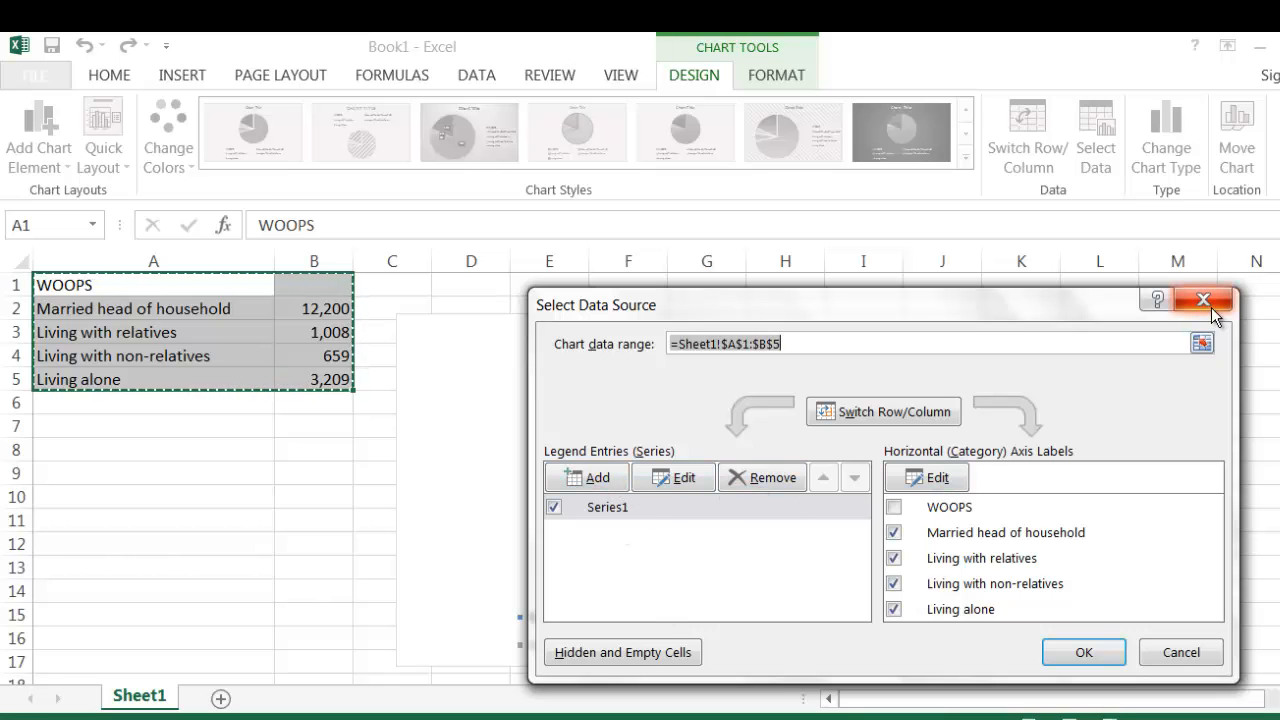
click(1084, 652)
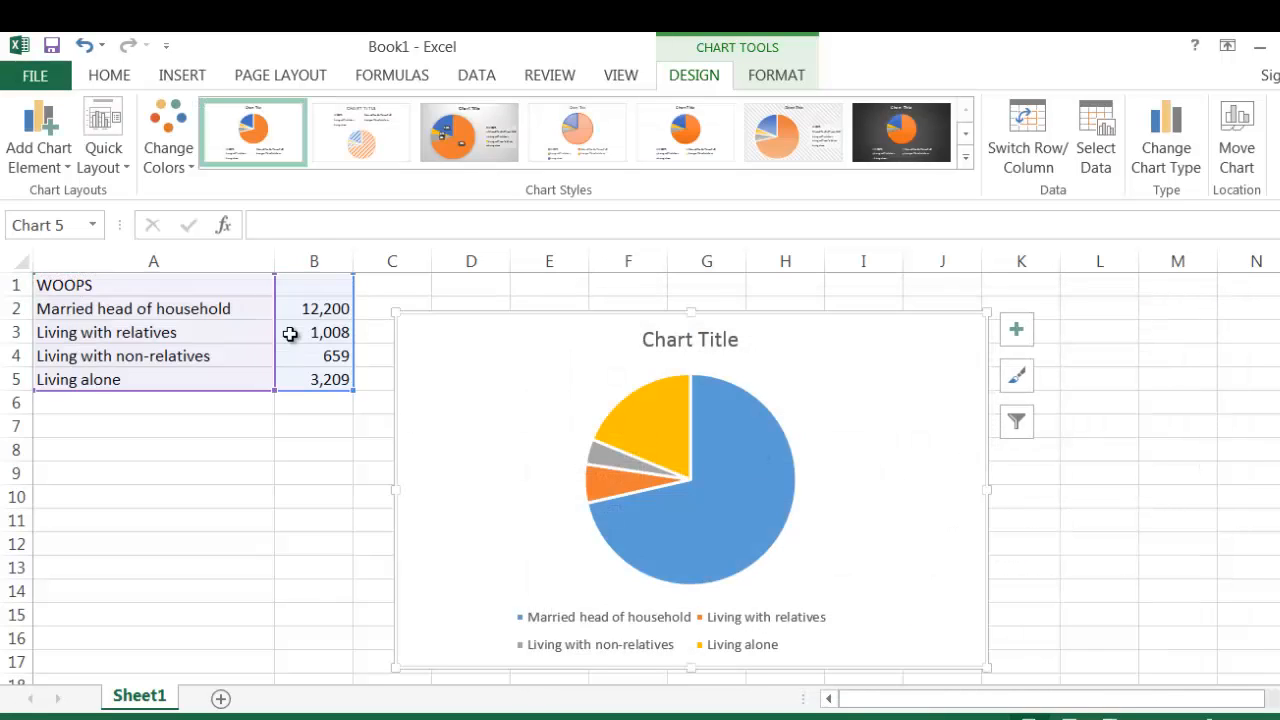
mouse_move(436, 448)
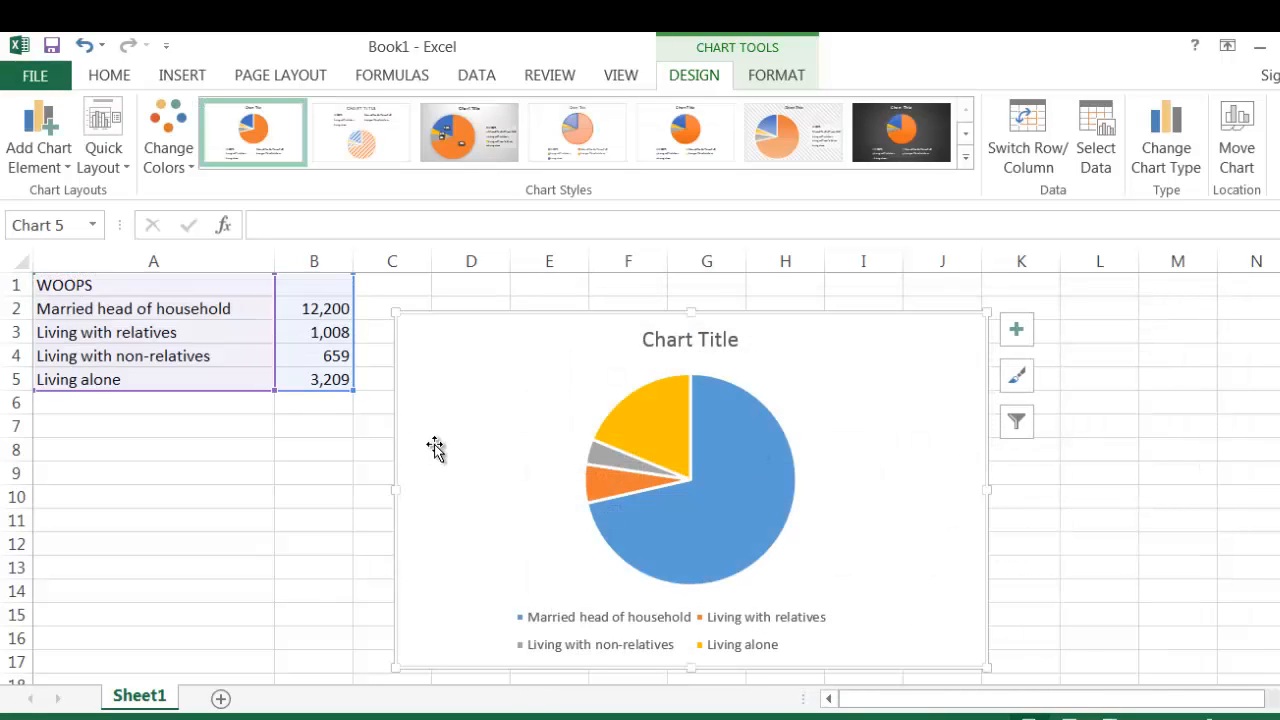
Switch the household-counts chart to a column chart via Recommended Charts.
click(182, 76)
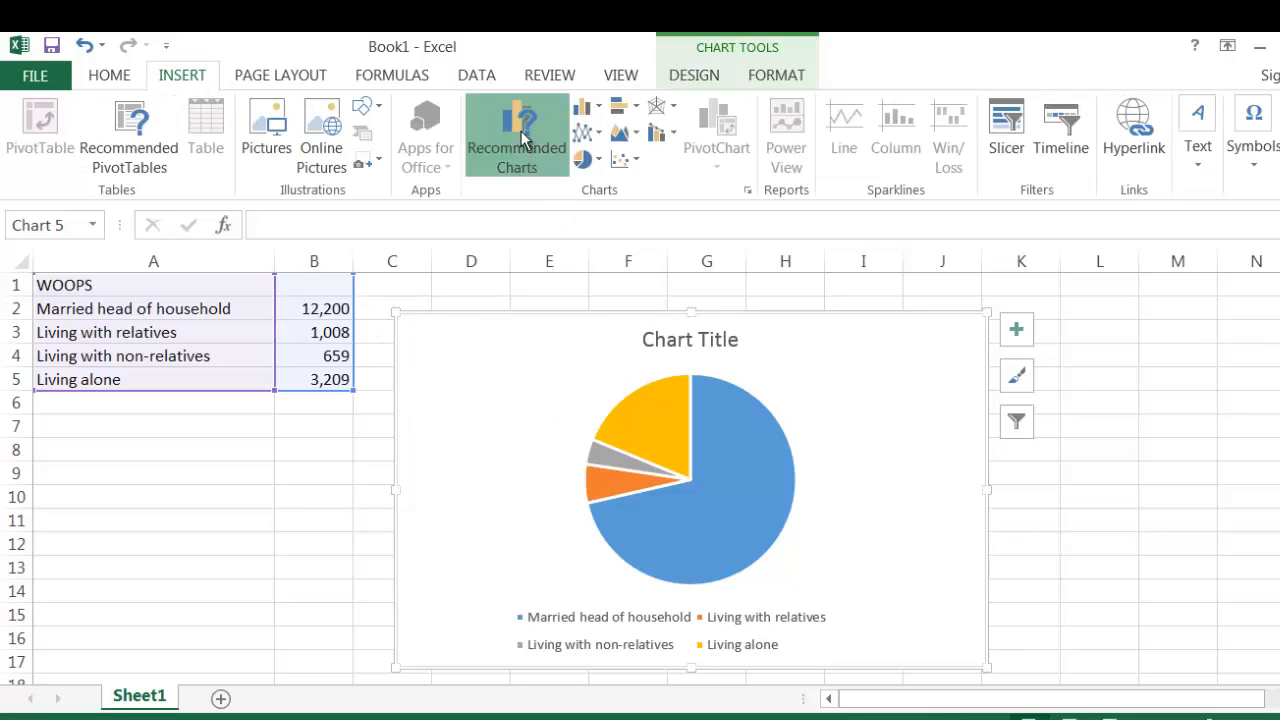
click(516, 136)
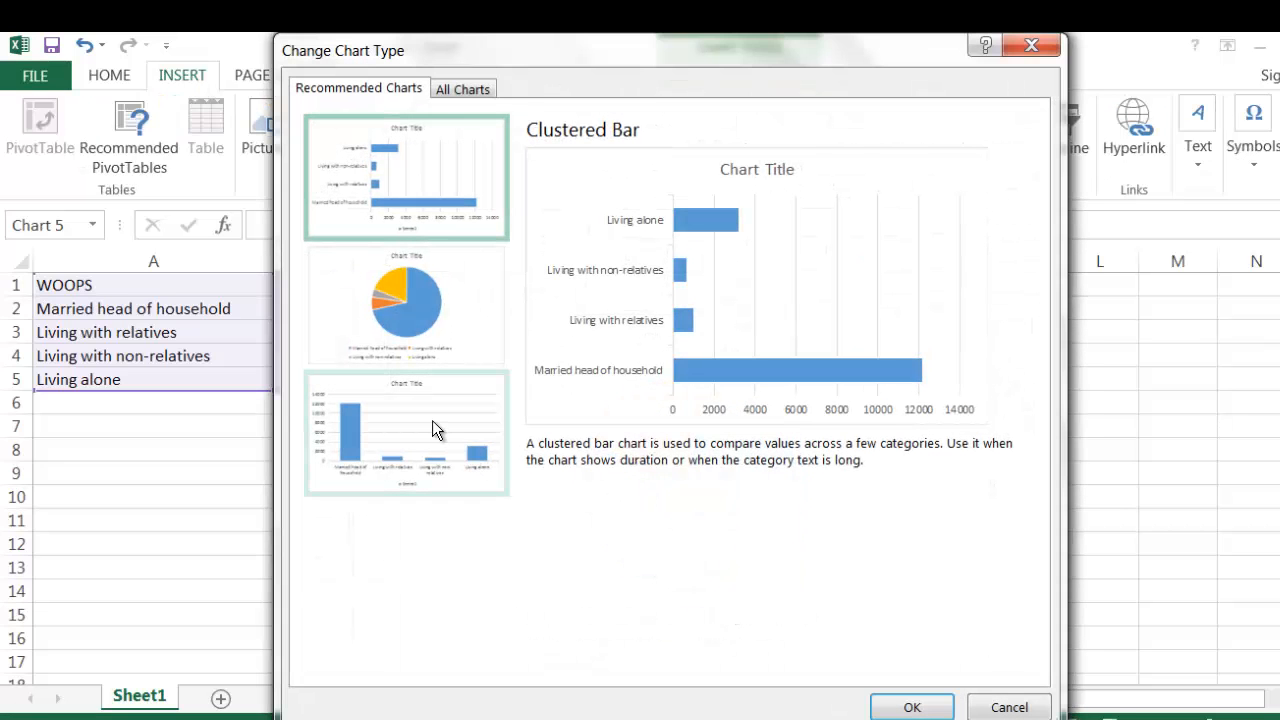
mouse_move(800, 310)
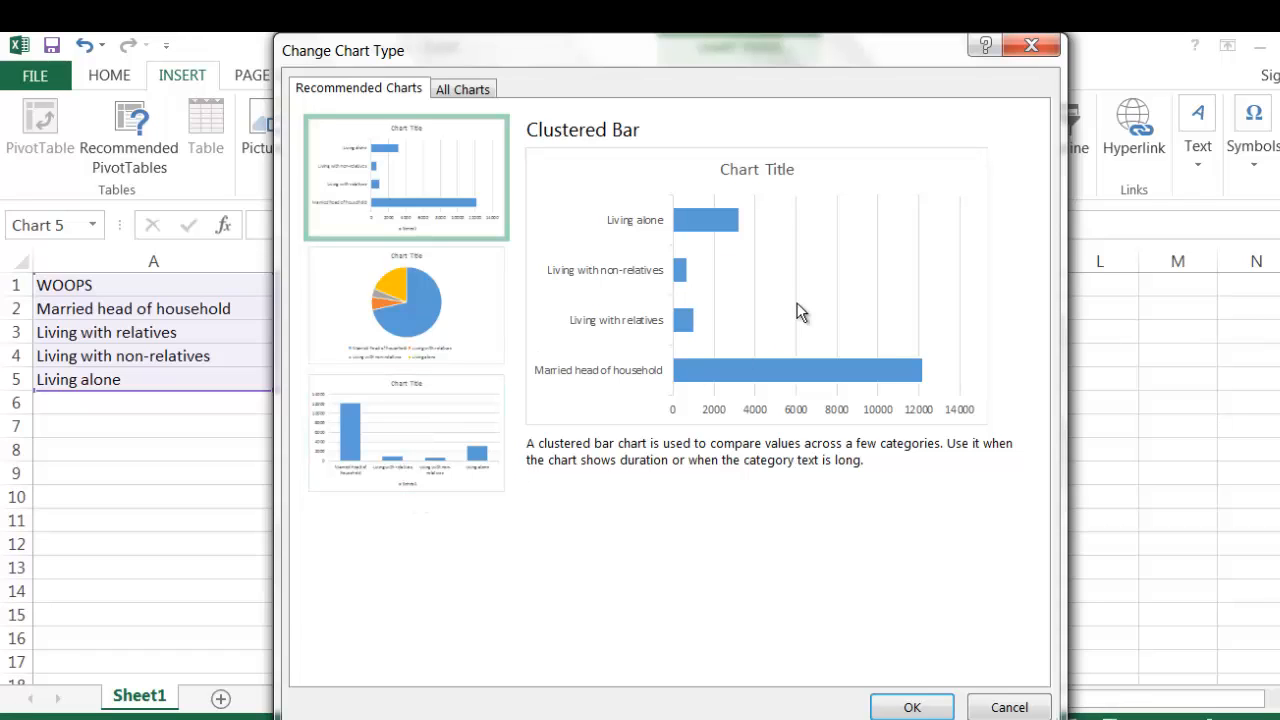
click(404, 432)
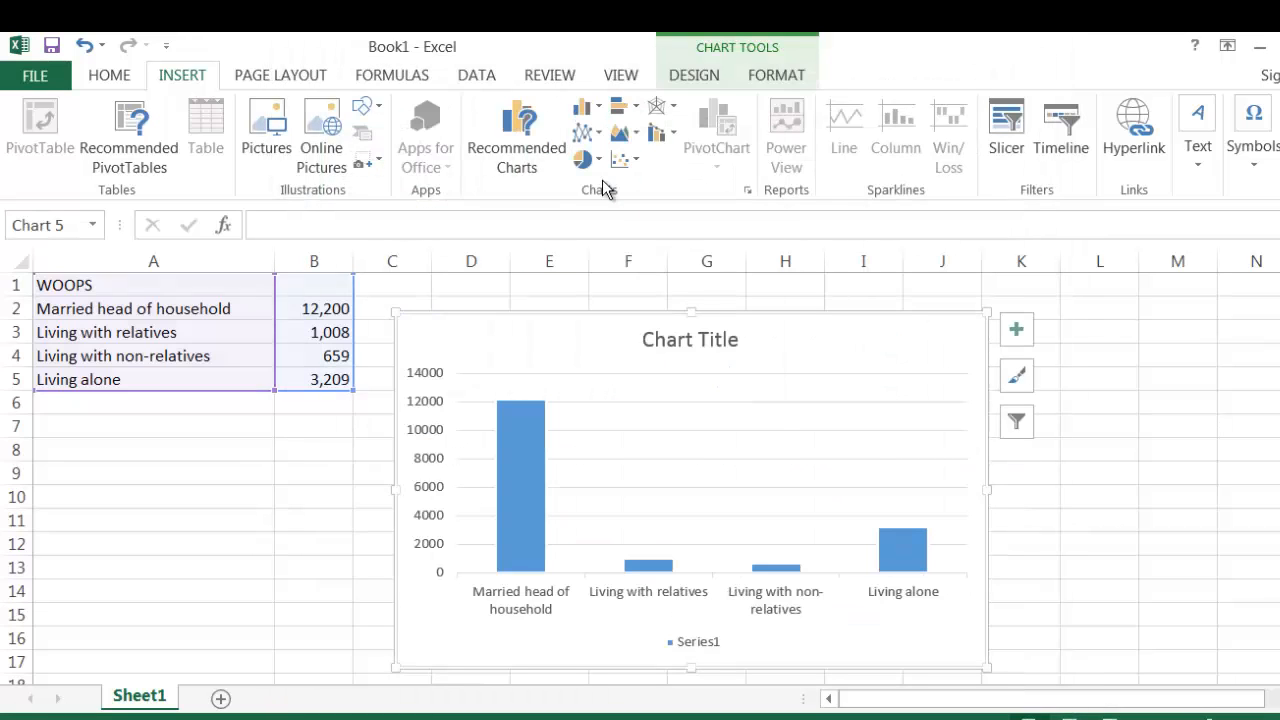
mouse_move(810, 416)
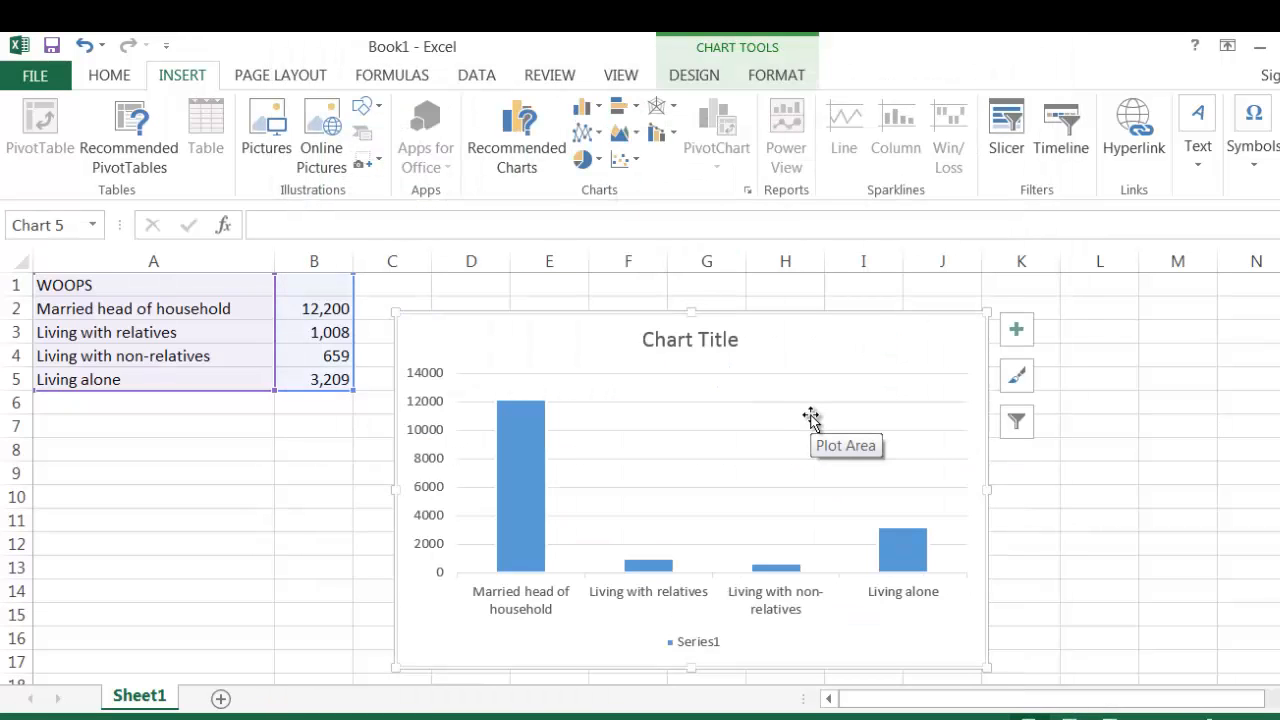
mouse_move(860, 528)
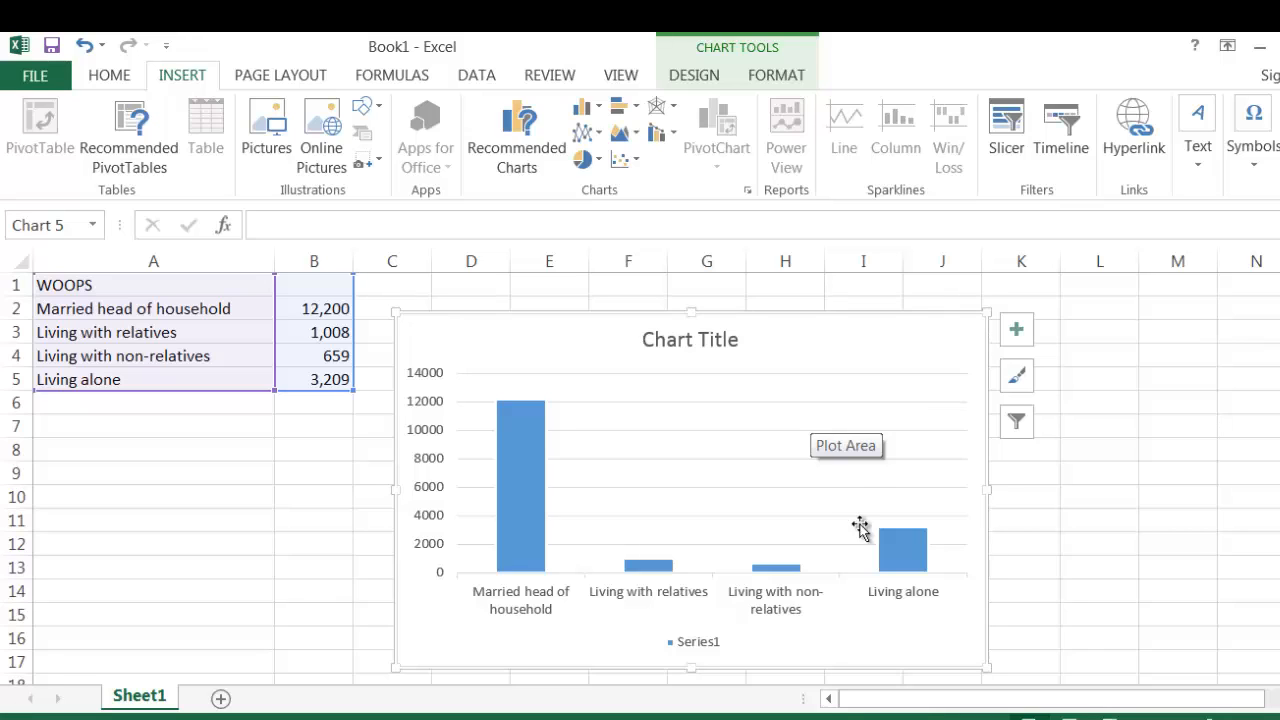
mouse_move(764, 524)
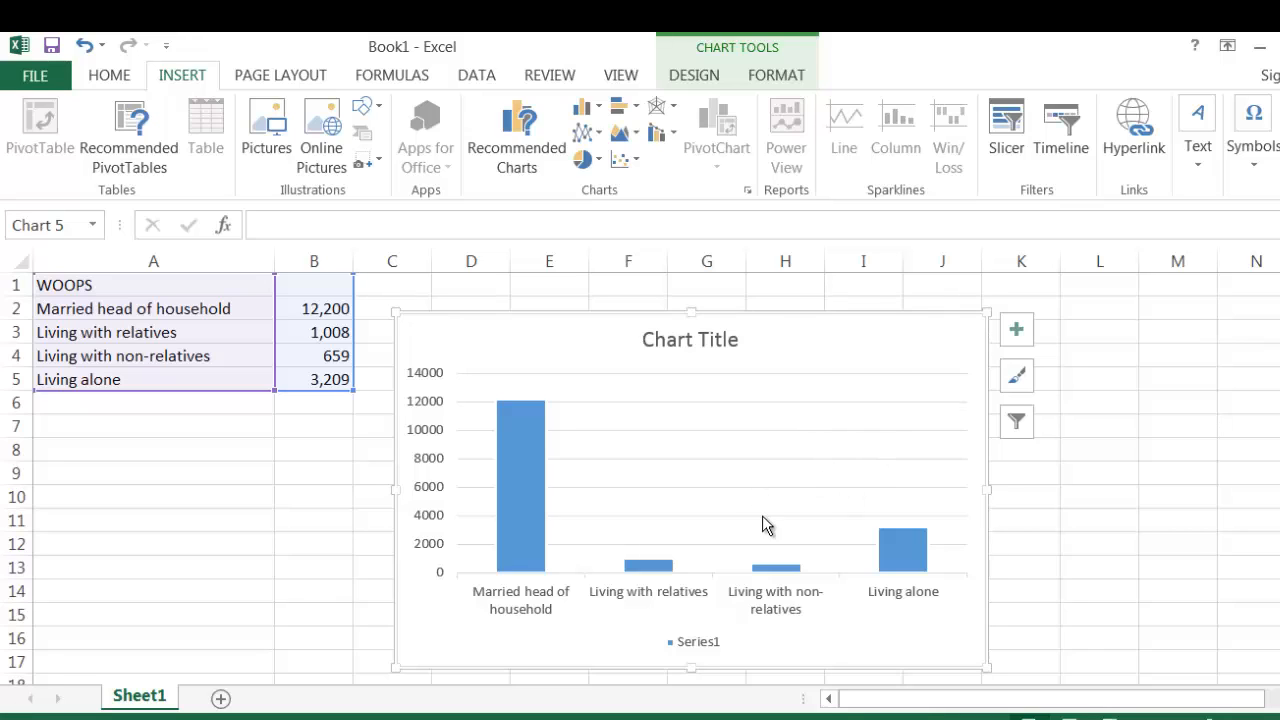
mouse_move(584, 108)
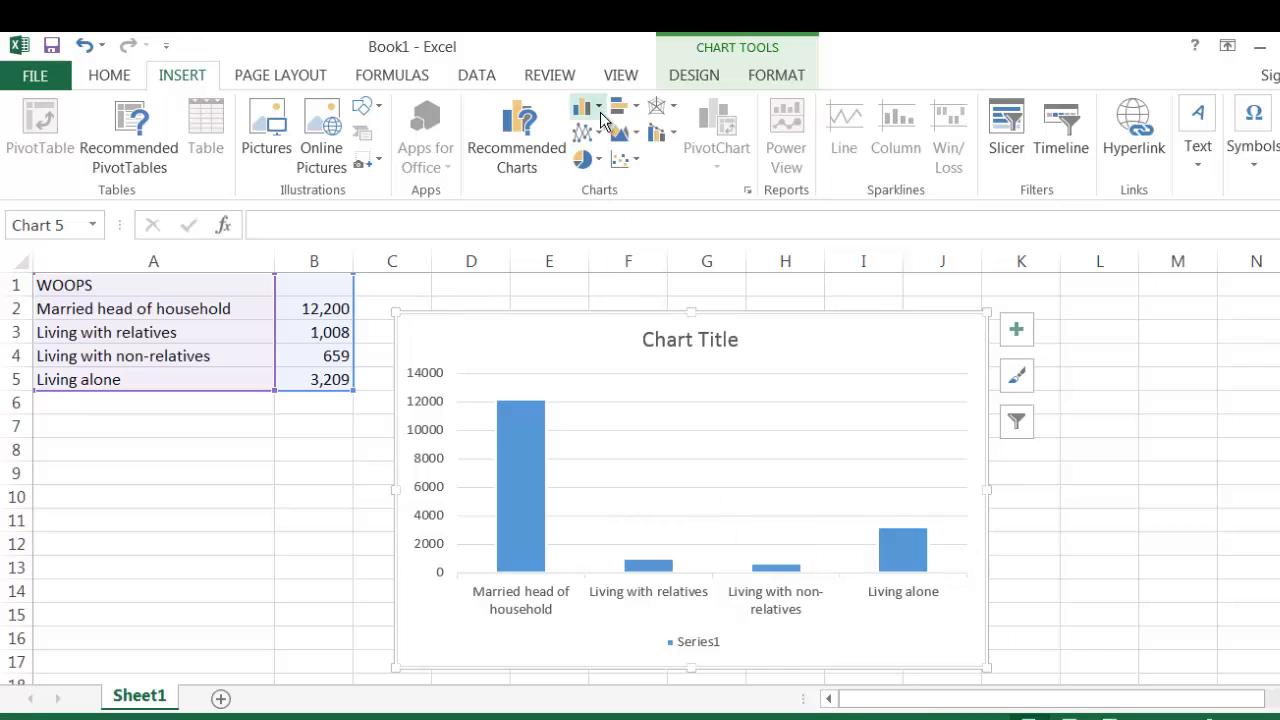
Change the chart to a line chart and list the pie chart types.
click(582, 108)
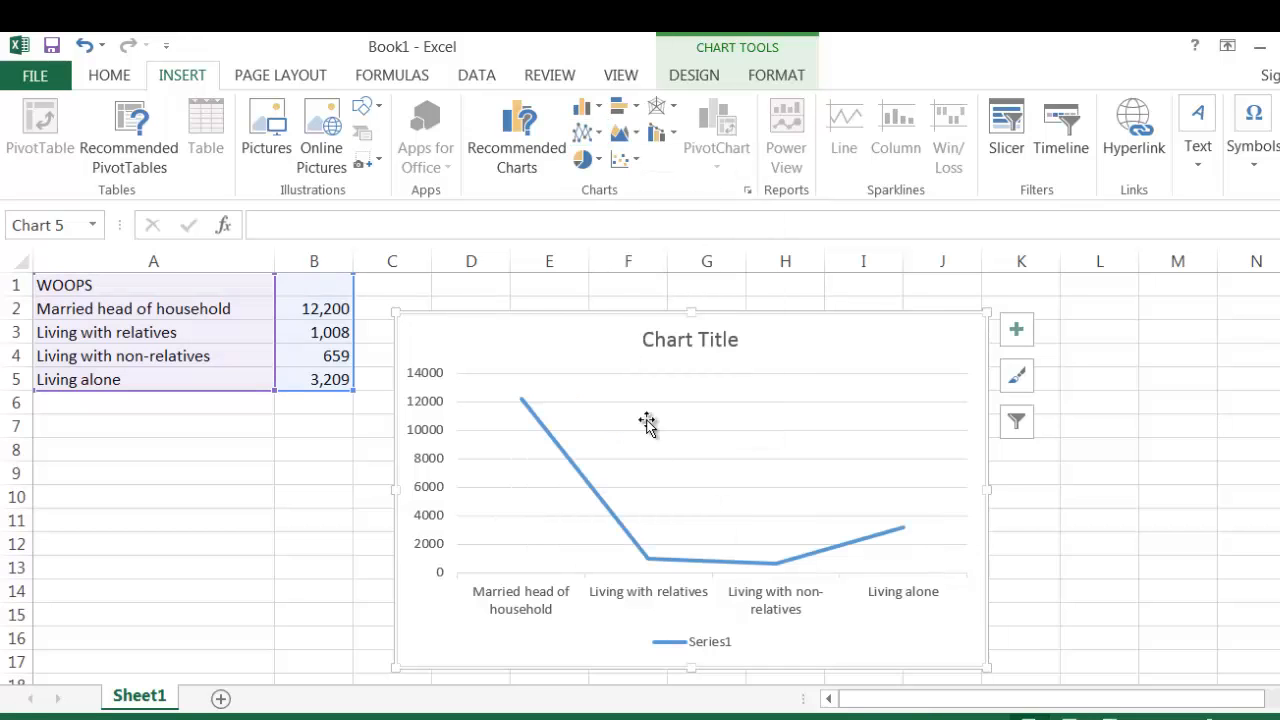
click(584, 160)
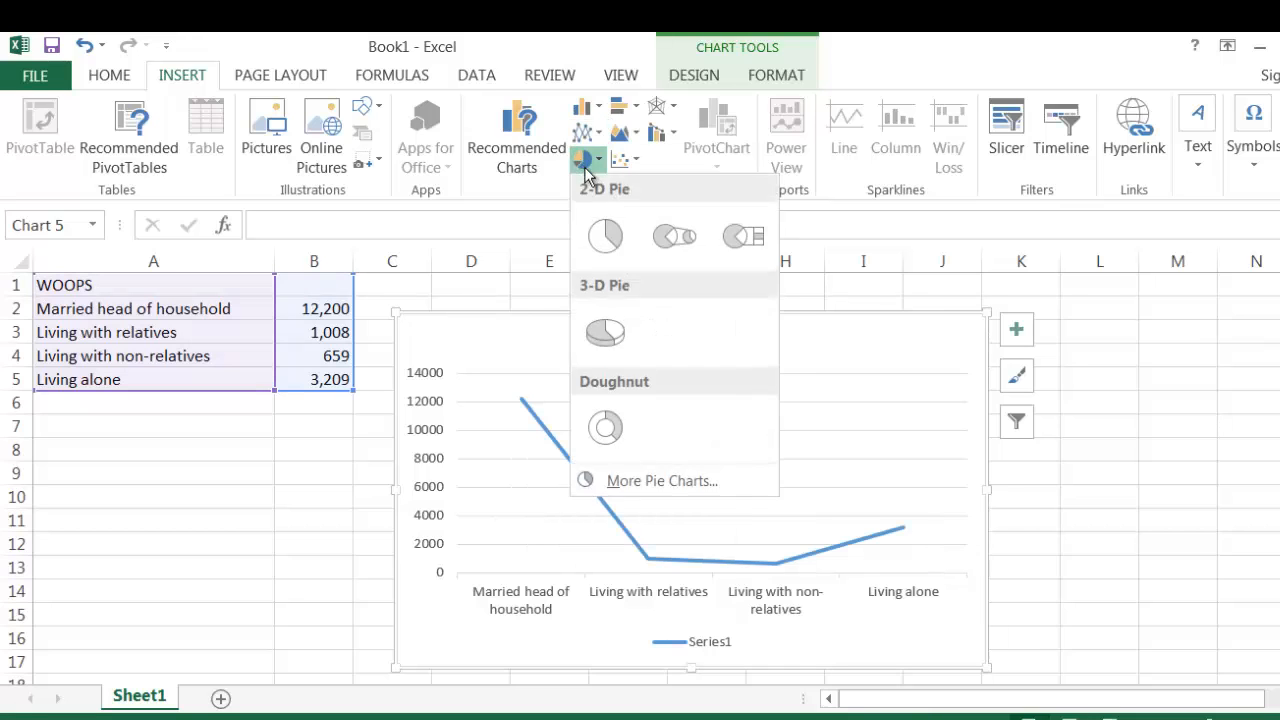
Make the chart a 2-D pie again, keeping the category legend without WOOPS.
click(604, 236)
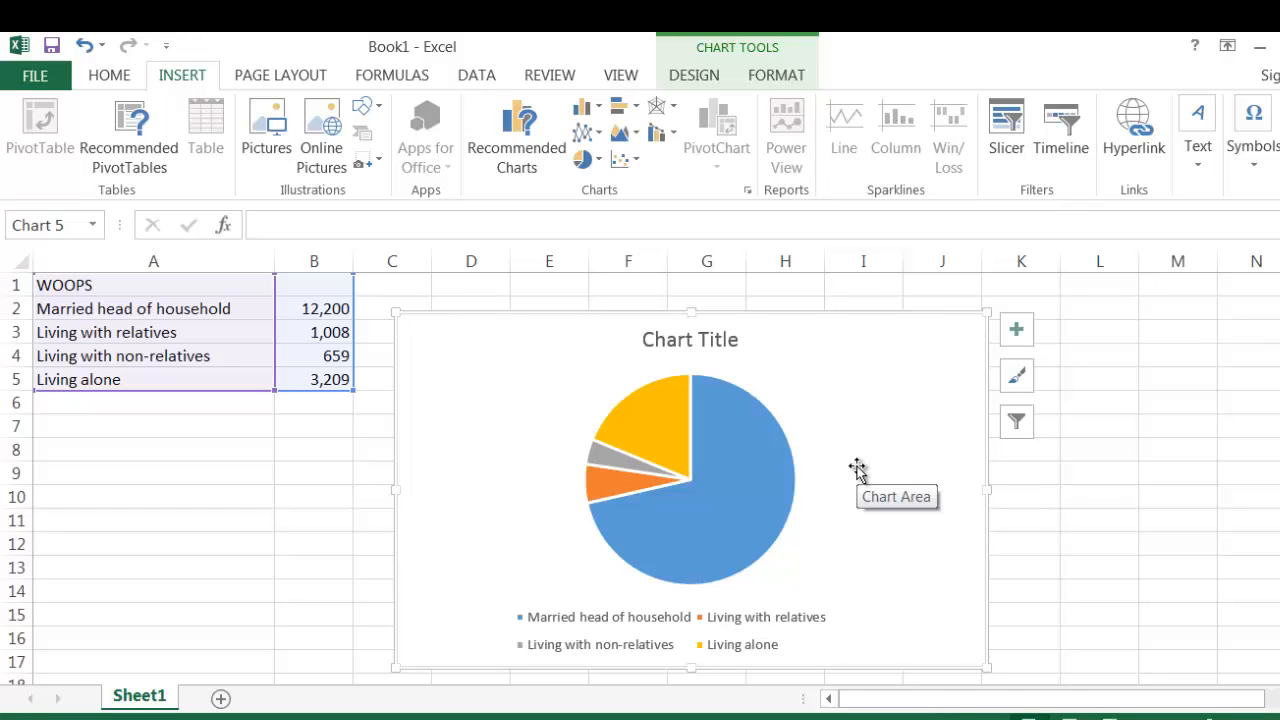
right_click(858, 470)
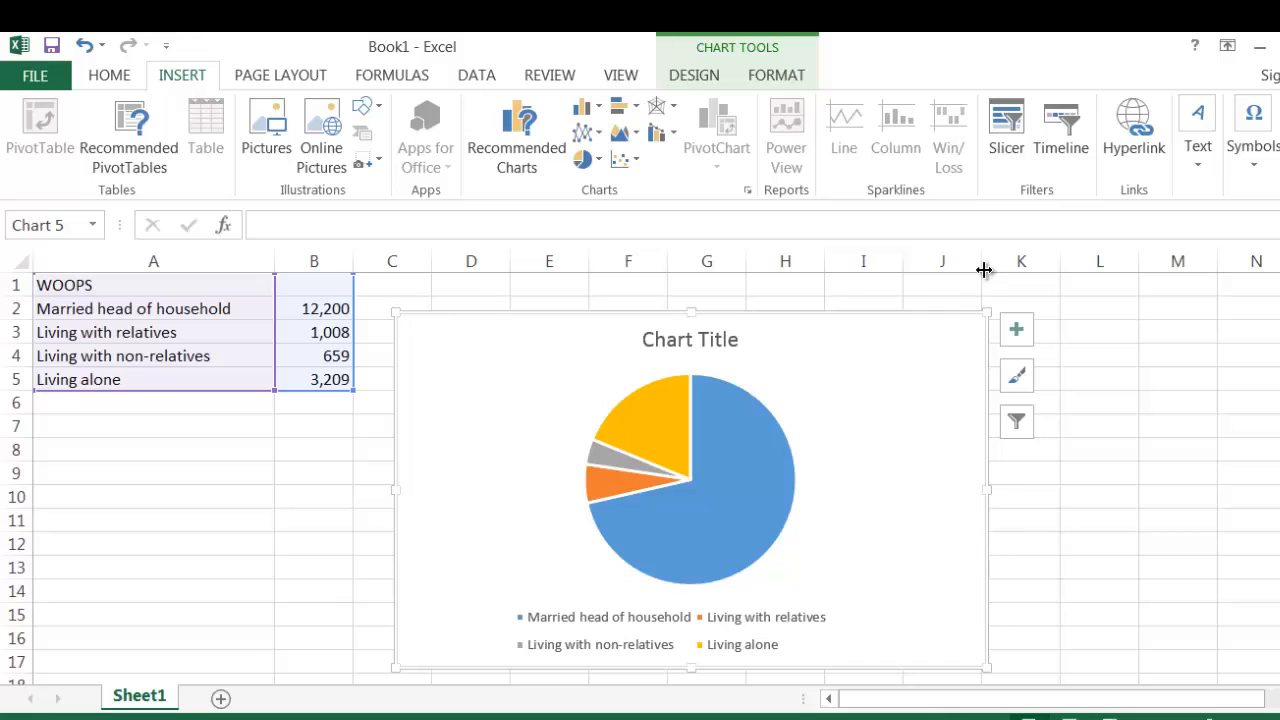
mouse_move(798, 620)
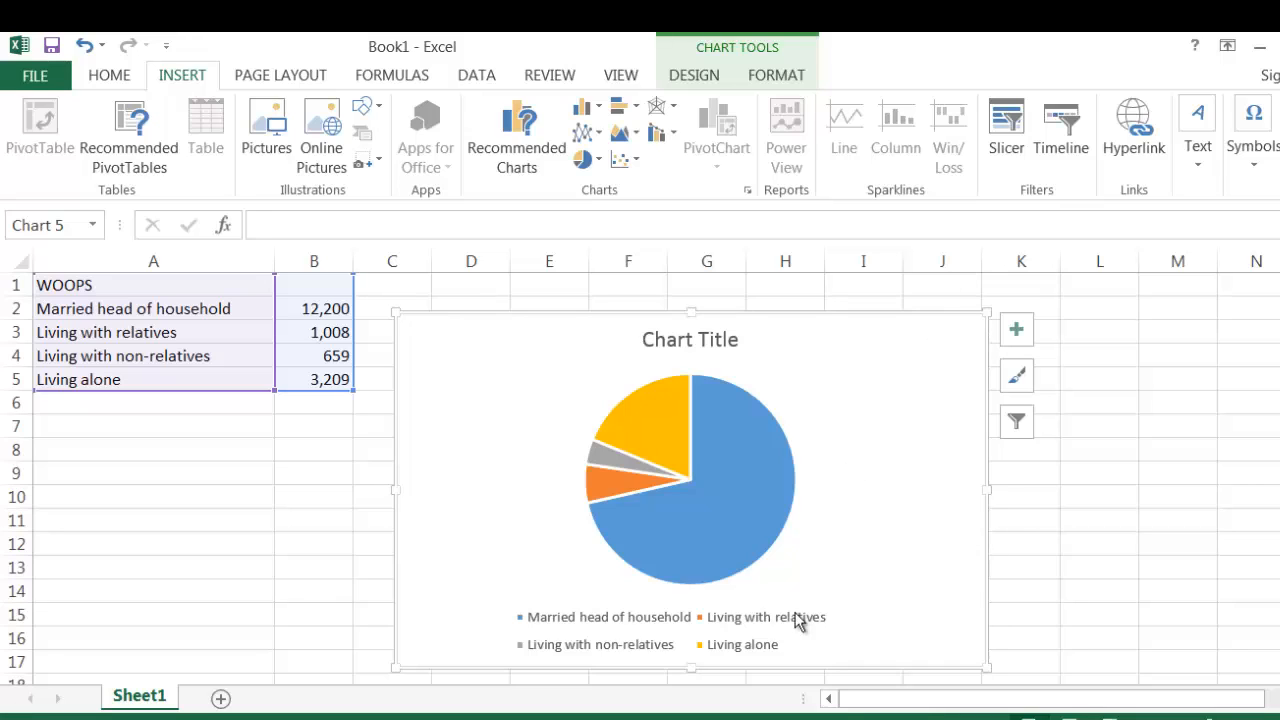
mouse_move(1044, 558)
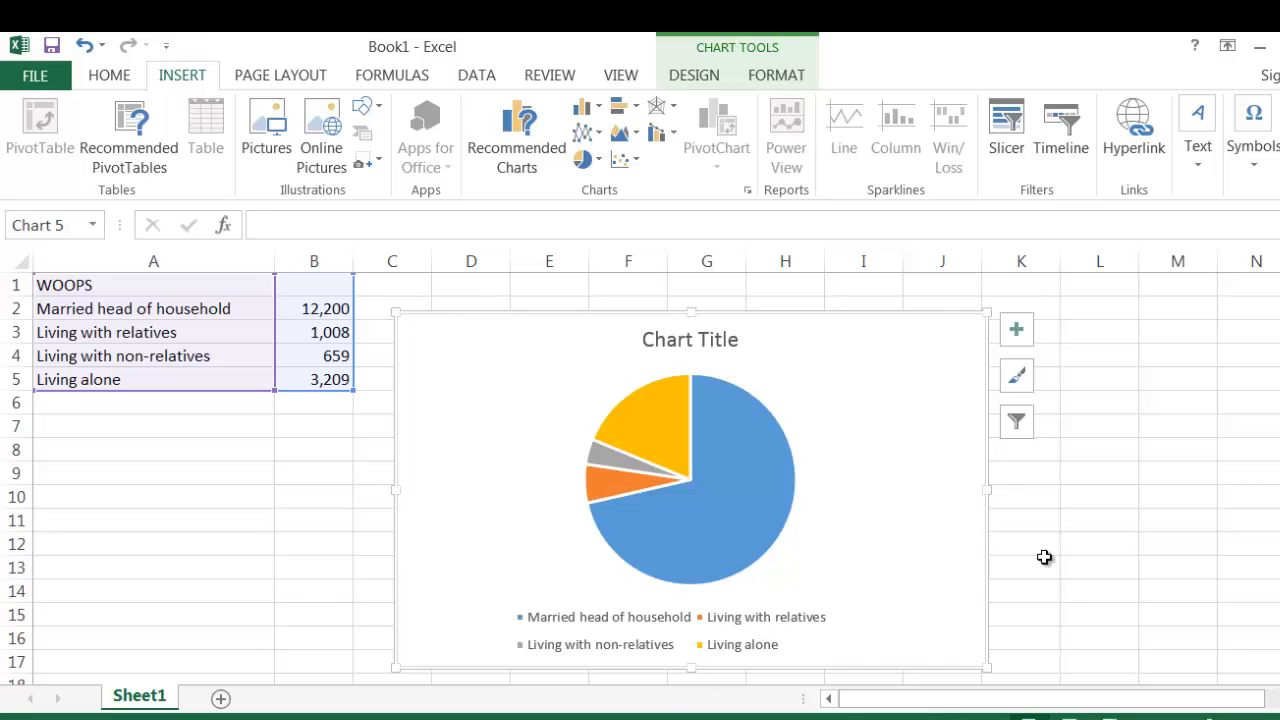